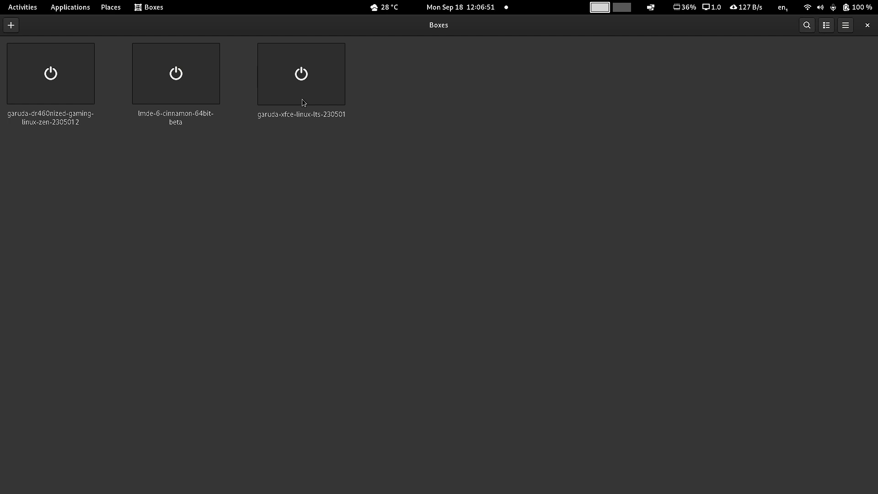
# Start the garuda-xfce-linux-lts-230501 box and boot Garuda Linux from the GRUB menu
pyautogui.doubleClick(301, 73)
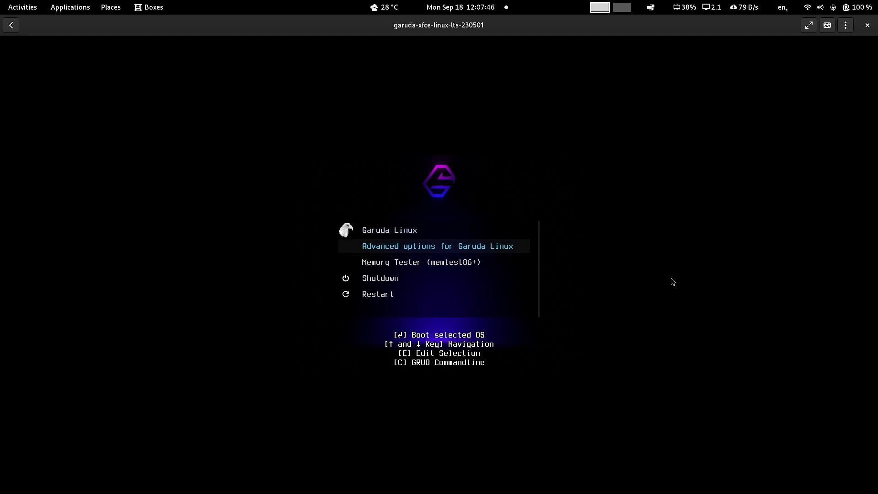
pyautogui.press('Return')
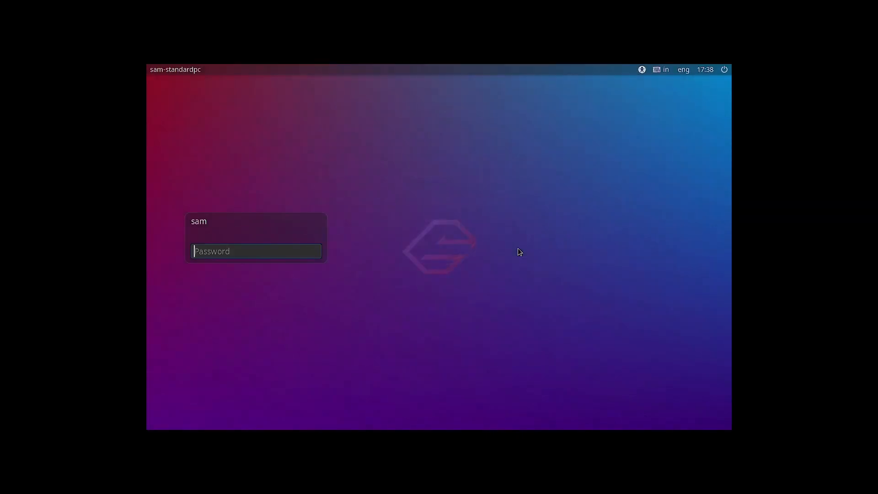
pyautogui.moveTo(204, 114)
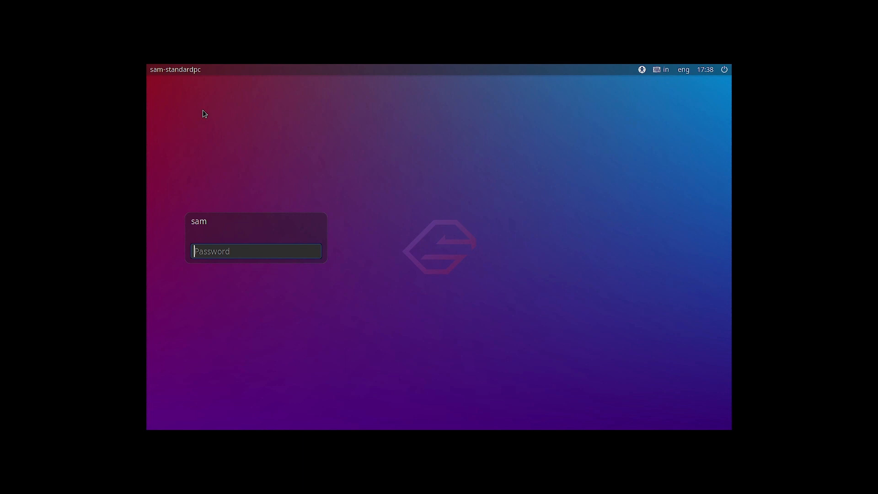
pyautogui.moveTo(671, 86)
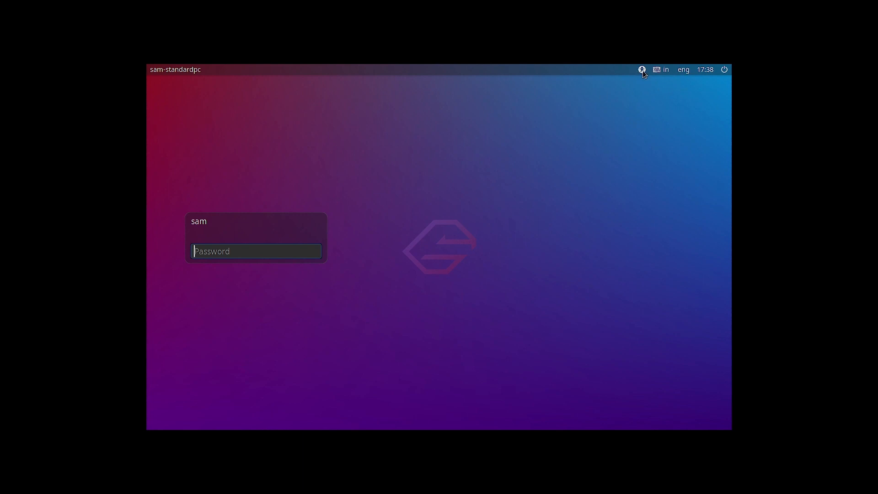
# Peek at the accessibility options, enter the password and submit it to reach the desktop
pyautogui.click(642, 69)
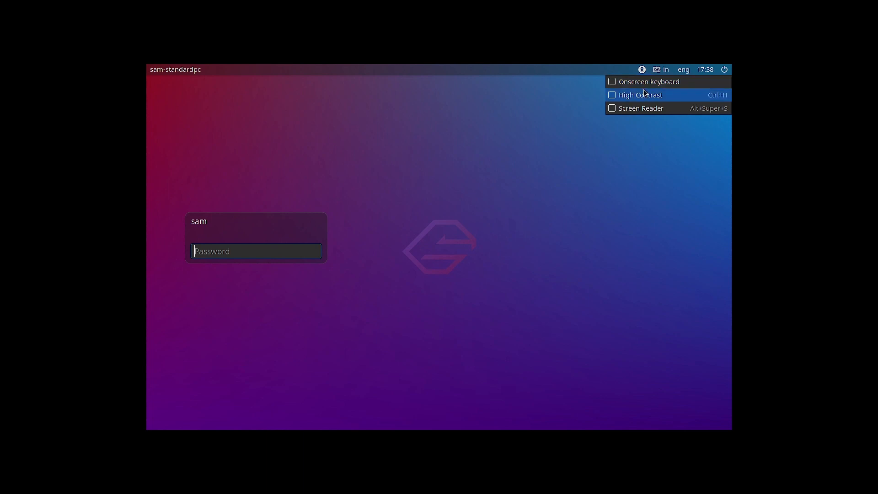
pyautogui.moveTo(645, 108)
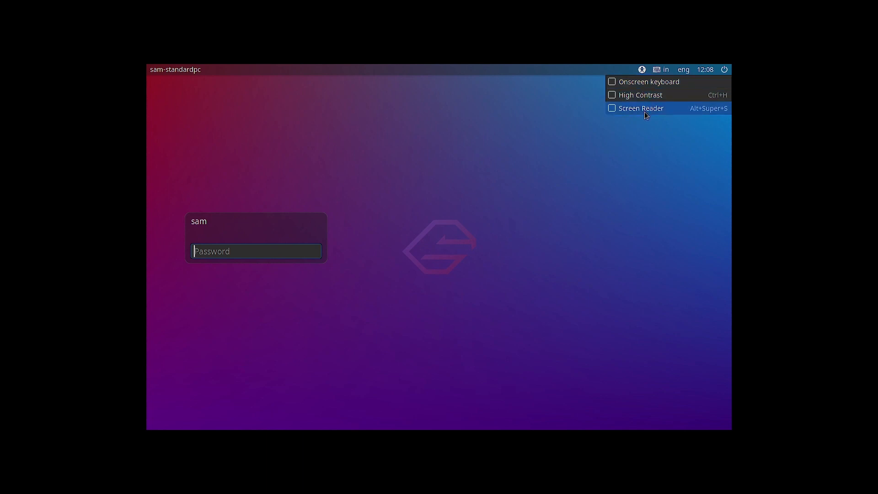
pyautogui.click(642, 70)
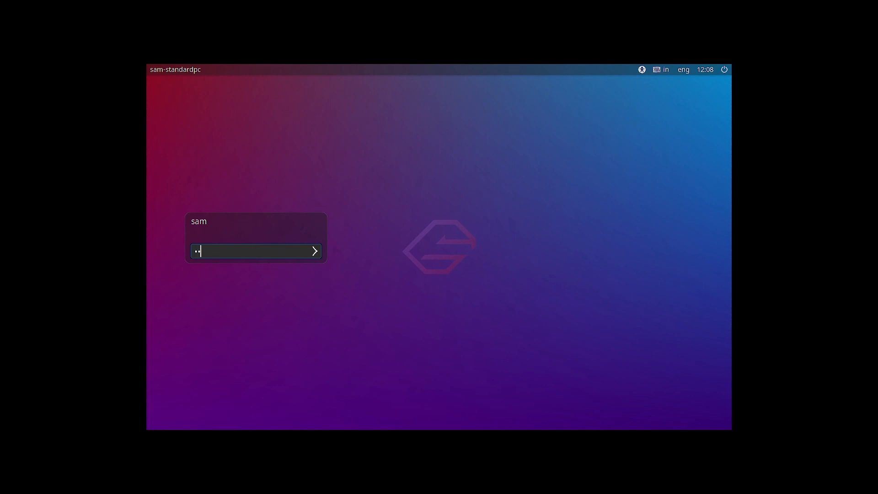
pyautogui.write('password')
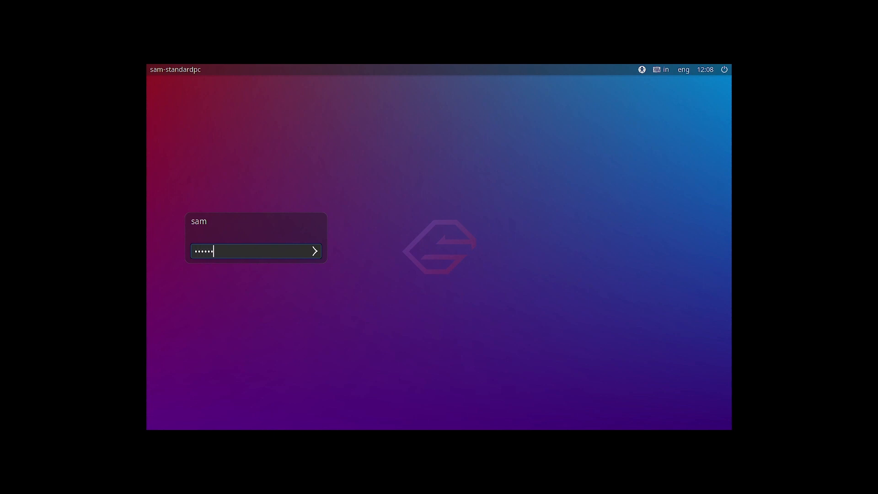
pyautogui.moveTo(316, 225)
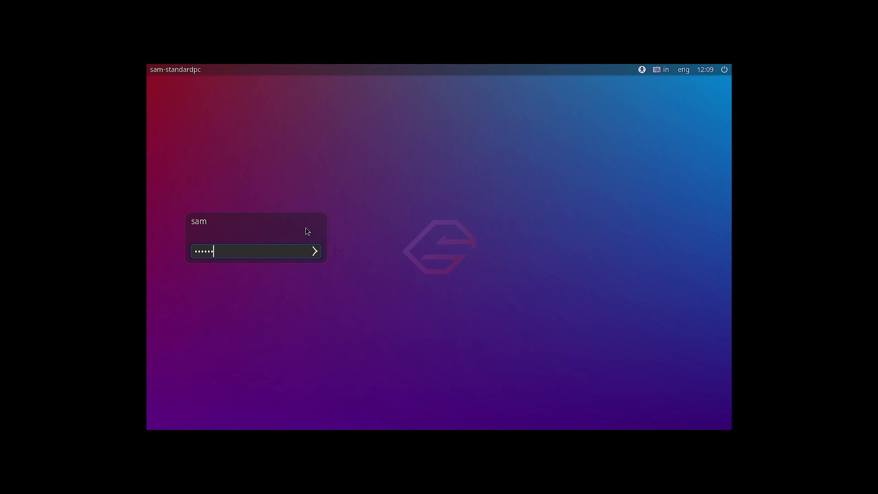
pyautogui.moveTo(321, 229)
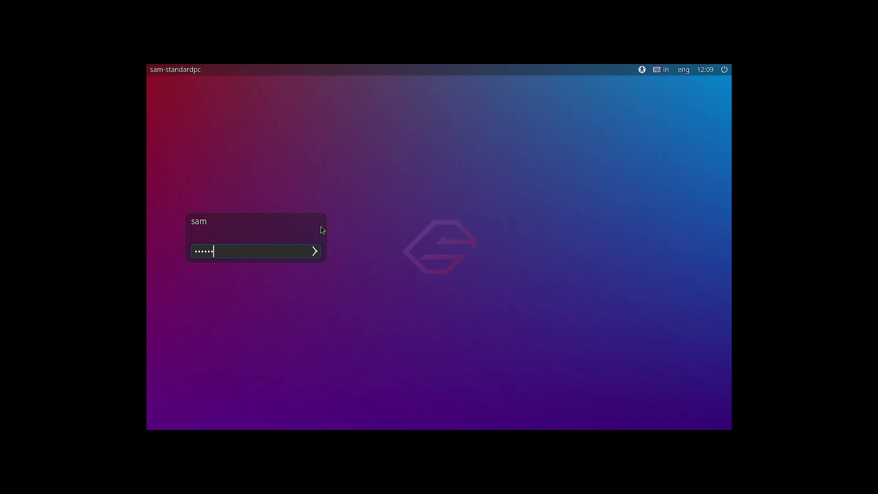
pyautogui.write('*')
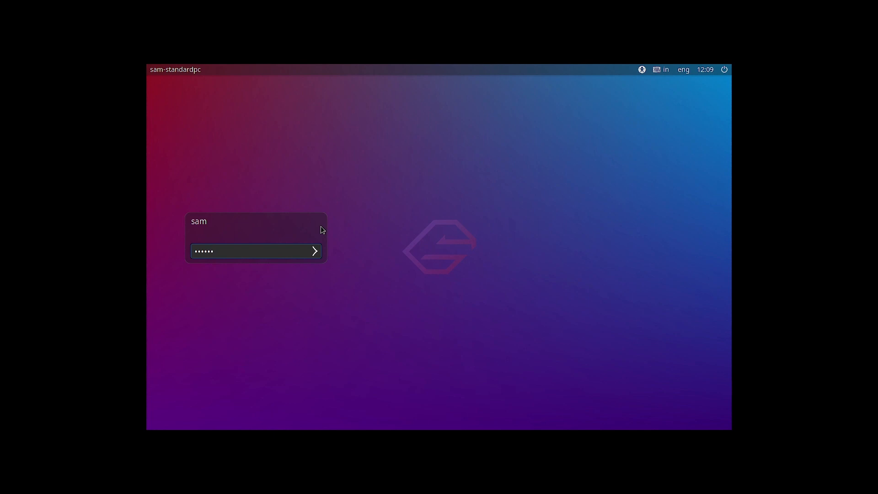
pyautogui.click(314, 251)
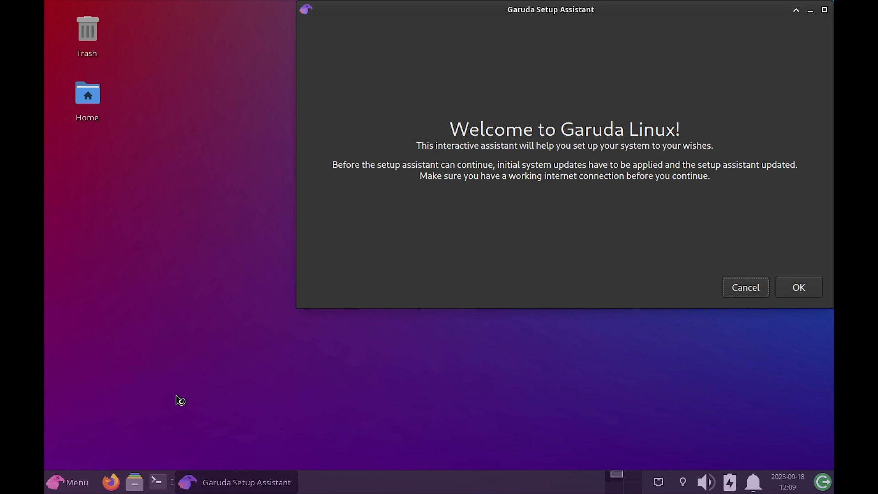
pyautogui.moveTo(55, 482)
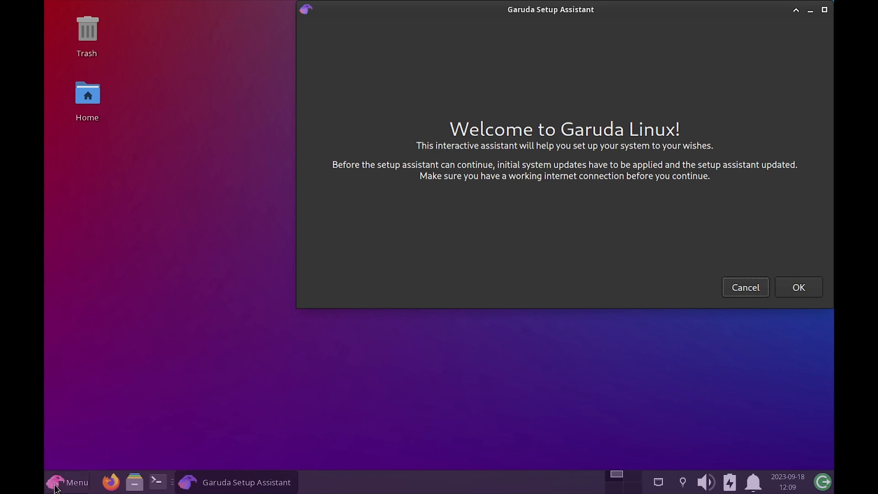
pyautogui.moveTo(161, 477)
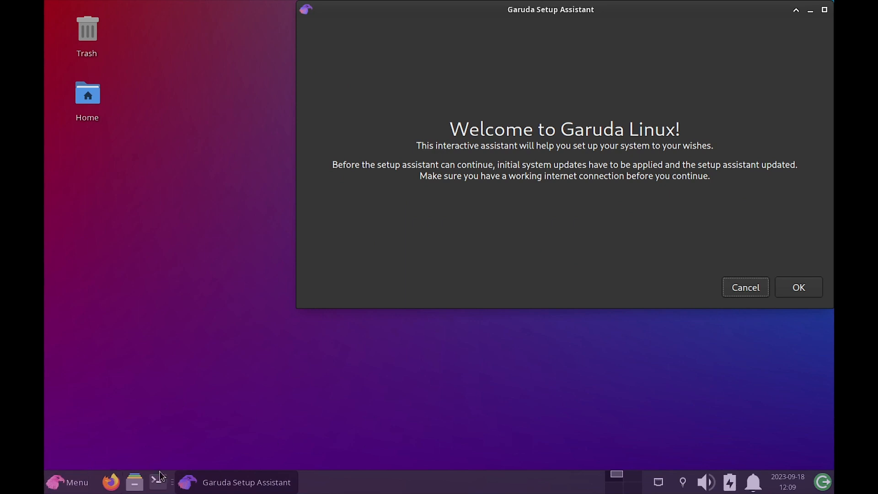
# Launch the Display settings from the menu search for "disp"
pyautogui.click(67, 483)
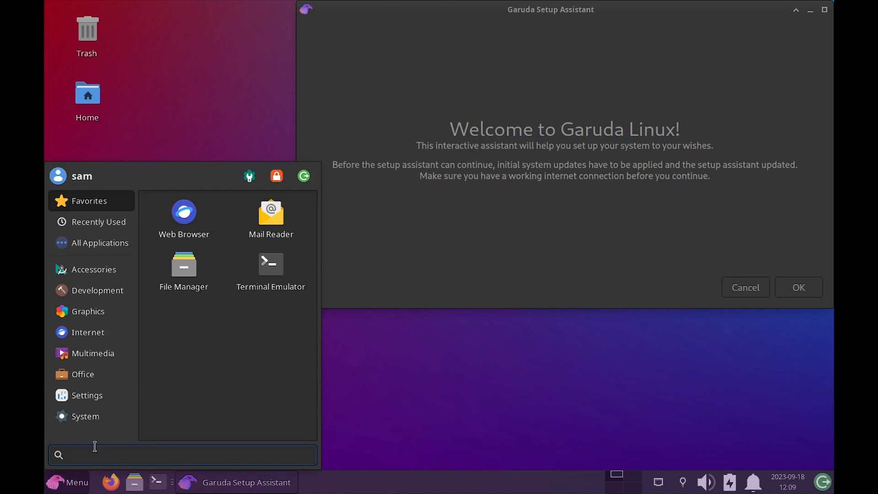
pyautogui.write('disp')
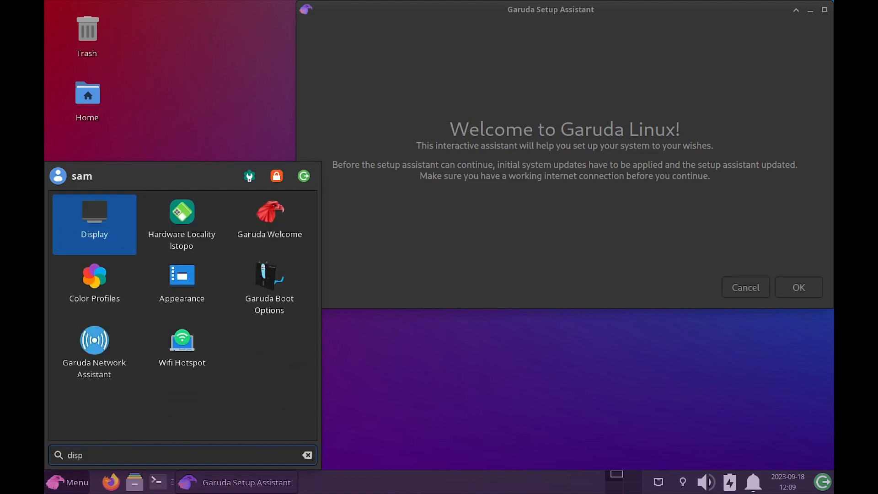
pyautogui.click(94, 224)
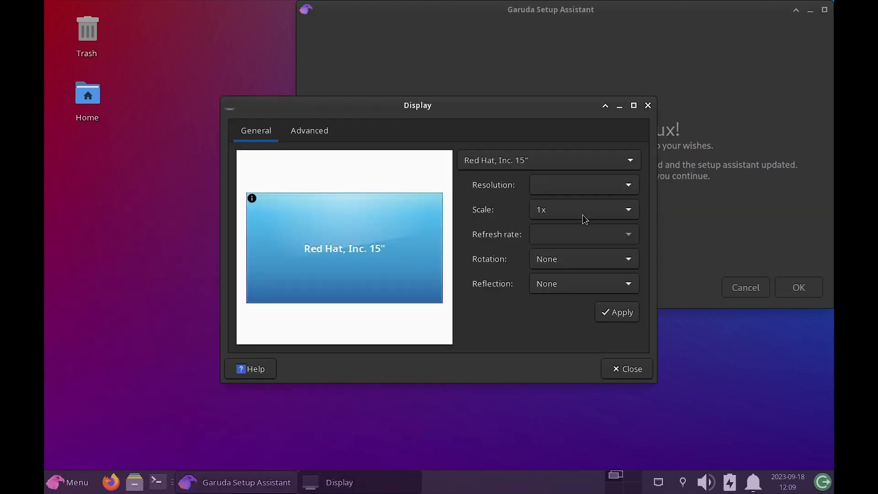
pyautogui.moveTo(594, 259)
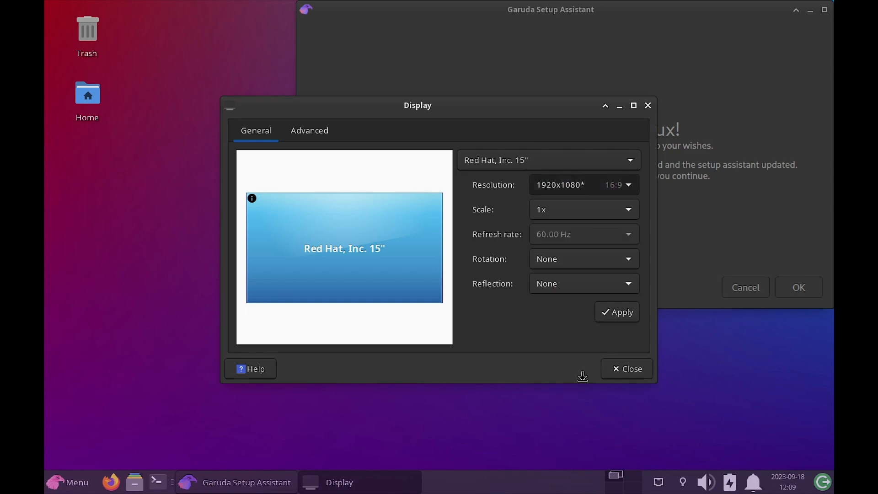
# Apply the 1920x1080 resolution, keep the configuration and close Display settings
pyautogui.click(616, 312)
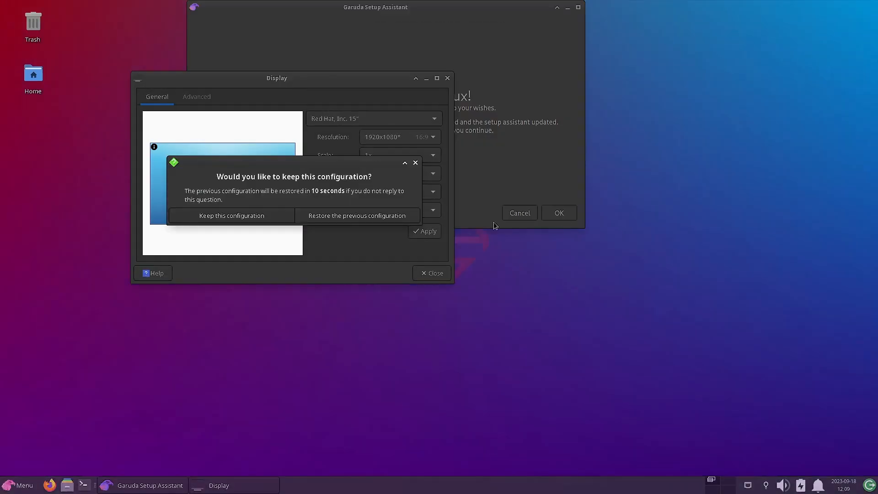
pyautogui.click(231, 215)
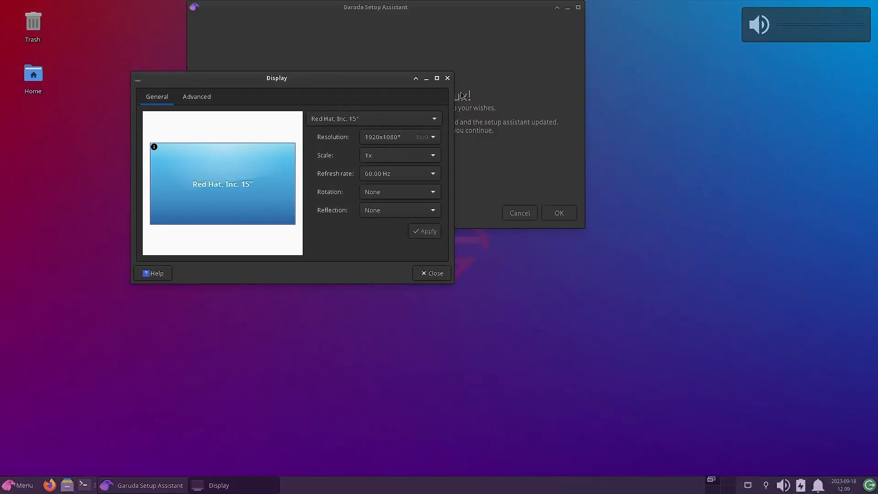
pyautogui.click(448, 78)
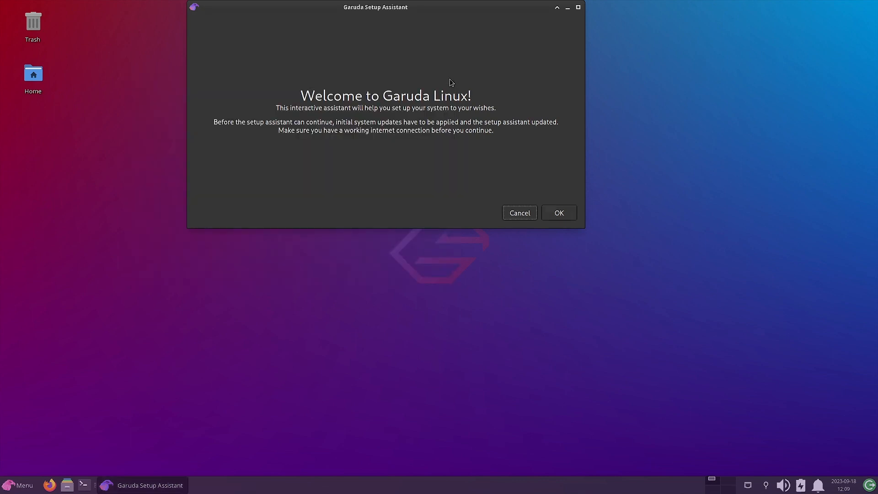
# Centre the Setup Assistant window, cancel the initial setup and confirm with OK
pyautogui.moveTo(375, 6); pyautogui.dragTo(383, 75)
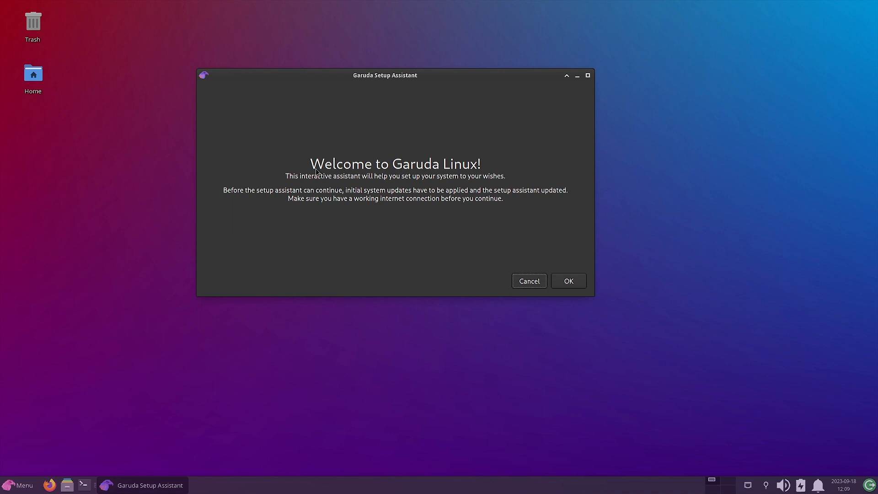
pyautogui.moveTo(365, 84)
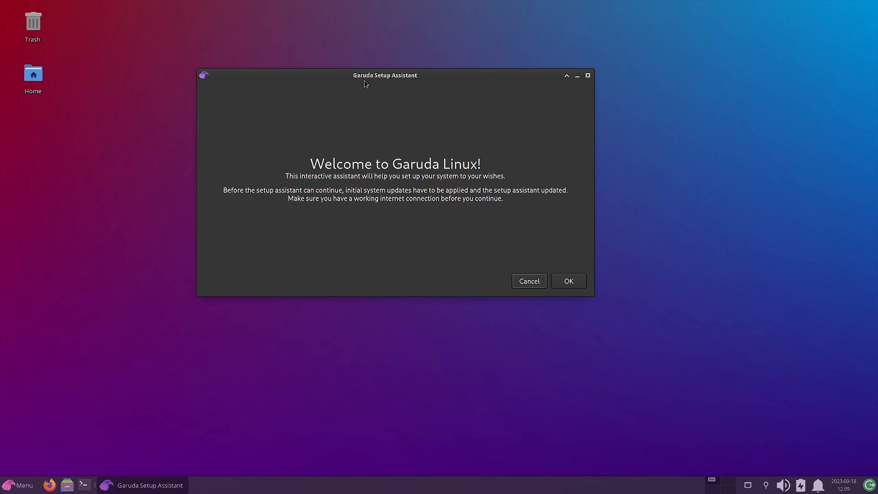
pyautogui.moveTo(524, 210)
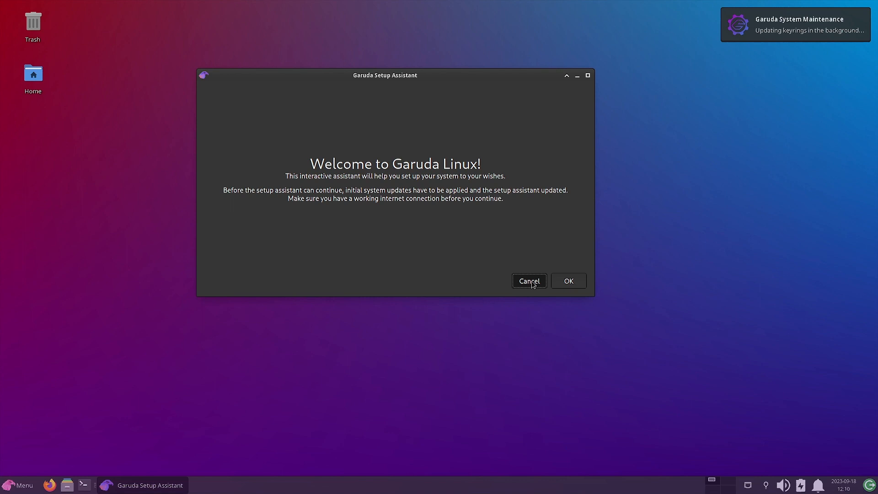
pyautogui.click(528, 281)
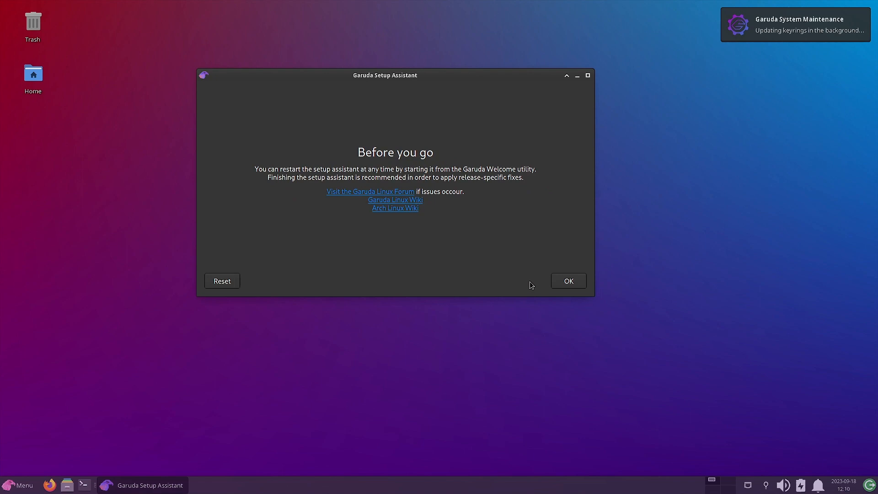
pyautogui.click(568, 281)
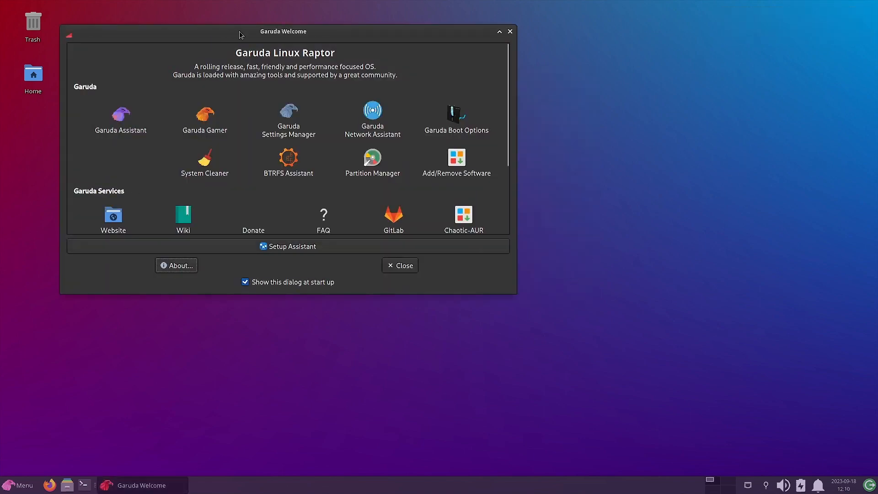
# Centre Garuda Welcome, scroll through its services and links, then close it
pyautogui.moveTo(283, 32); pyautogui.dragTo(356, 49)
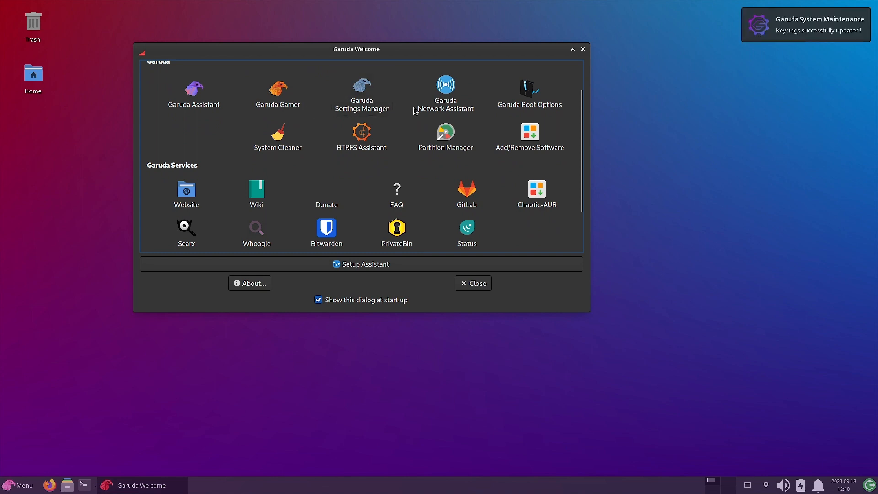
pyautogui.moveTo(530, 94)
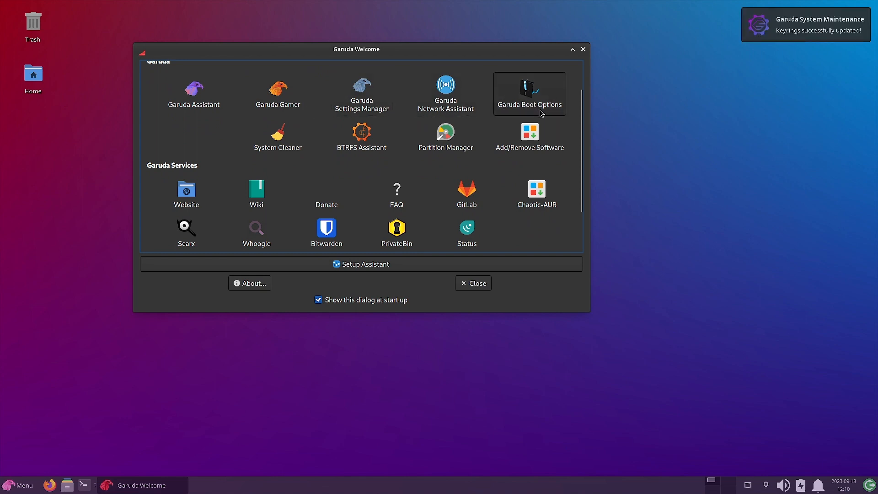
pyautogui.moveTo(278, 136)
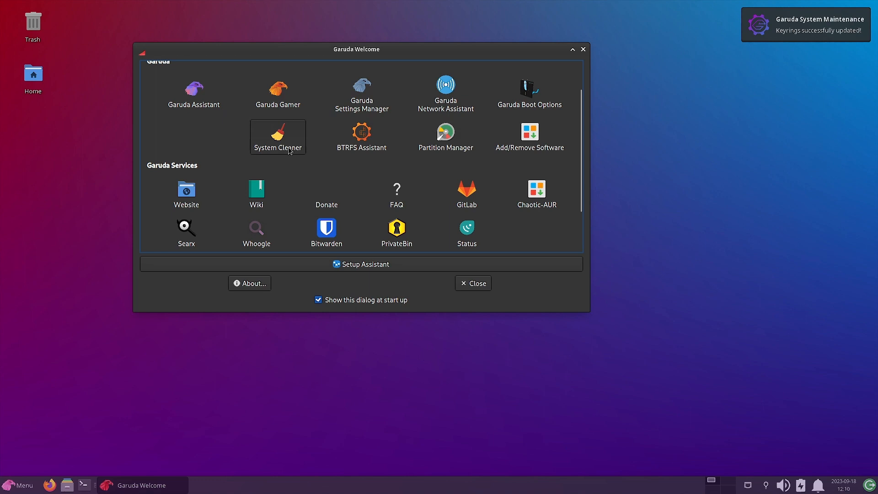
pyautogui.moveTo(529, 137)
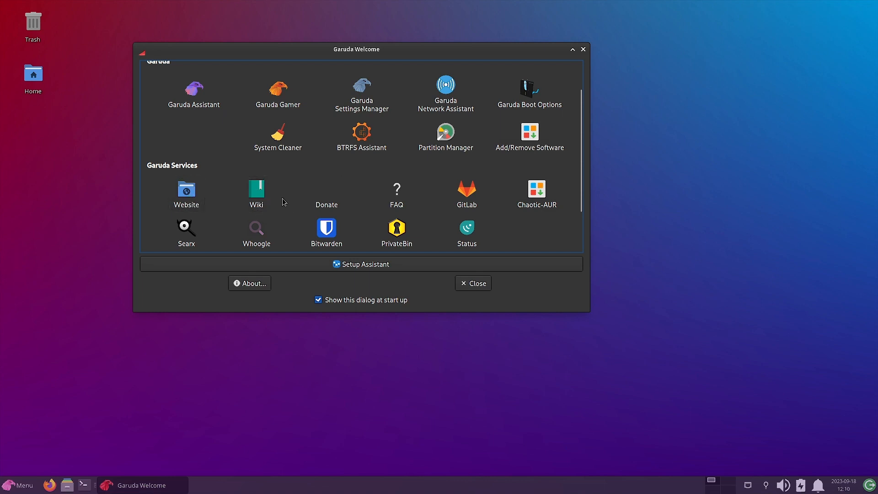
pyautogui.moveTo(396, 194)
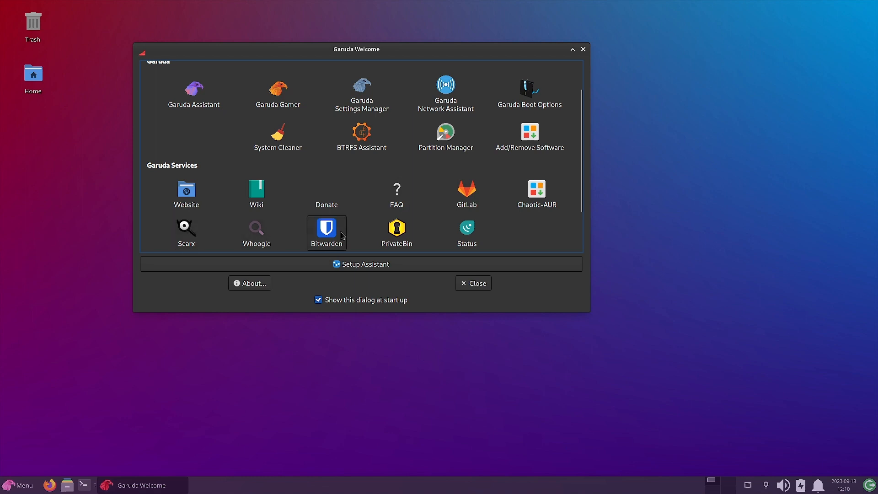
pyautogui.moveTo(466, 232)
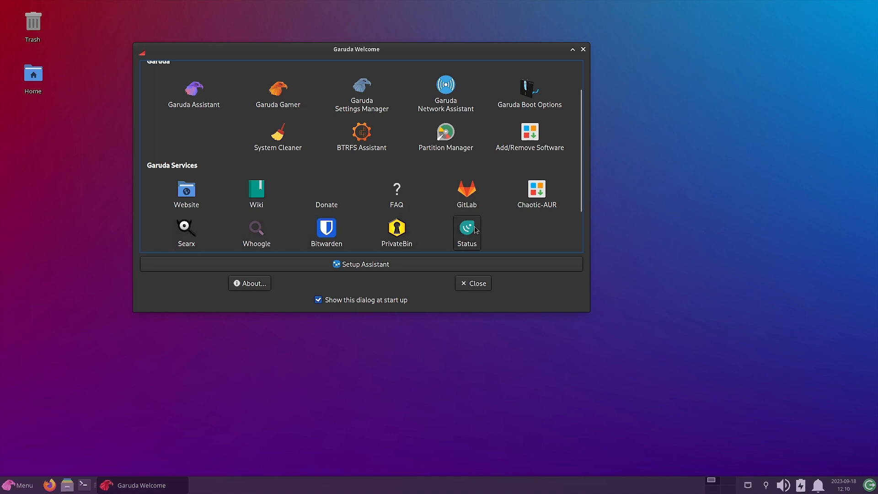
pyautogui.scroll(-3)
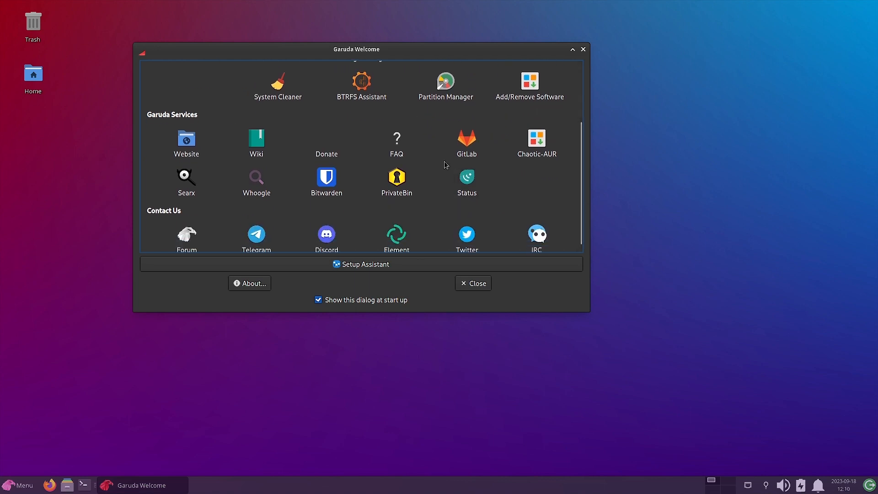
pyautogui.moveTo(466, 181)
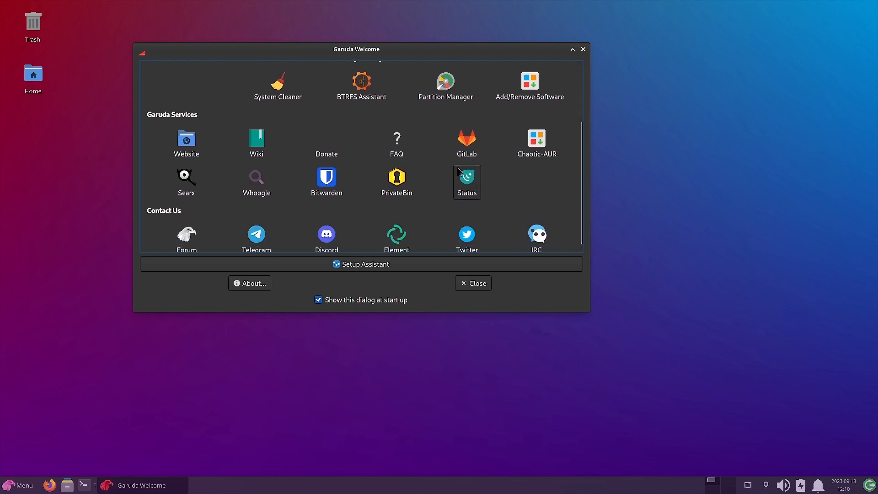
pyautogui.moveTo(493, 158)
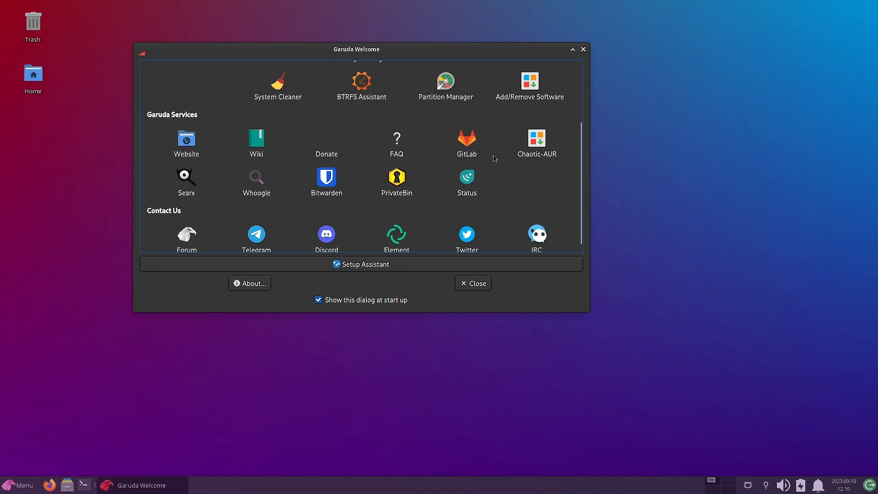
pyautogui.moveTo(585, 210)
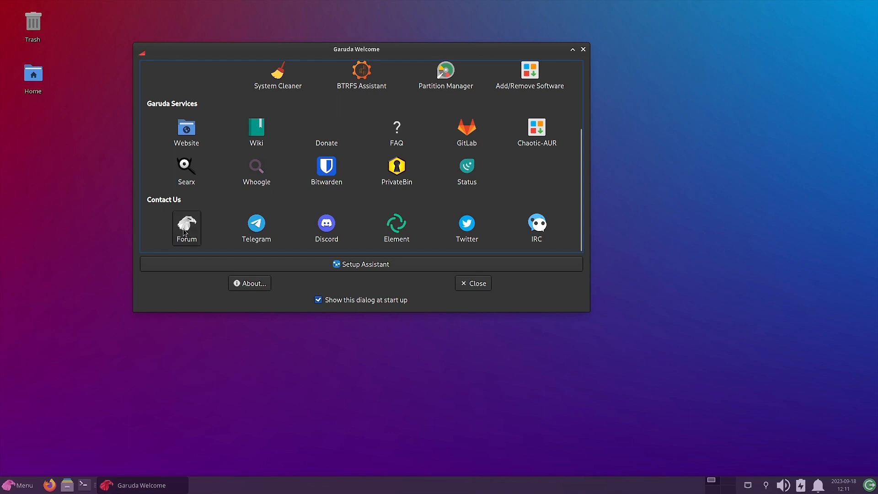
pyautogui.moveTo(535, 228)
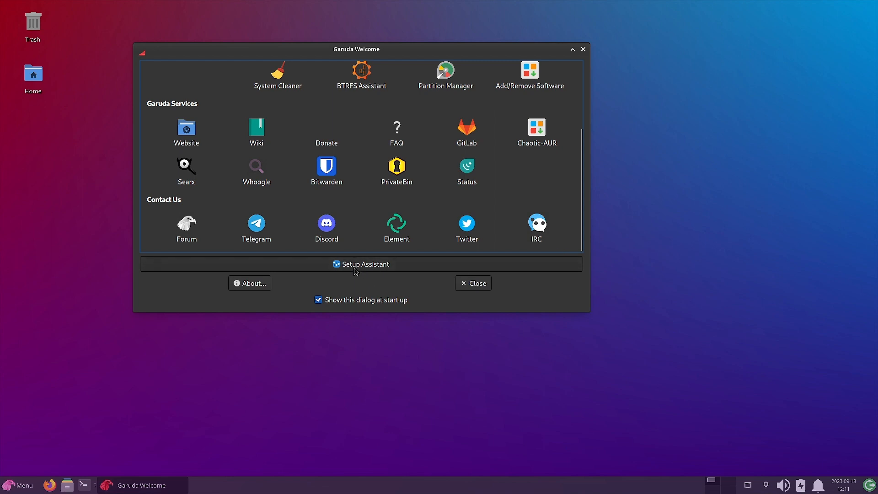
pyautogui.moveTo(356, 271)
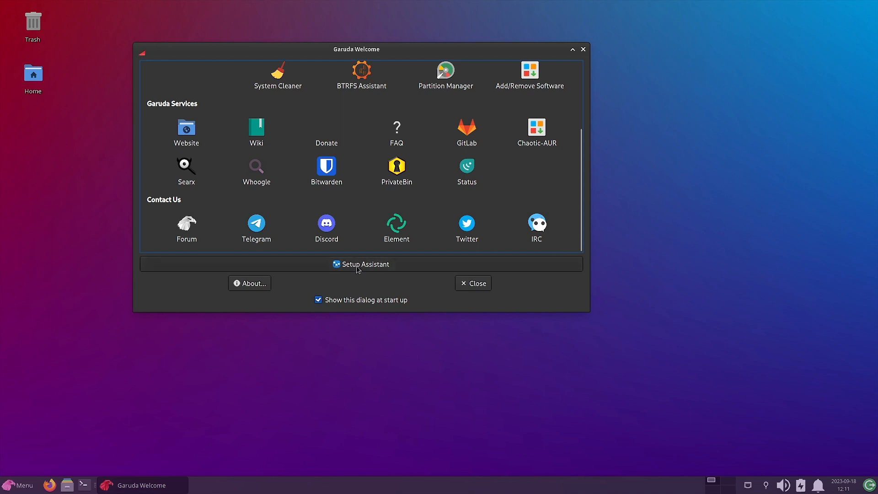
pyautogui.moveTo(281, 296)
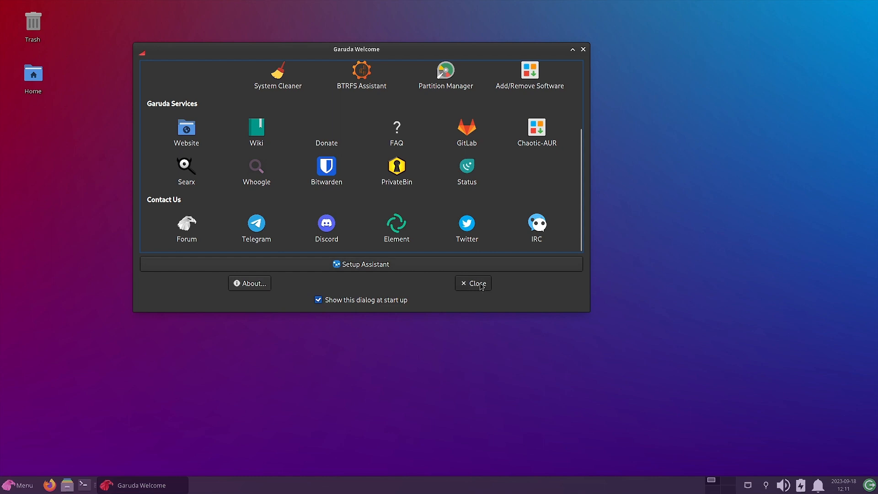
pyautogui.click(473, 283)
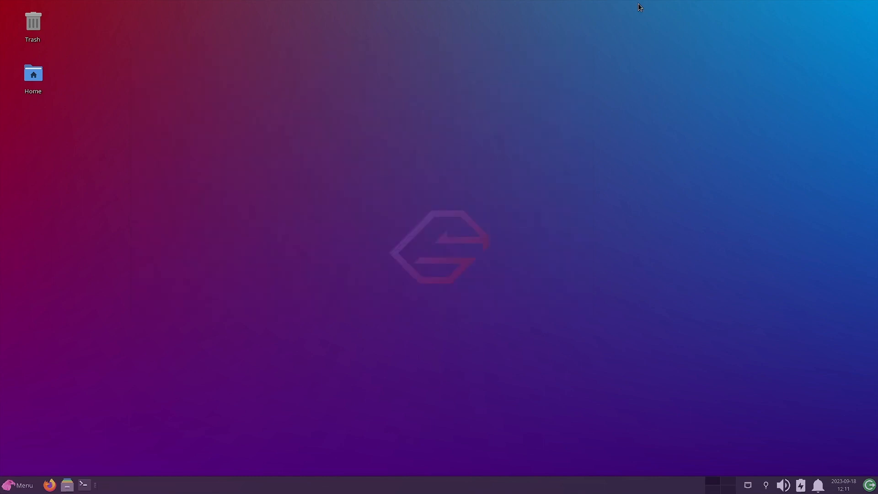
pyautogui.moveTo(53, 34)
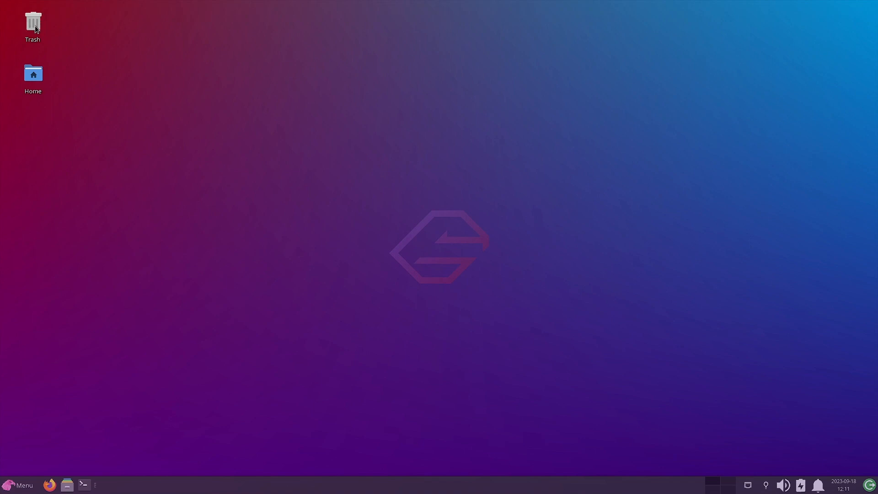
pyautogui.moveTo(41, 53)
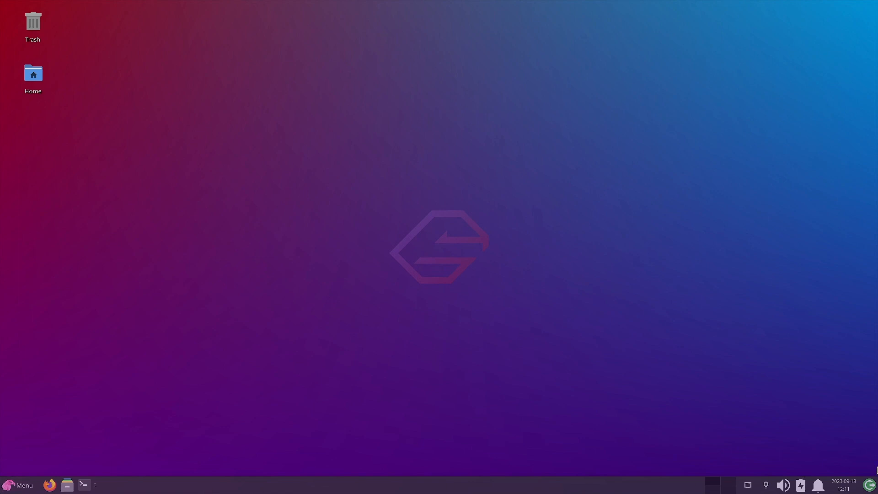
# Bring up the applications menu from the panel's Menu button
pyautogui.click(19, 485)
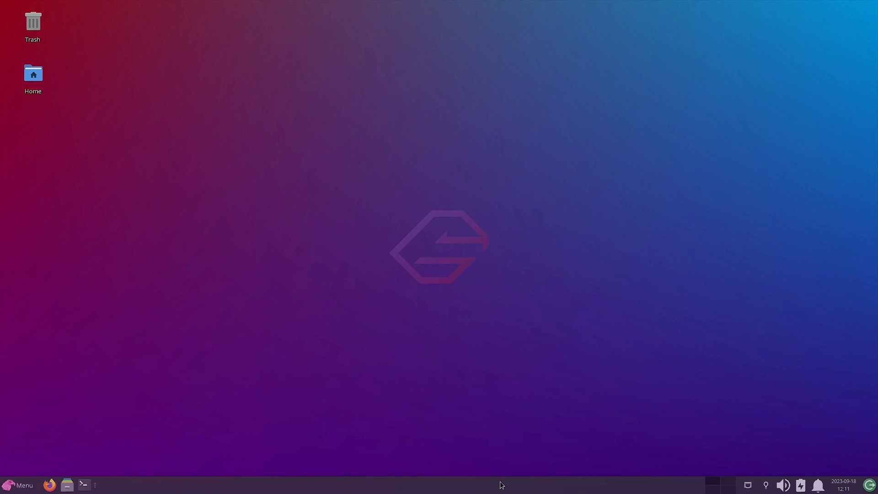
pyautogui.moveTo(732, 491)
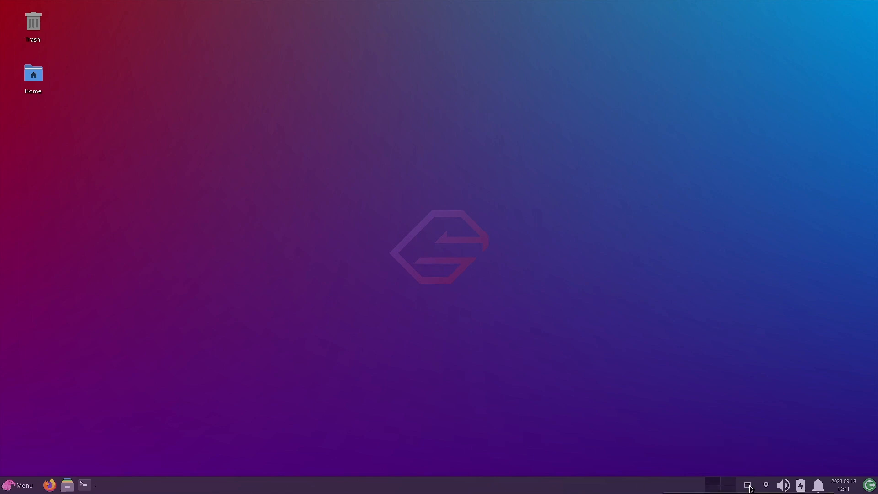
pyautogui.moveTo(765, 485)
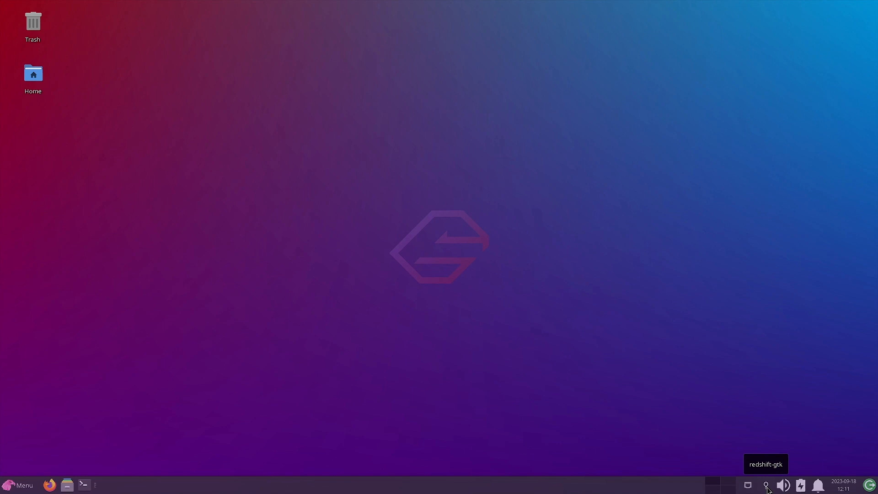
pyautogui.moveTo(784, 485)
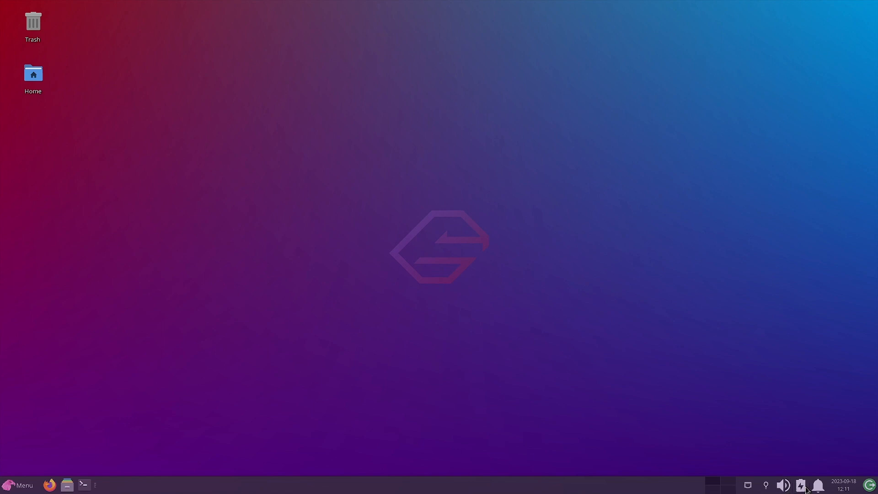
pyautogui.moveTo(801, 485)
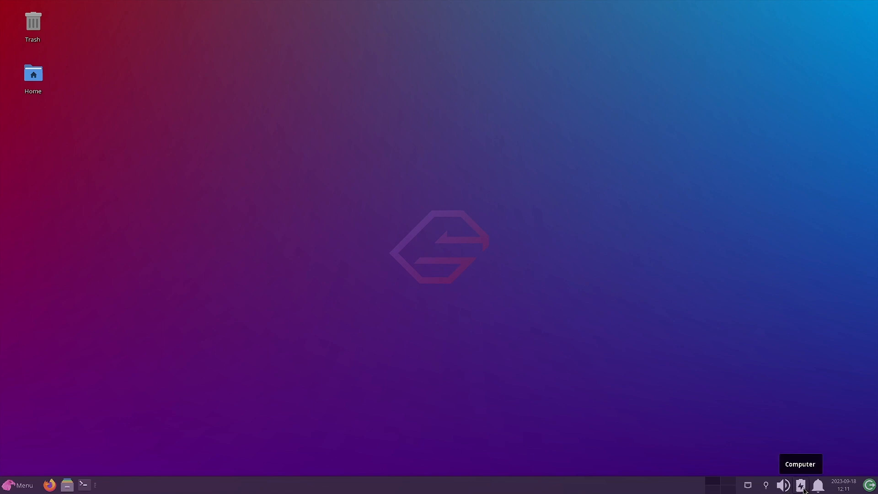
pyautogui.moveTo(818, 488)
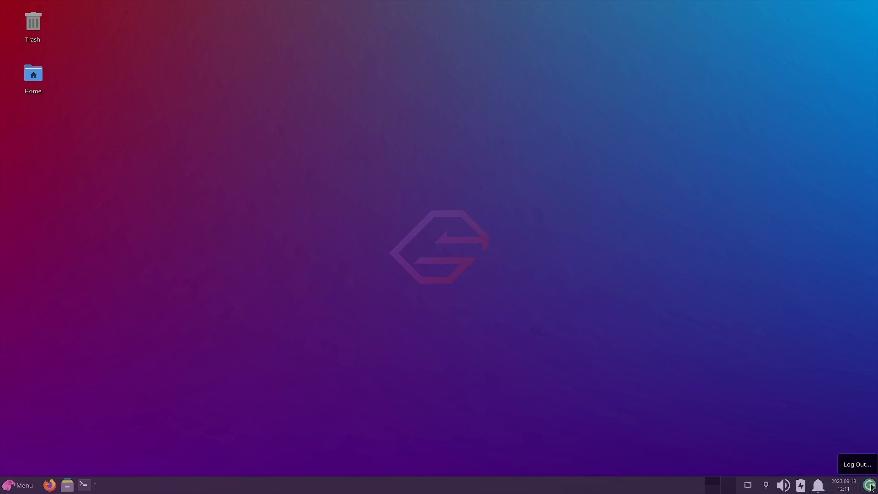
pyautogui.moveTo(162, 295)
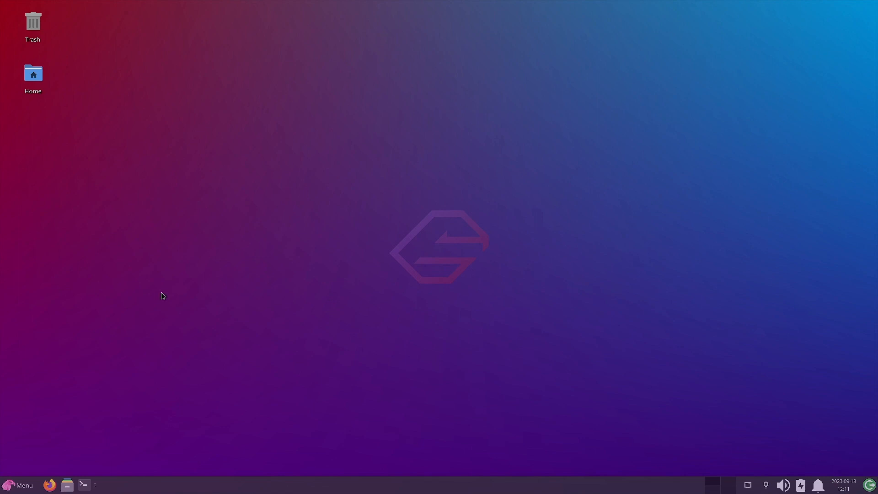
pyautogui.click(19, 485)
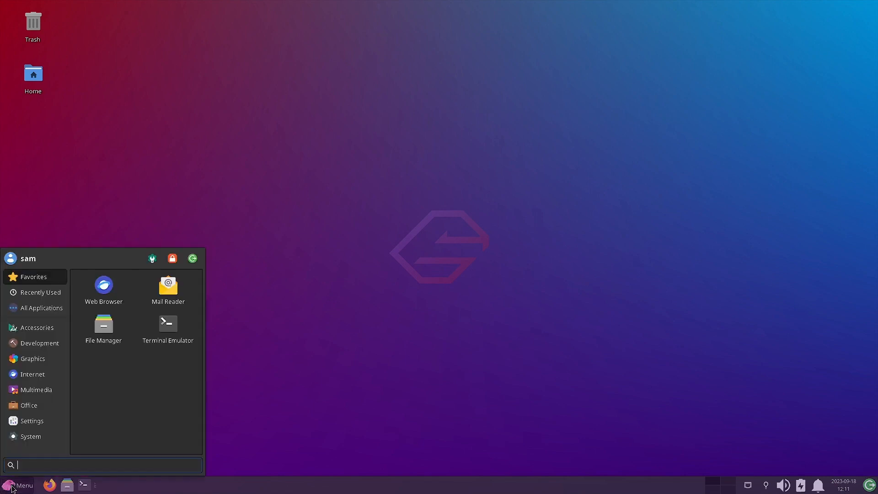
pyautogui.moveTo(36, 327)
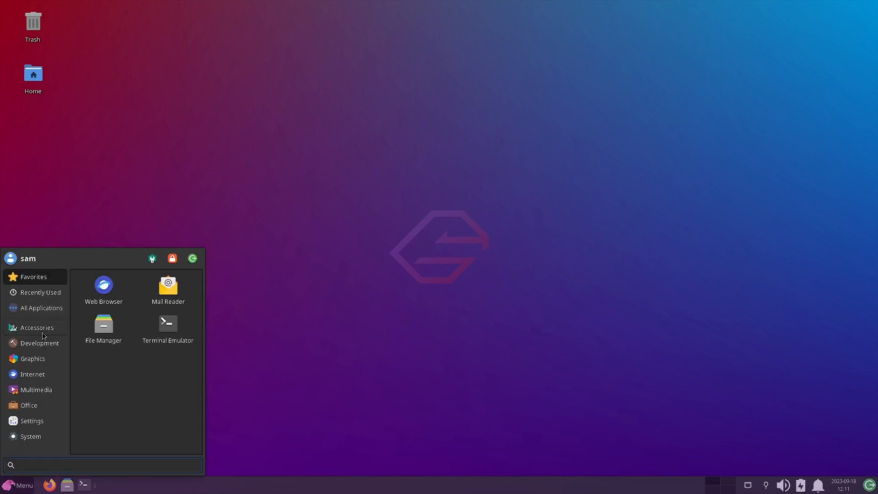
# Browse the Accessories category down its list and launch Task Manager
pyautogui.click(36, 328)
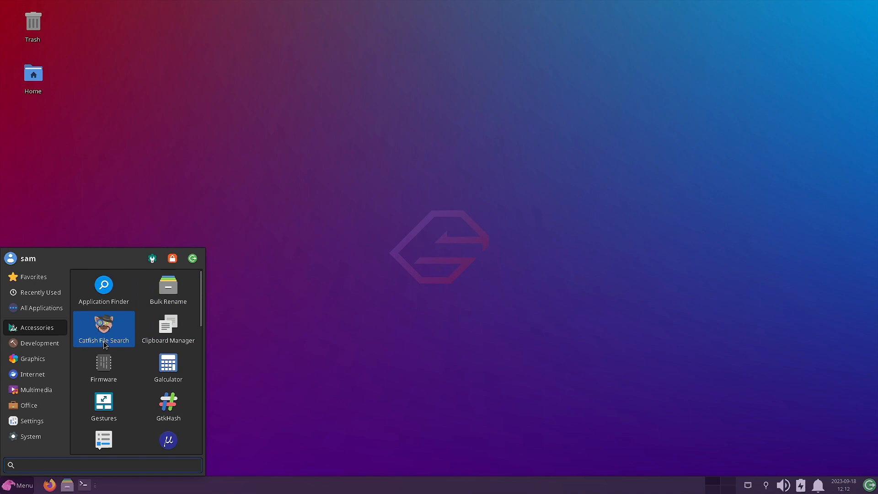
pyautogui.moveTo(168, 328)
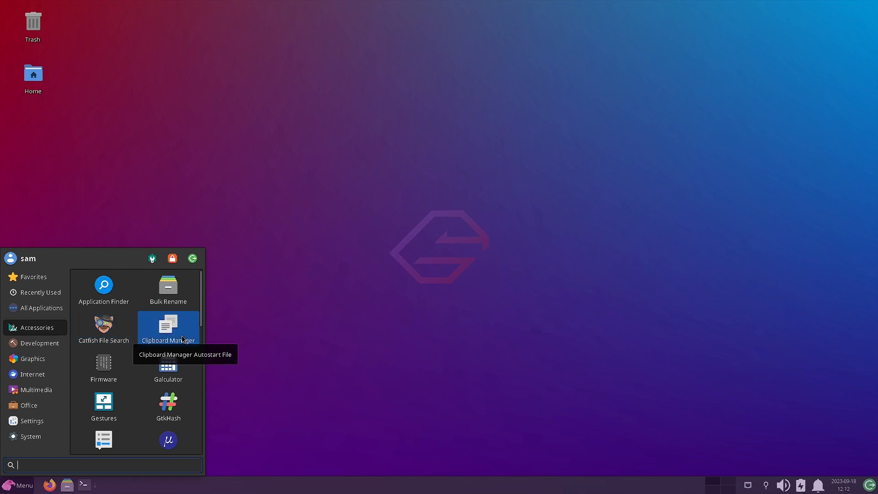
pyautogui.moveTo(104, 375)
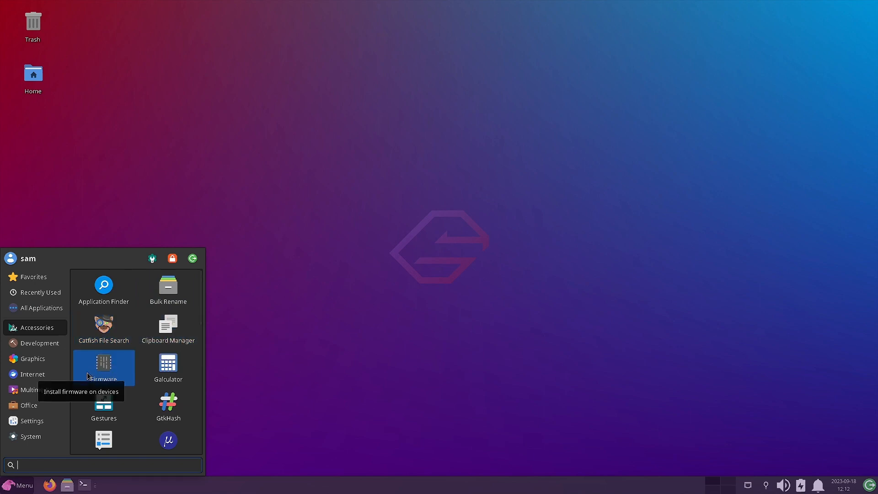
pyautogui.moveTo(169, 367)
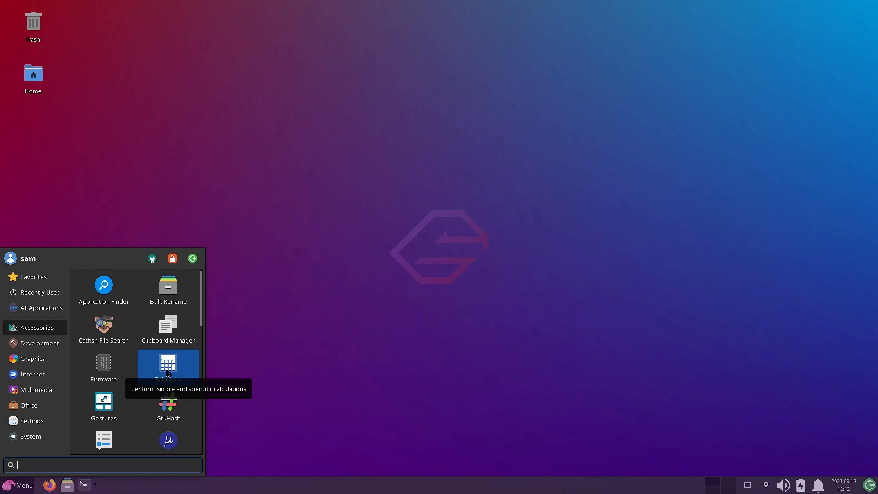
pyautogui.moveTo(103, 406)
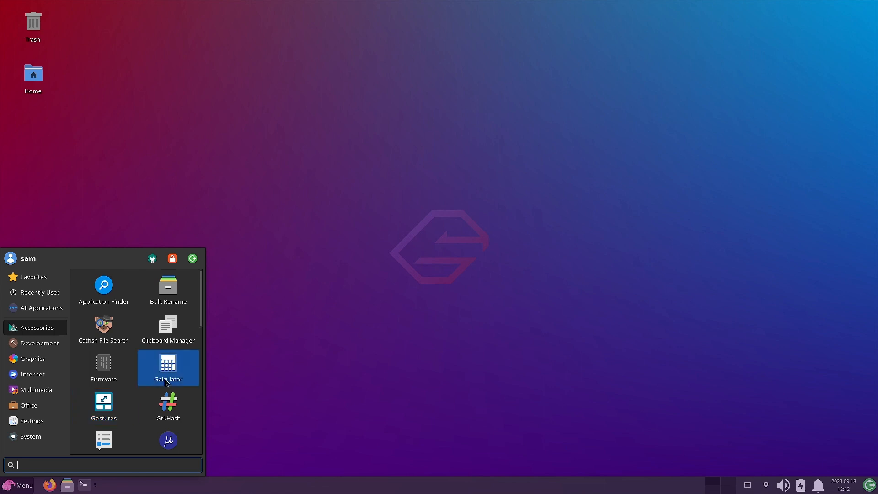
pyautogui.moveTo(768, 485)
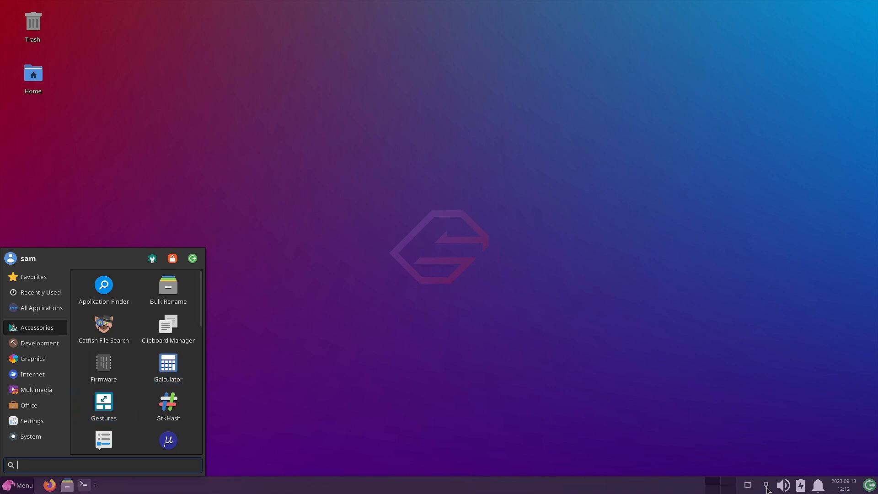
pyautogui.moveTo(766, 485)
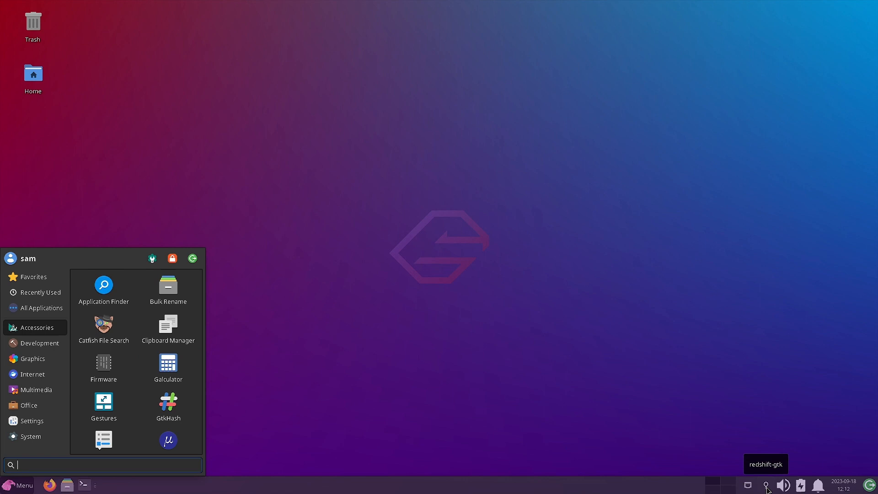
pyautogui.moveTo(760, 477)
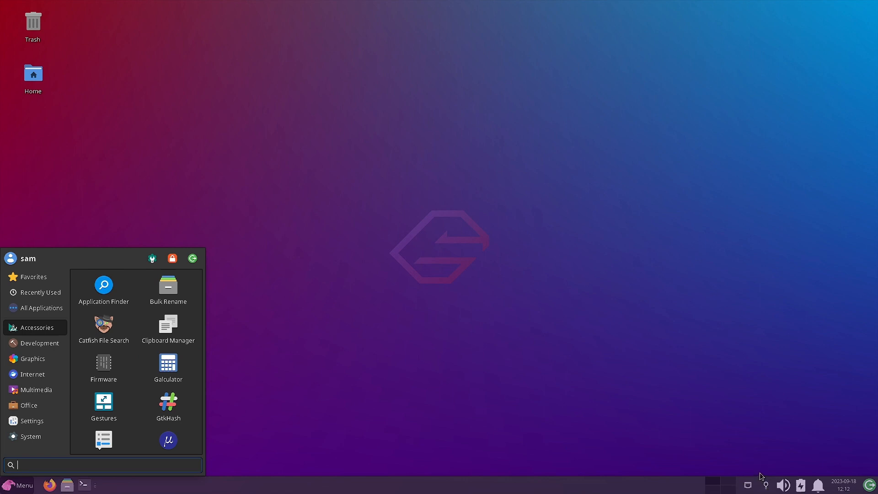
pyautogui.moveTo(103, 406)
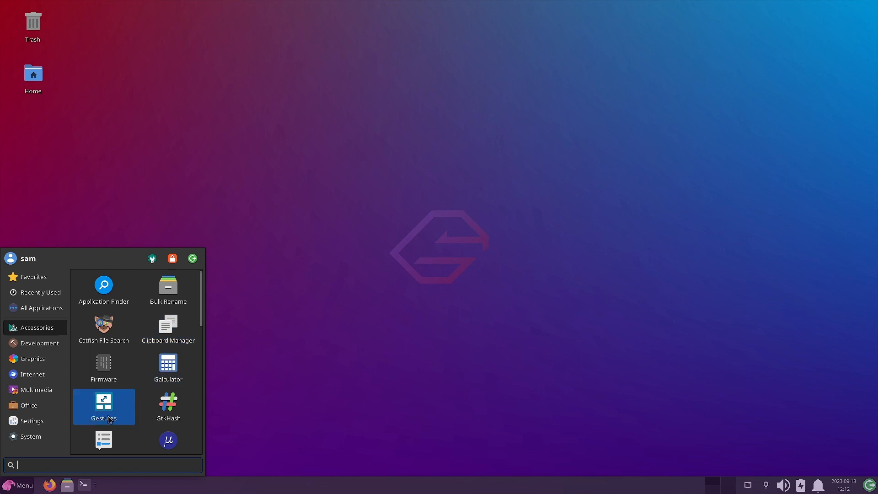
pyautogui.moveTo(106, 412)
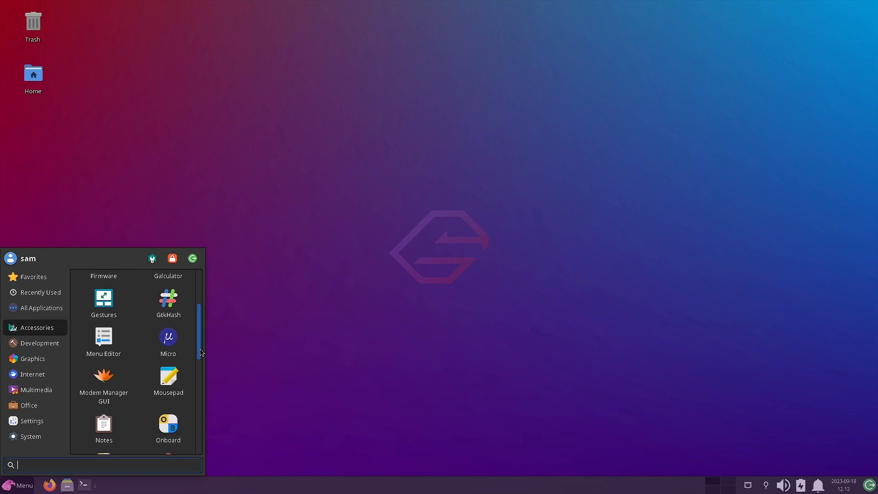
pyautogui.scroll(-3)
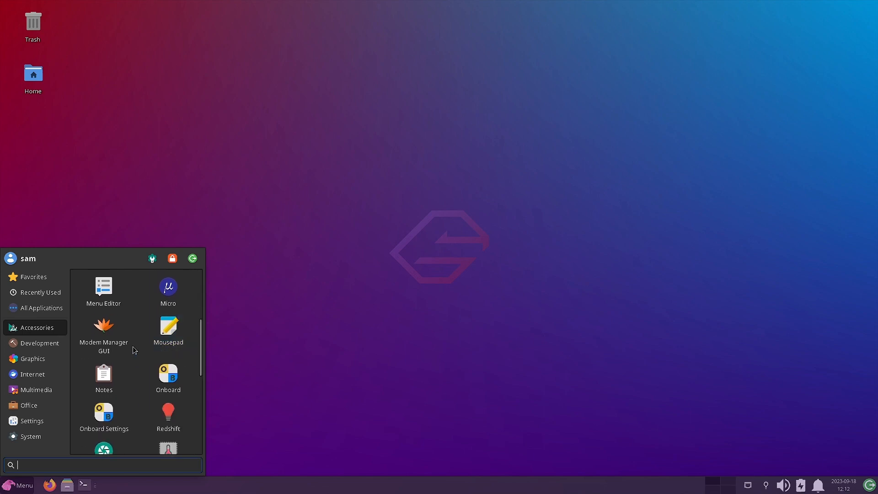
pyautogui.moveTo(104, 335)
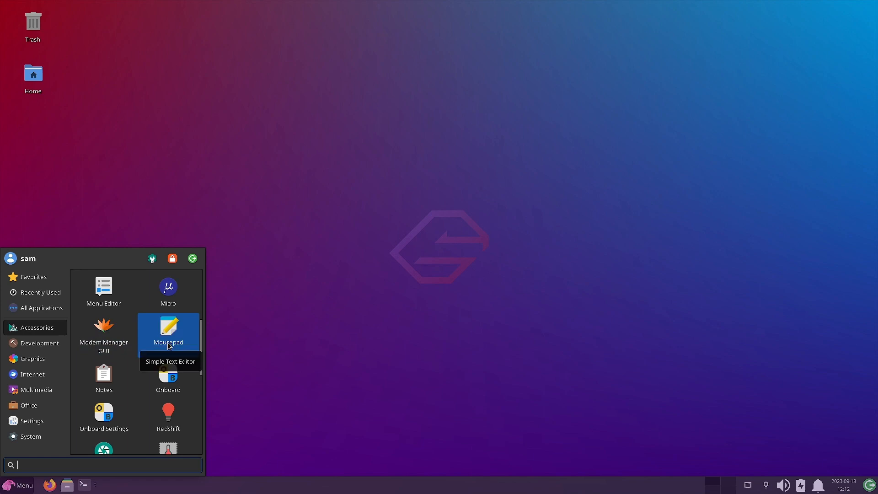
pyautogui.moveTo(168, 378)
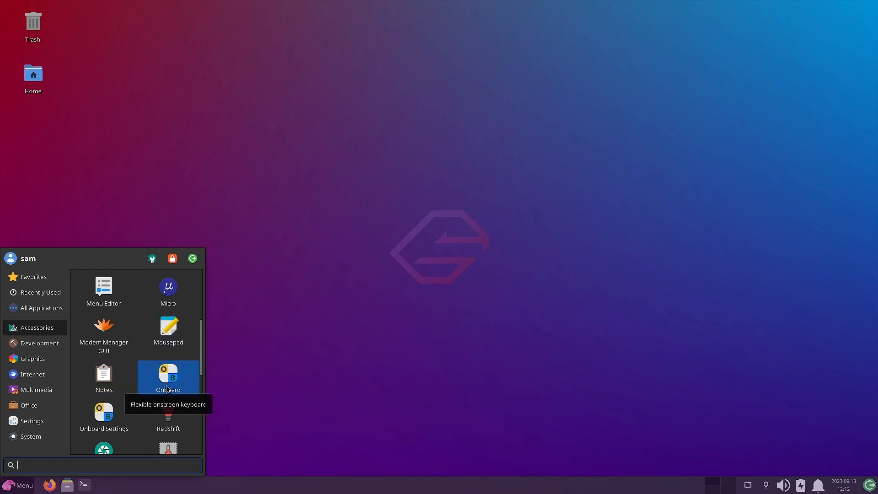
pyautogui.moveTo(169, 415)
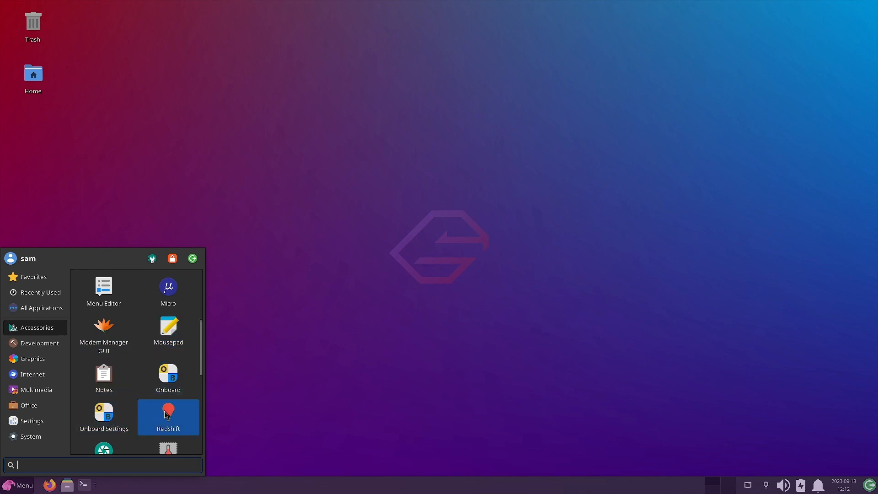
pyautogui.scroll(-3)
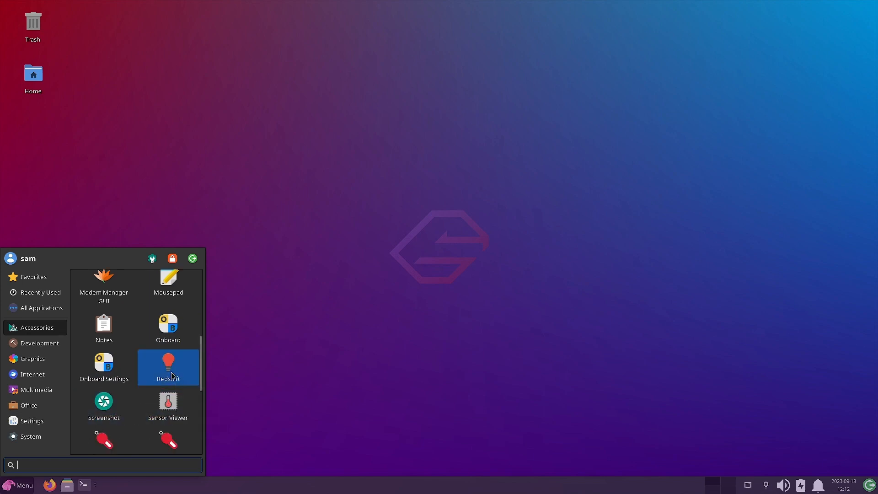
pyautogui.scroll(-3)
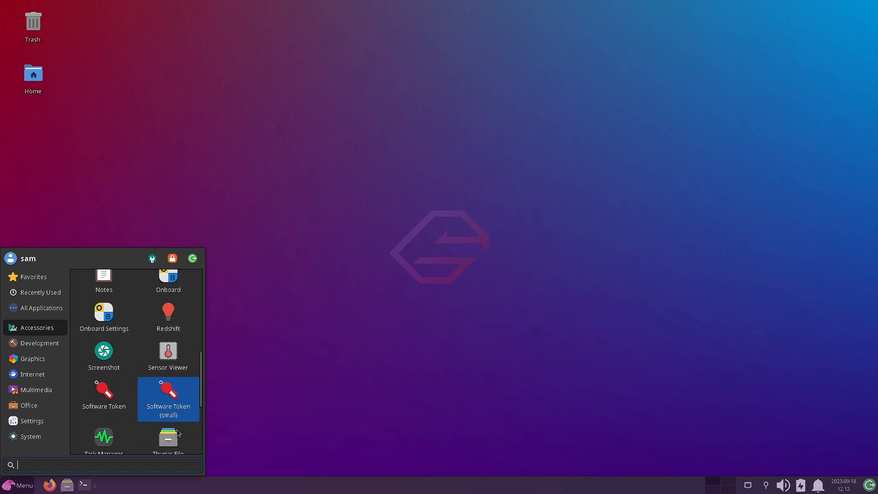
pyautogui.scroll(-3)
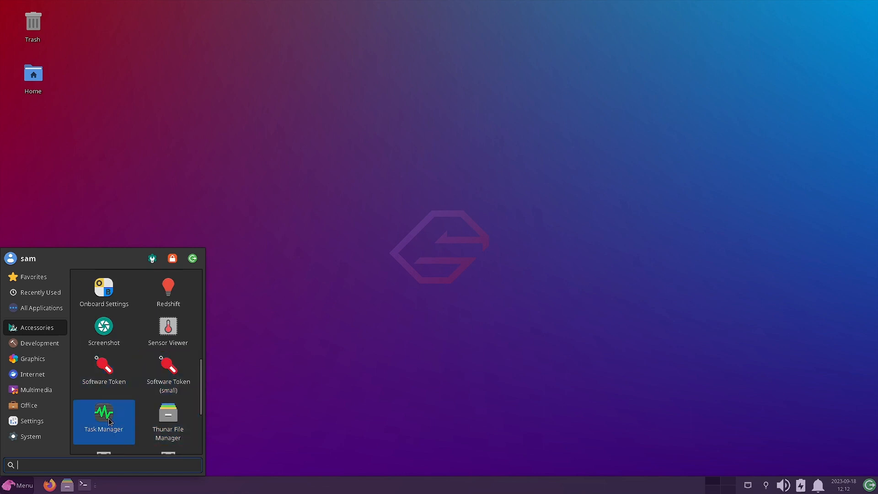
pyautogui.scroll(-3)
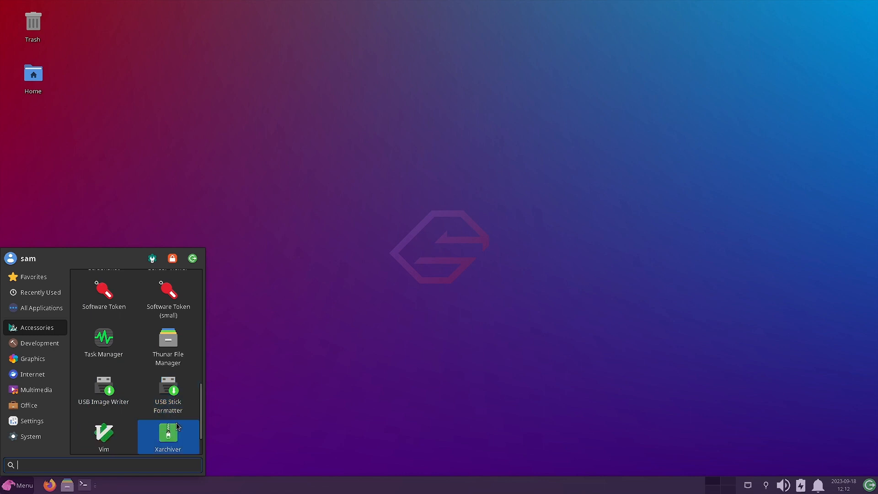
pyautogui.moveTo(104, 345)
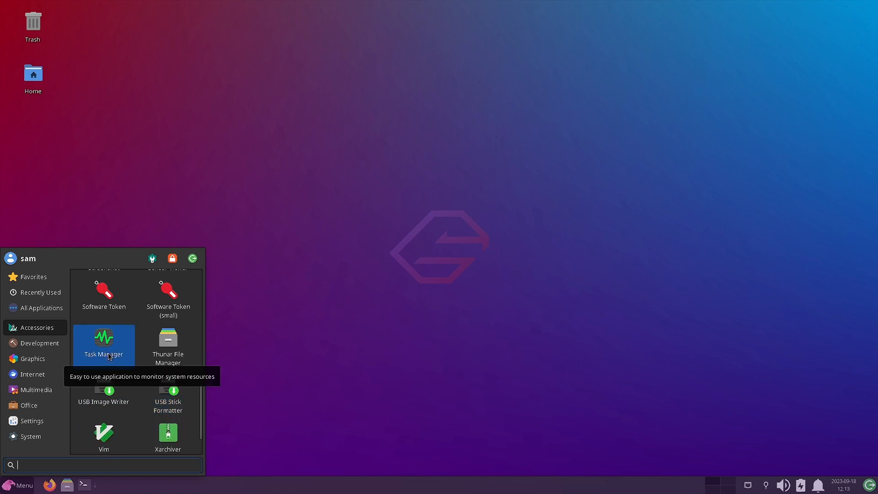
pyautogui.click(103, 340)
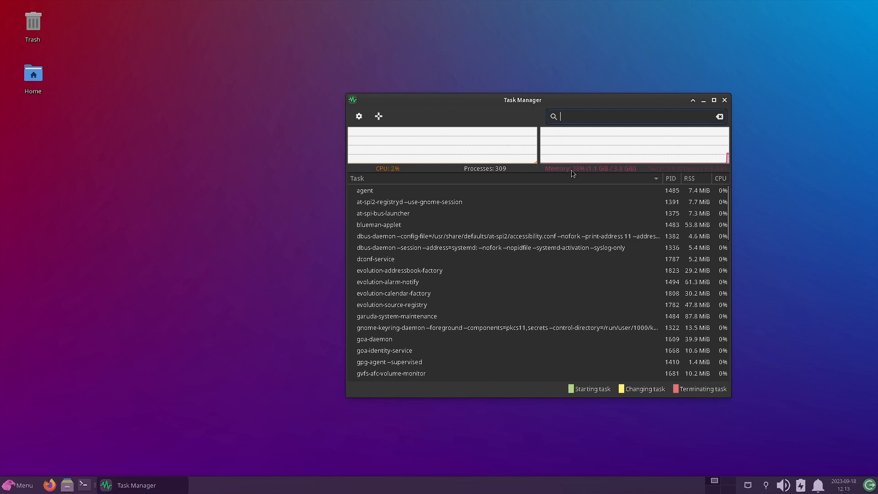
pyautogui.moveTo(586, 175)
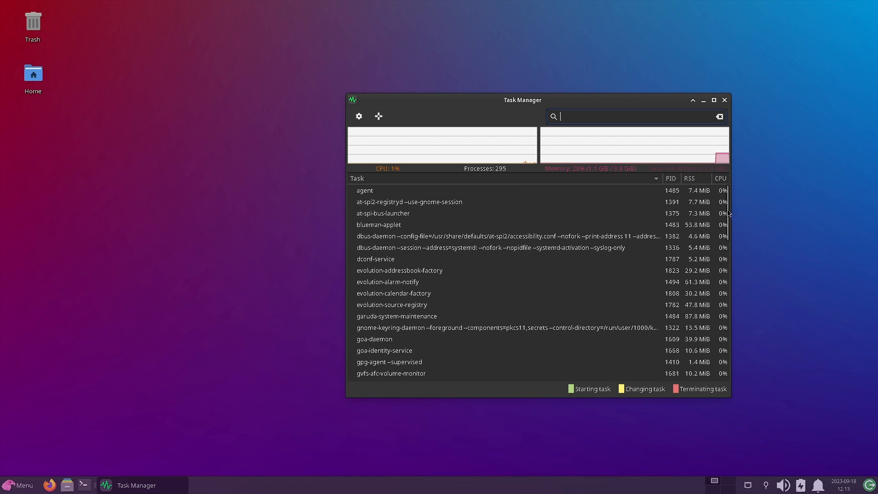
# Scroll through the process list and close Task Manager
pyautogui.scroll(-3)
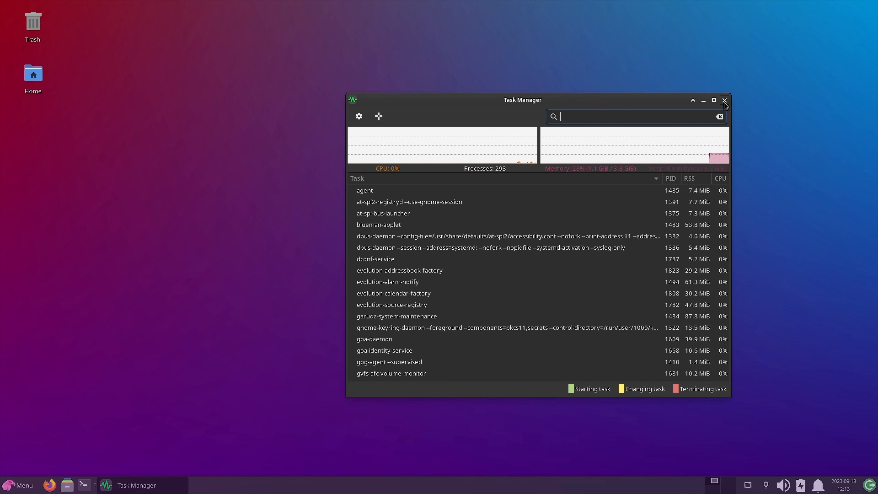
pyautogui.click(725, 100)
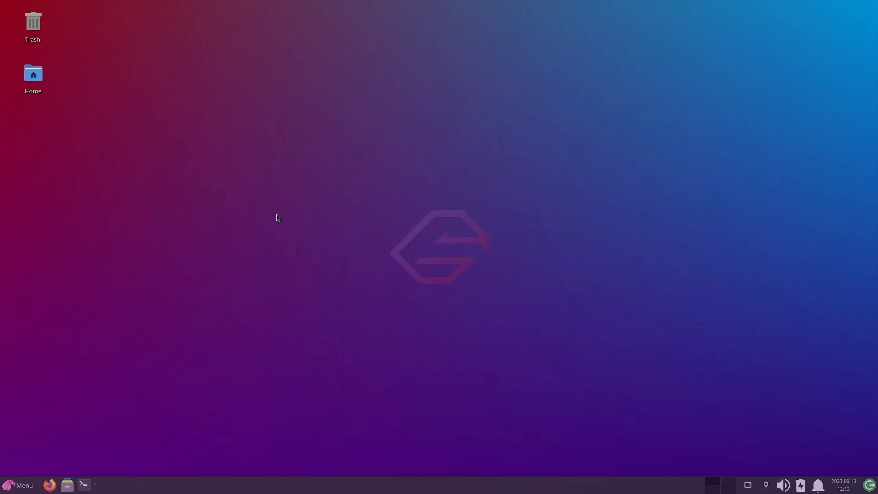
pyautogui.moveTo(182, 256)
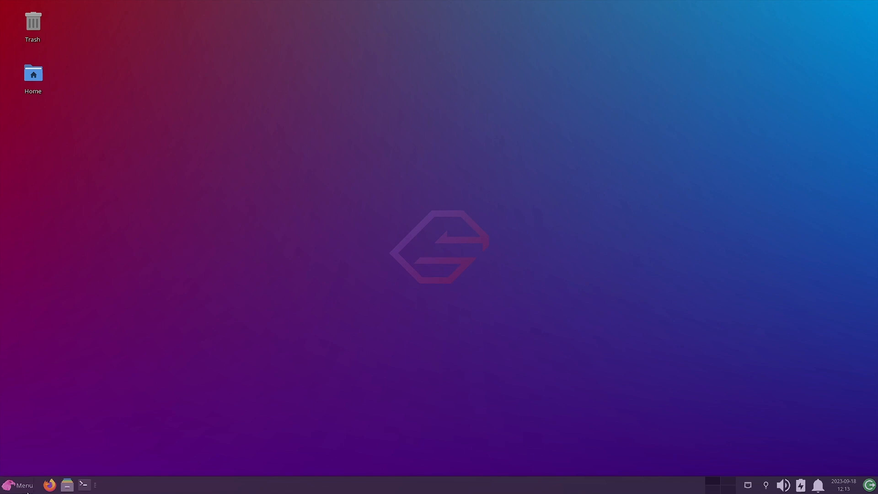
# Open the applications menu from the bottom panel
pyautogui.click(19, 485)
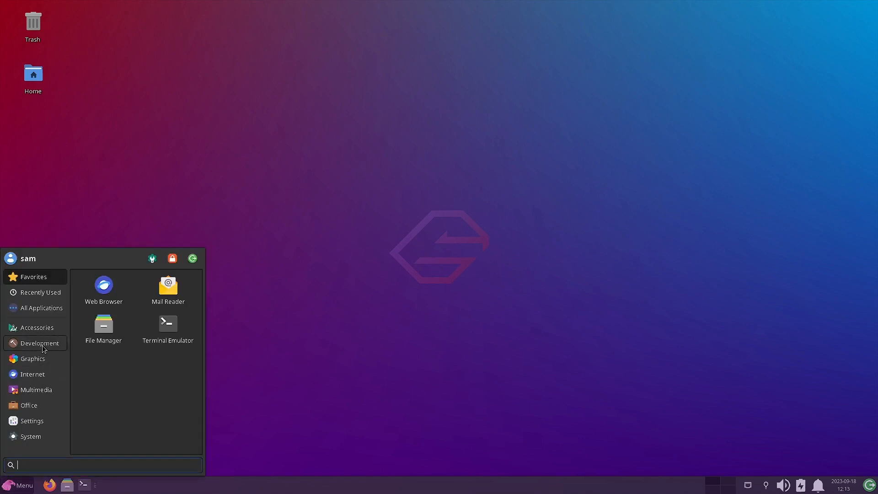
# Show the Development category applications, then the Graphics category
pyautogui.click(39, 343)
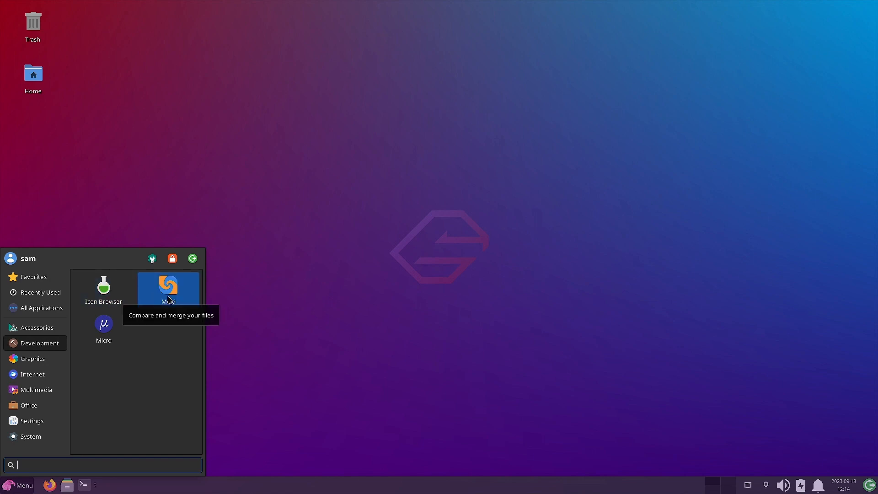
pyautogui.moveTo(104, 327)
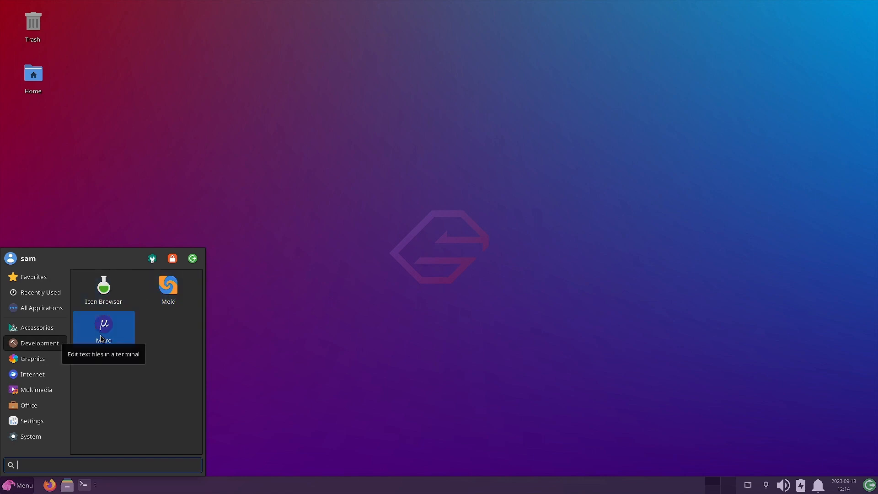
pyautogui.click(32, 359)
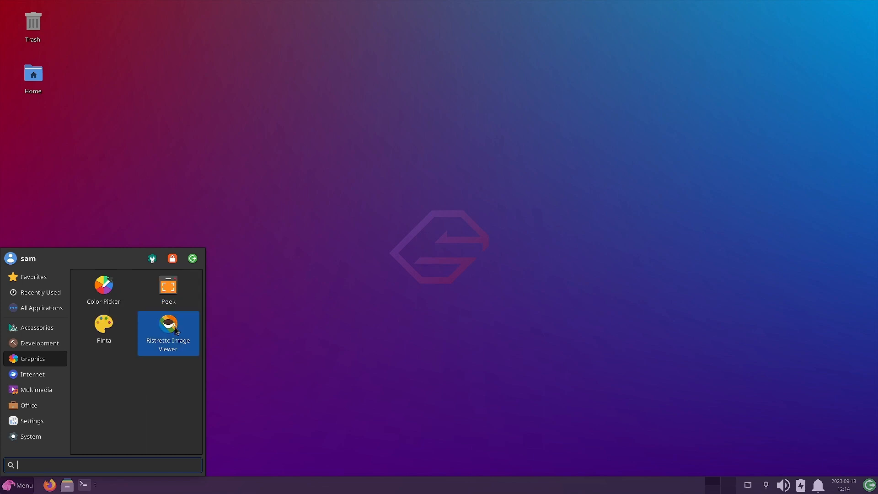
pyautogui.moveTo(168, 330)
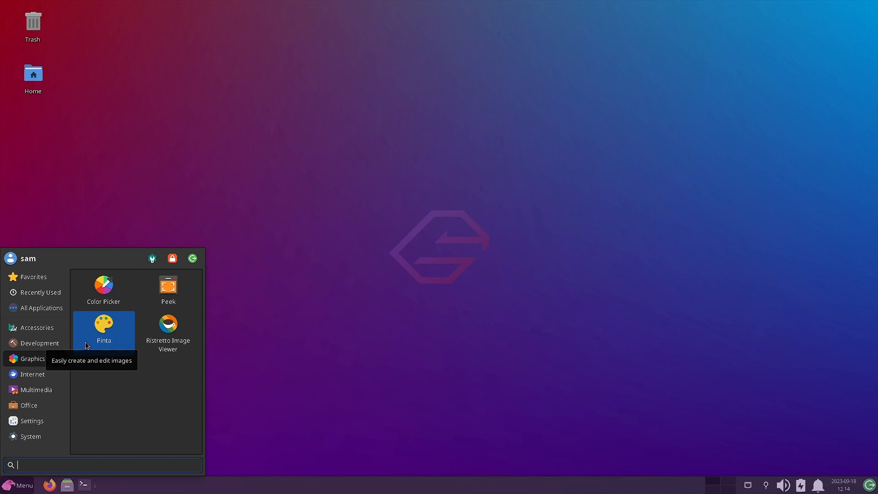
pyautogui.moveTo(46, 368)
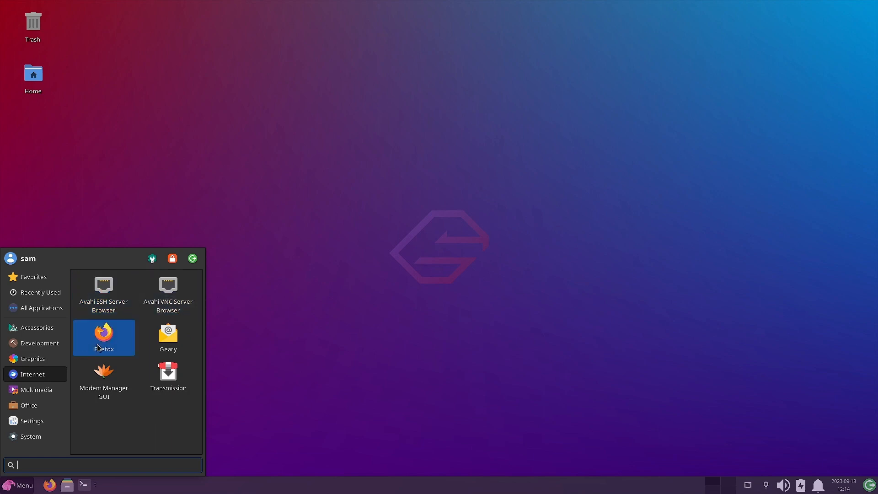
pyautogui.moveTo(168, 336)
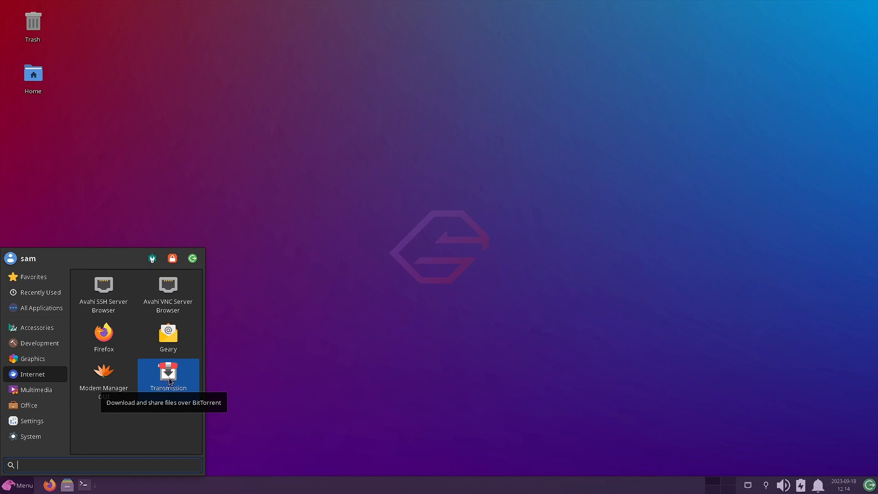
# Browse the Multimedia, Office and Settings categories of the applications menu
pyautogui.click(35, 390)
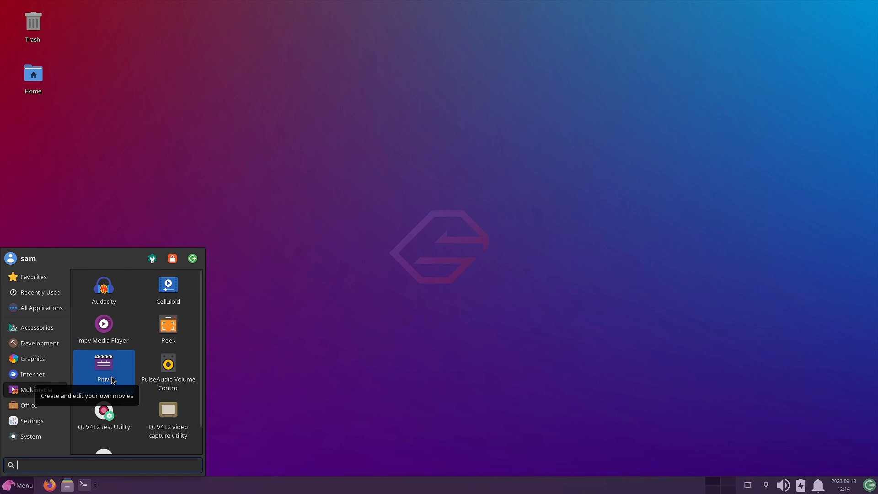
pyautogui.moveTo(168, 370)
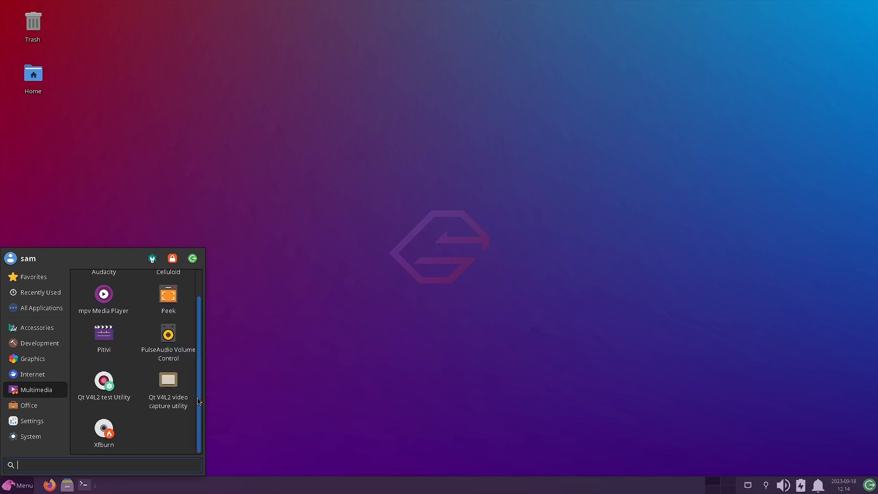
pyautogui.moveTo(103, 386)
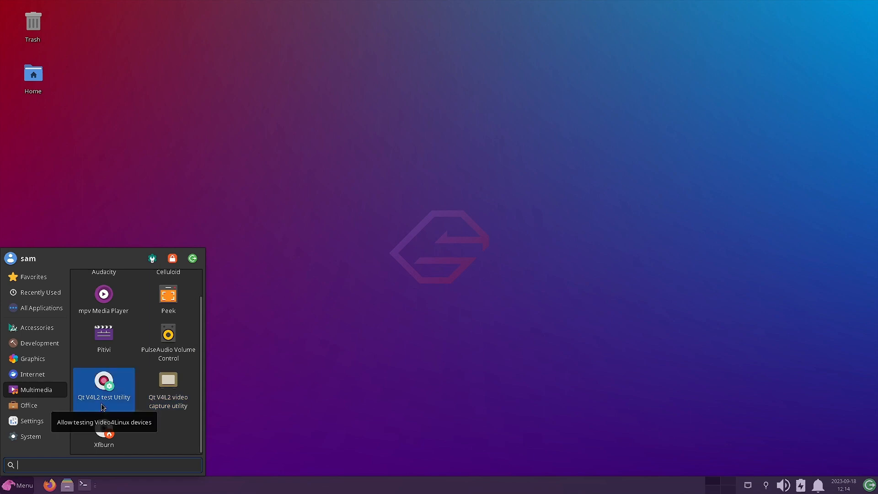
pyautogui.moveTo(101, 457)
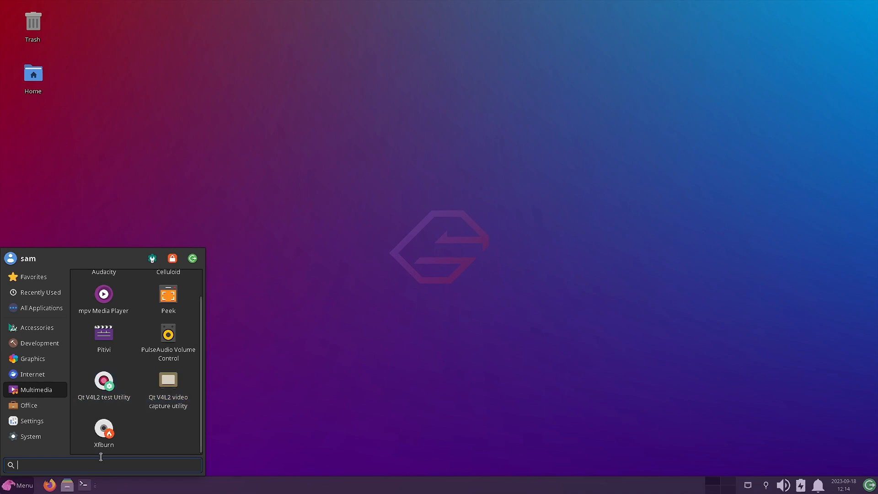
pyautogui.moveTo(103, 431)
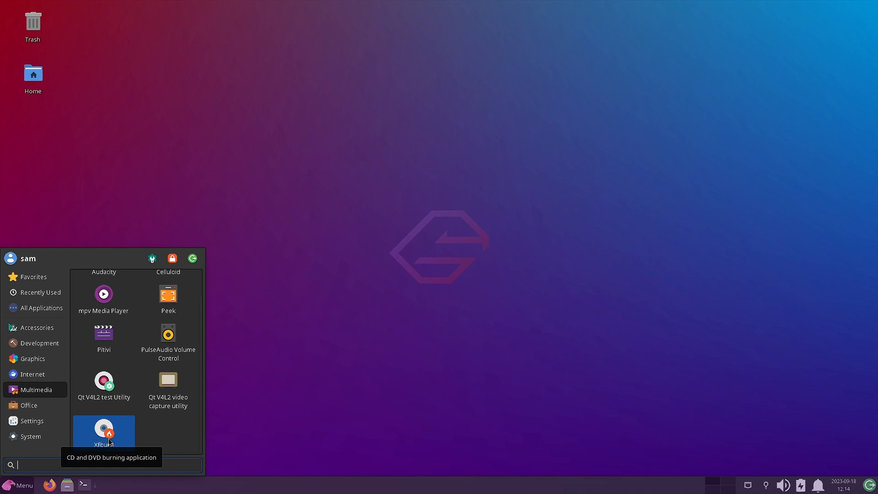
pyautogui.click(28, 406)
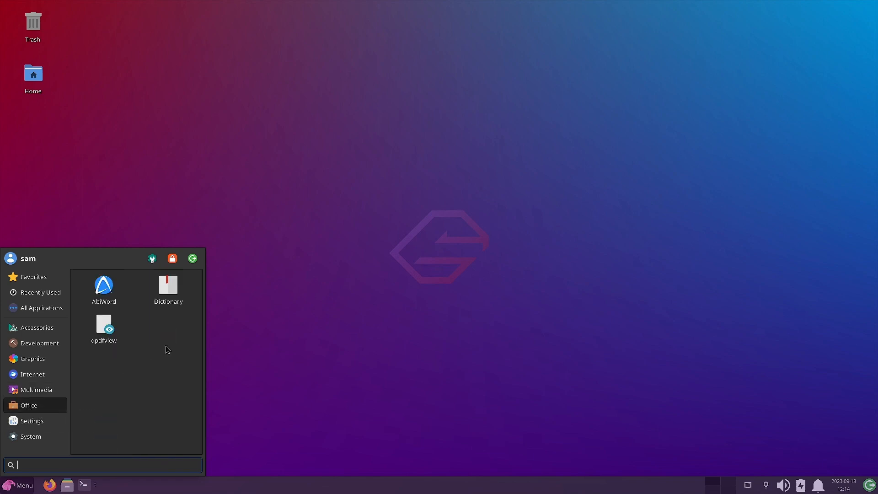
pyautogui.moveTo(184, 382)
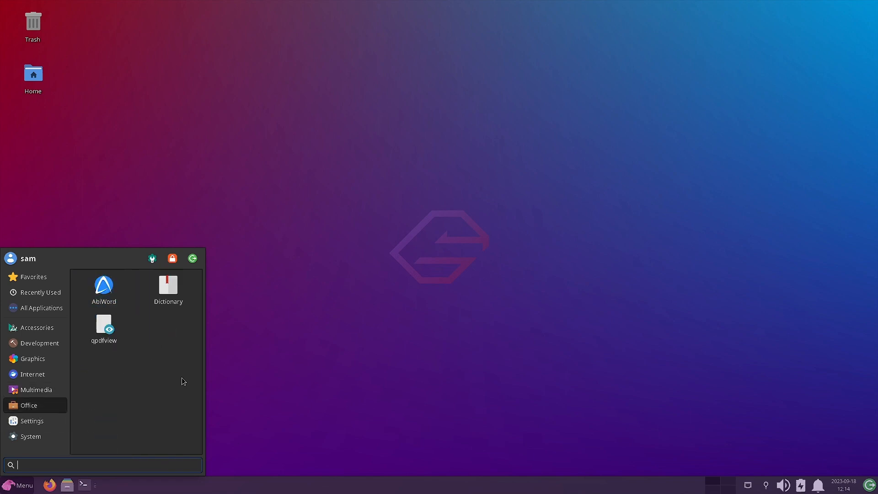
pyautogui.moveTo(103, 288)
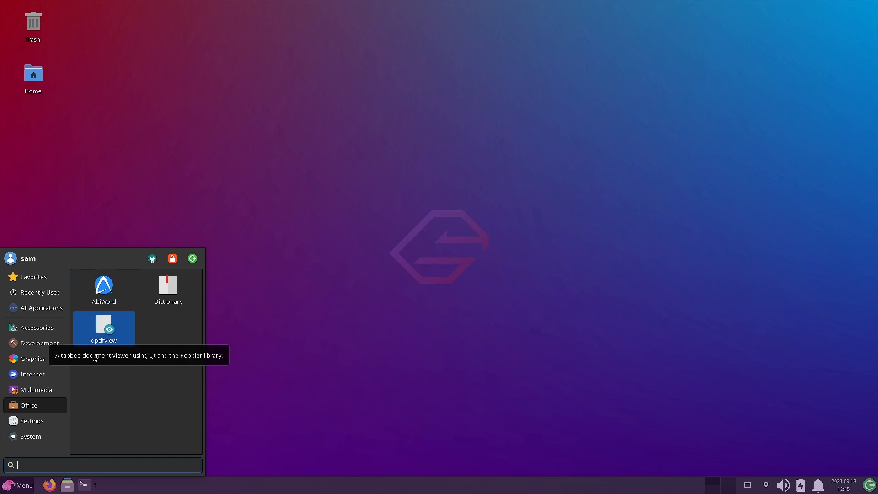
pyautogui.moveTo(78, 362)
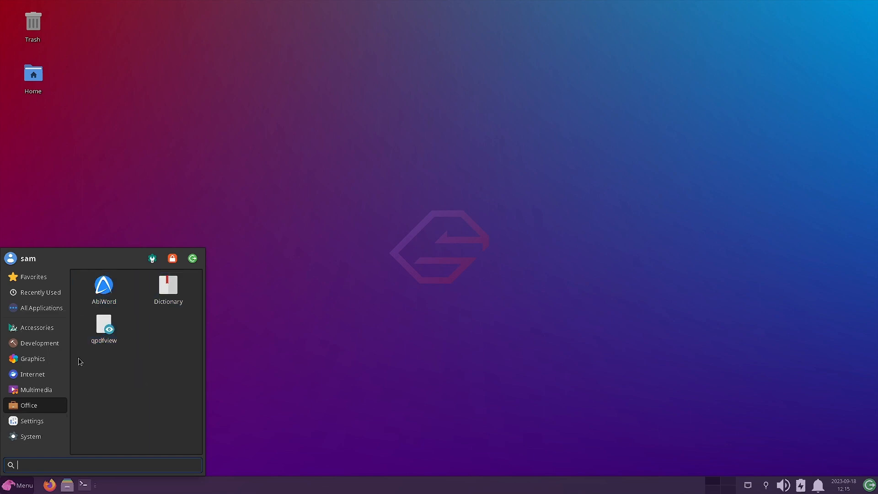
pyautogui.click(31, 420)
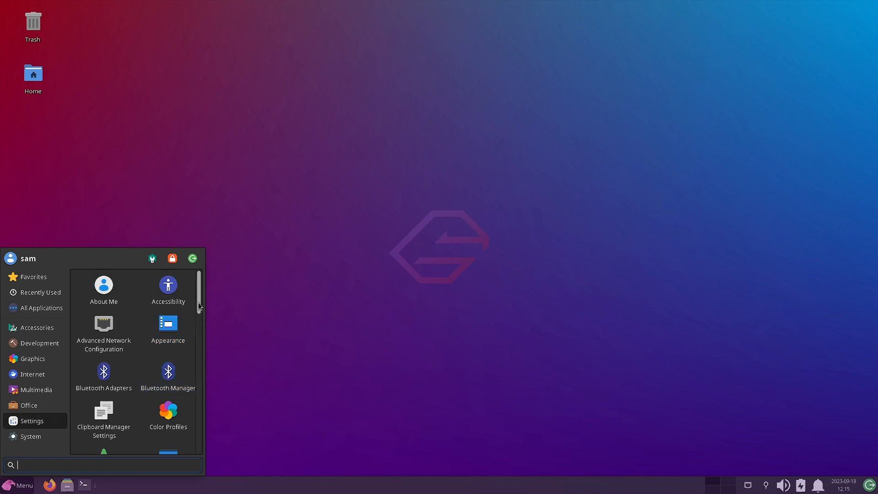
# Scroll through the Settings list, then show the System category applications
pyautogui.scroll(-3)
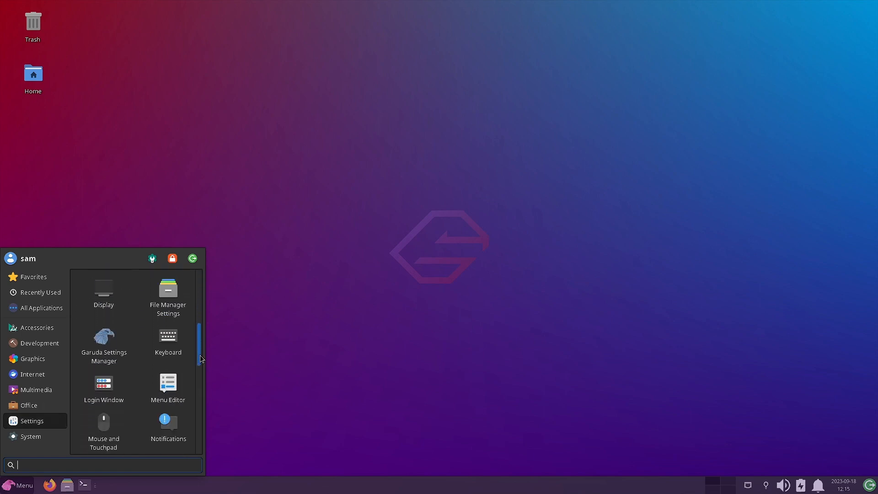
pyautogui.scroll(-3)
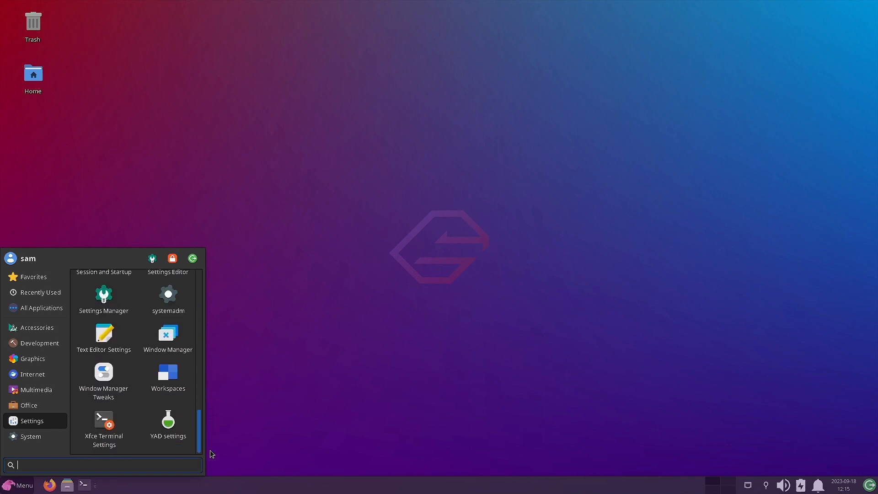
pyautogui.click(30, 436)
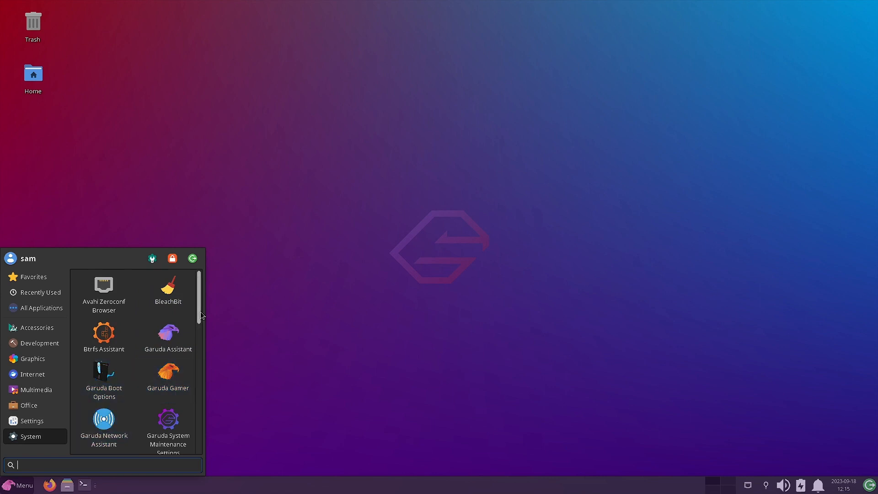
pyautogui.scroll(-3)
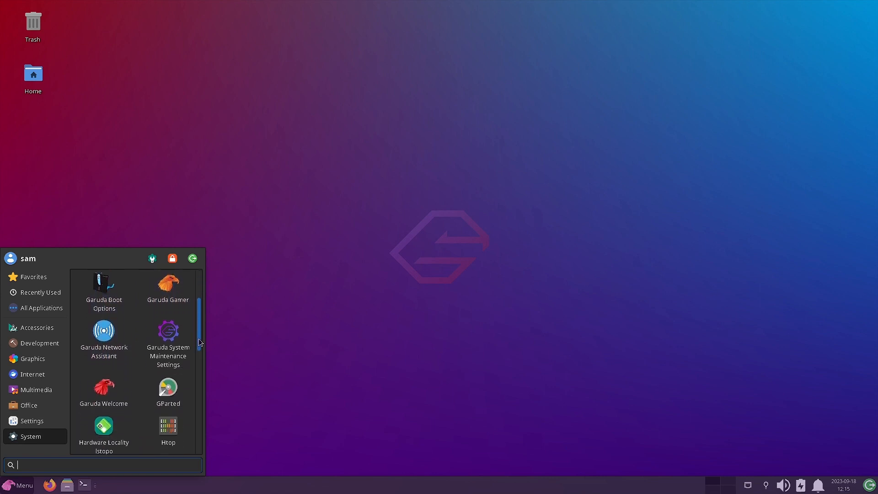
pyautogui.scroll(-3)
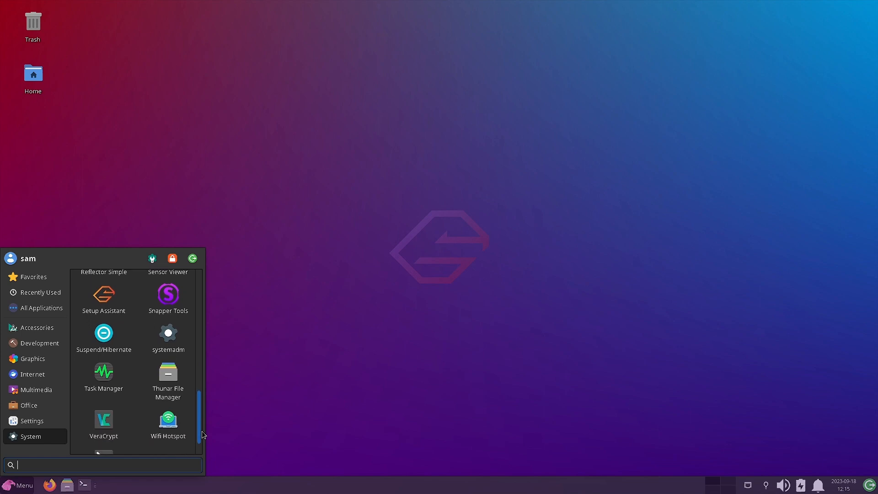
pyautogui.scroll(-3)
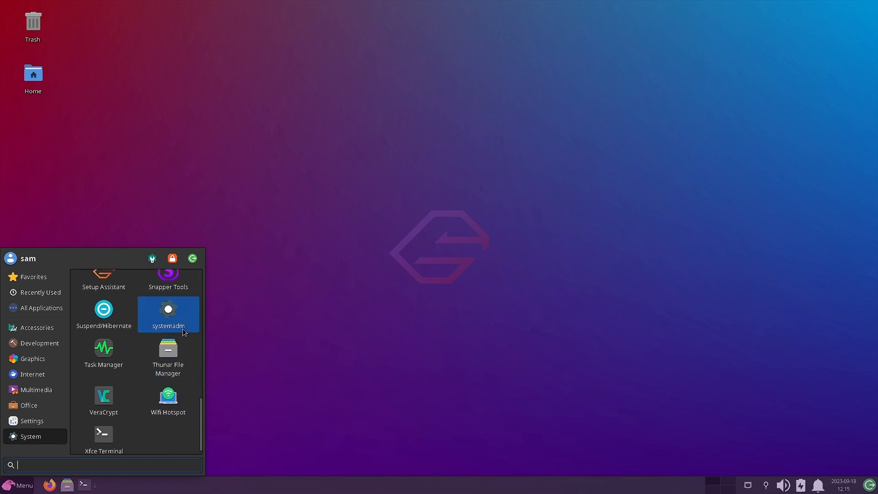
pyautogui.moveTo(103, 314)
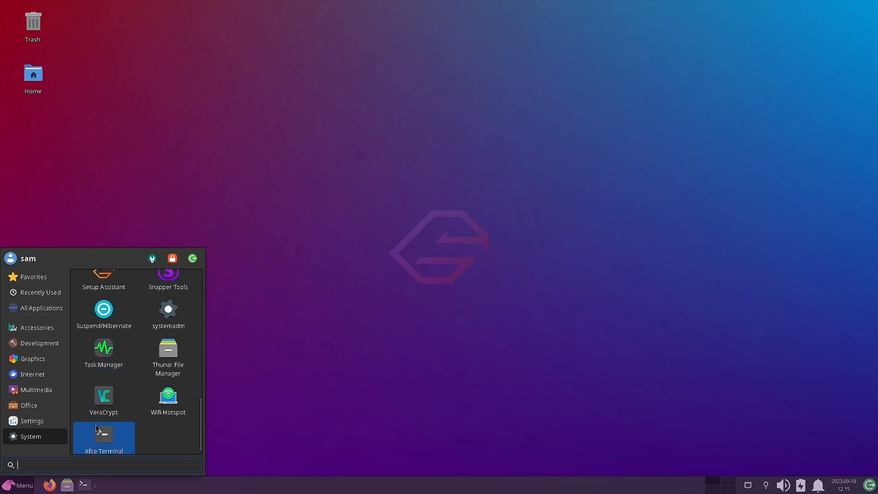
pyautogui.moveTo(103, 401)
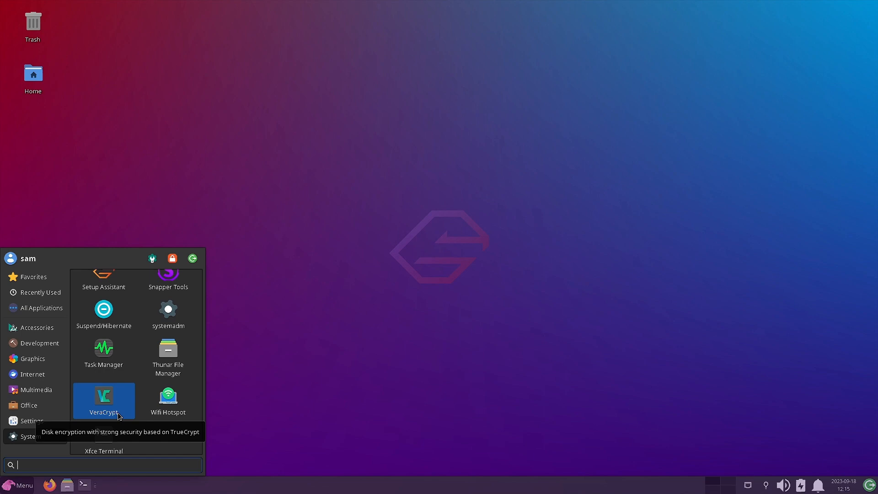
pyautogui.moveTo(168, 399)
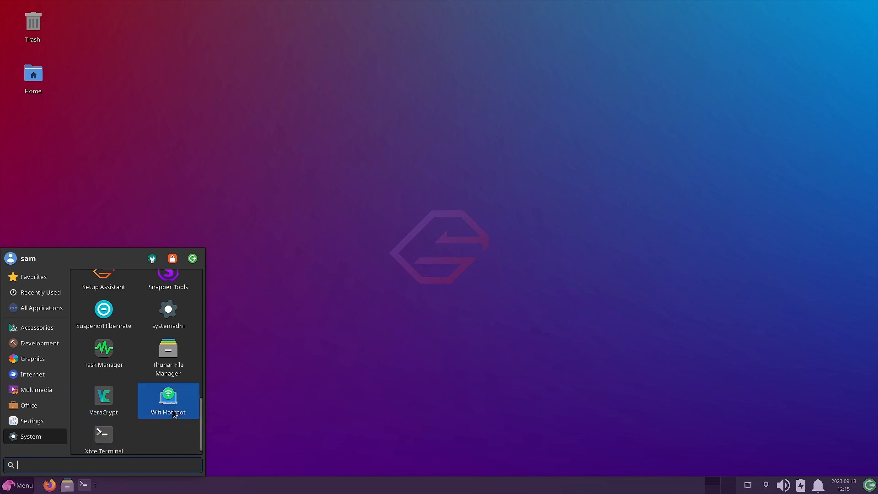
pyautogui.scroll(-3)
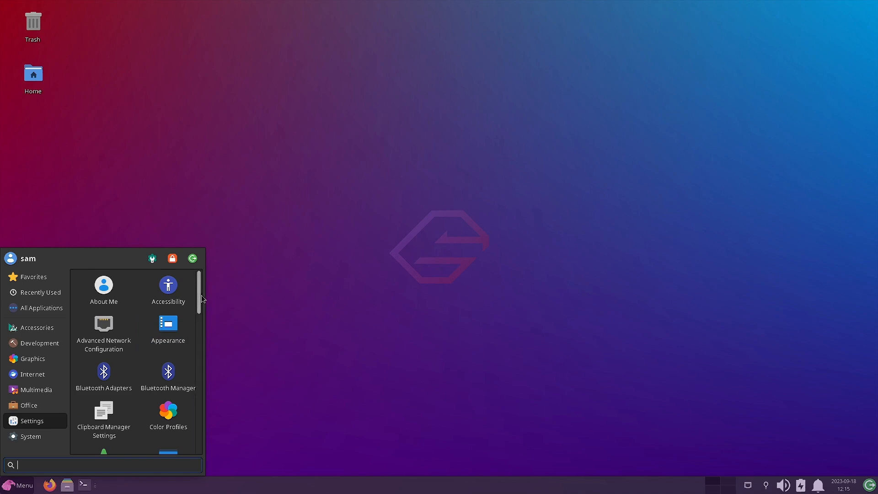
# Search the menu for 'sett' and launch the Xfce Settings Manager
pyautogui.scroll(-3)
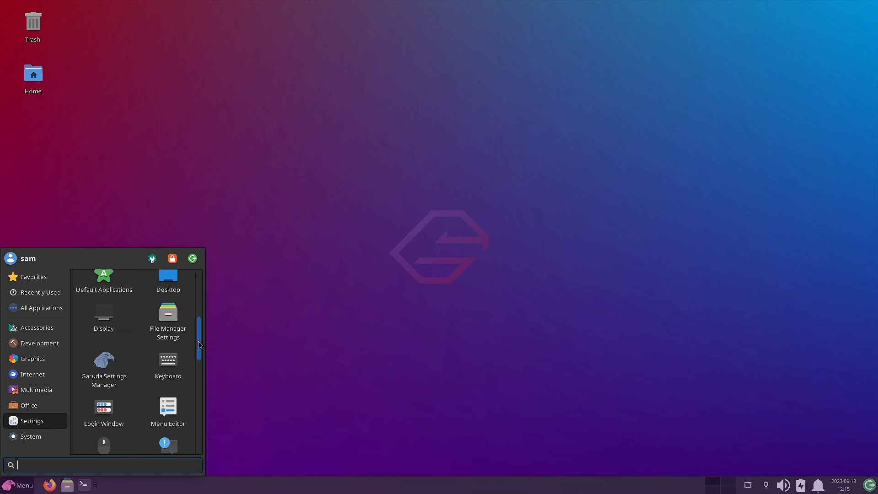
pyautogui.scroll(-3)
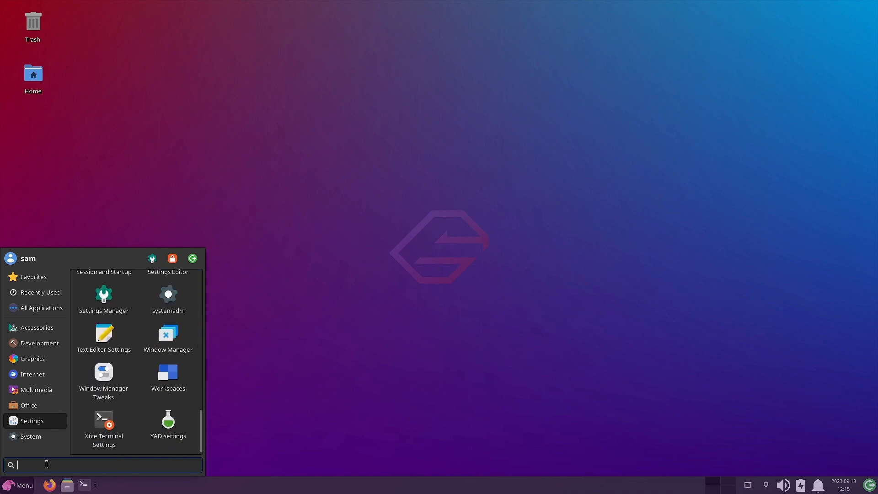
pyautogui.write('sett')
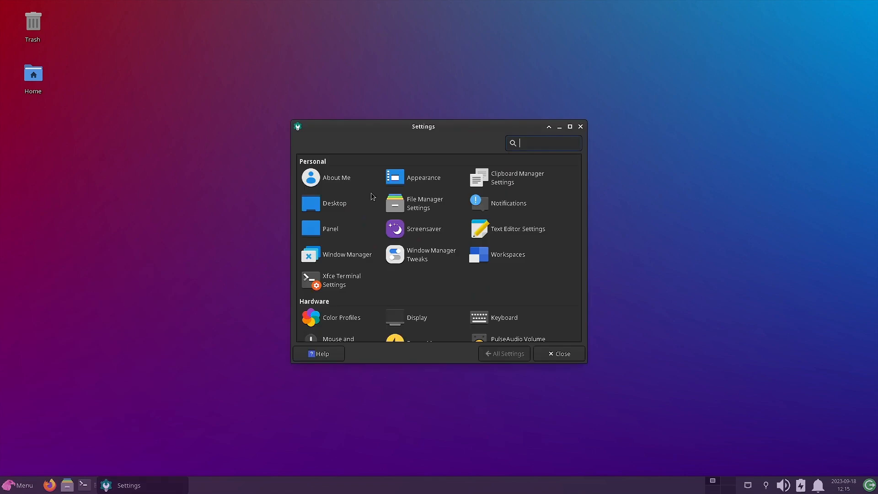
# Move the Settings Manager window left, scroll its categories and open the Screensaver settings
pyautogui.moveTo(423, 126); pyautogui.dragTo(320, 125)
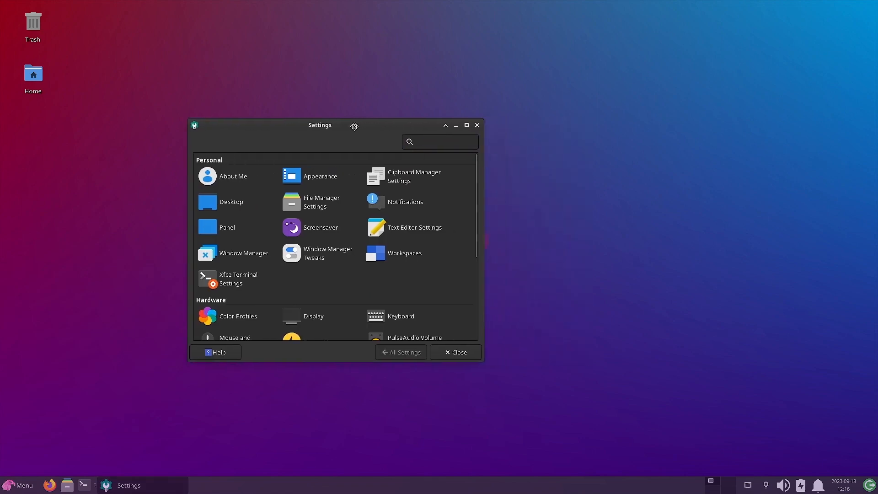
pyautogui.click(439, 141)
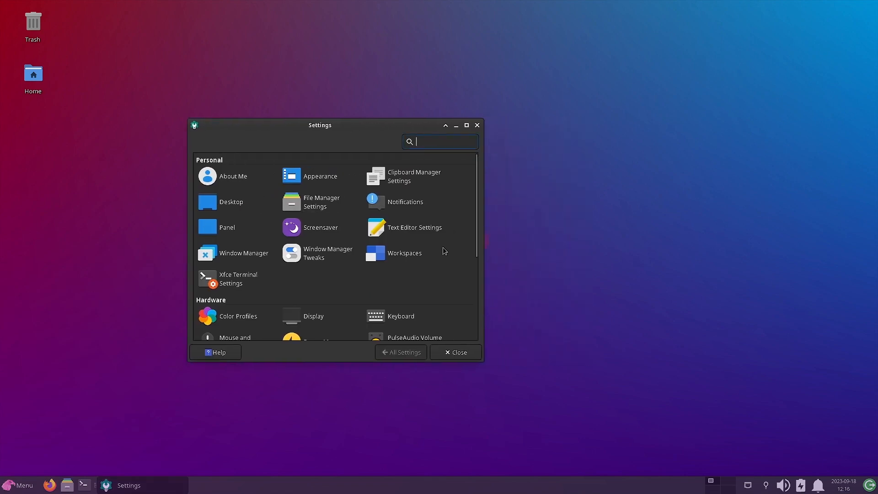
pyautogui.scroll(-3)
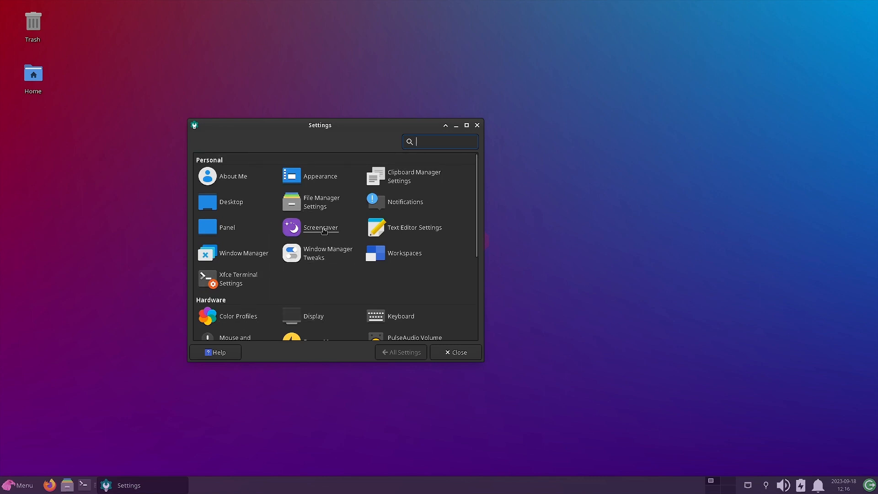
pyautogui.moveTo(227, 253)
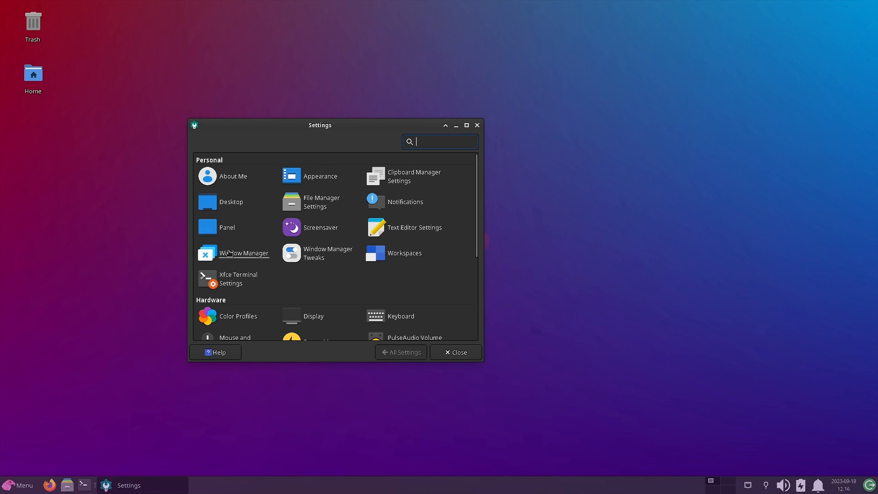
pyautogui.scroll(-3)
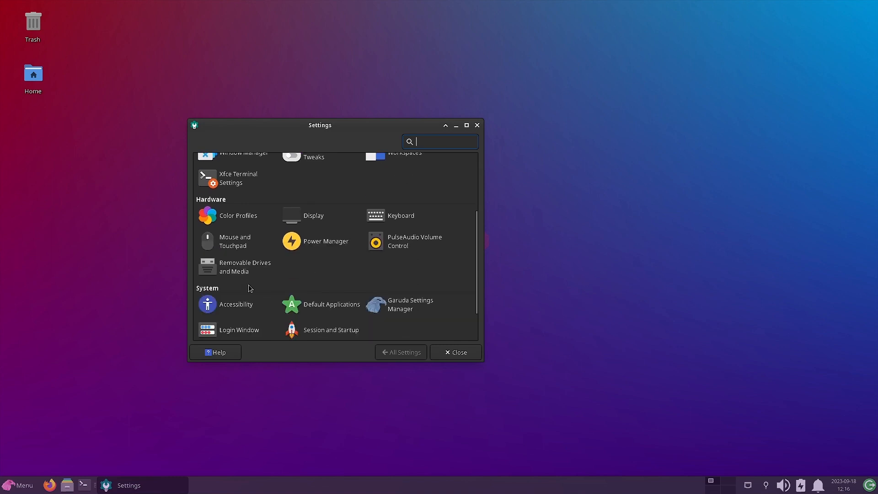
pyautogui.scroll(-3)
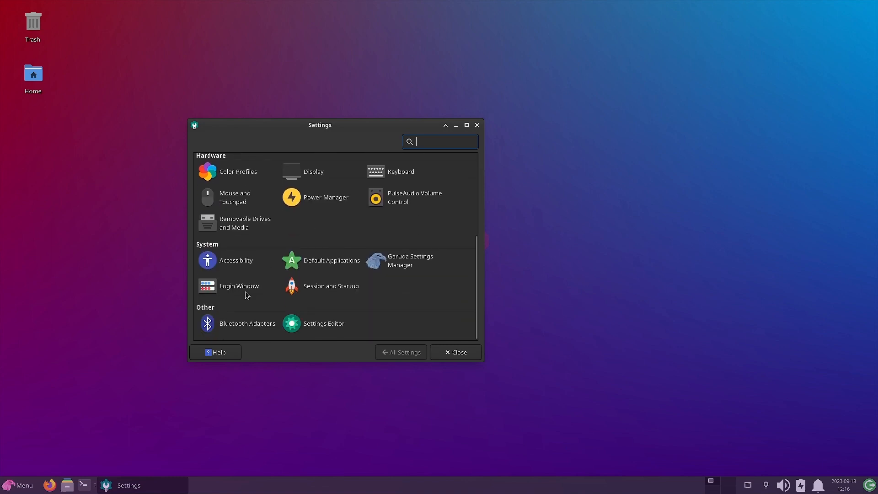
pyautogui.moveTo(453, 276)
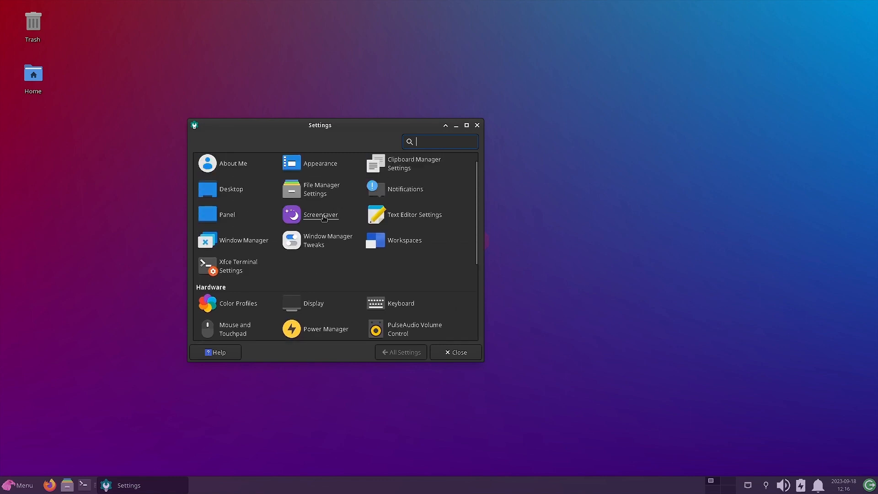
pyautogui.click(320, 215)
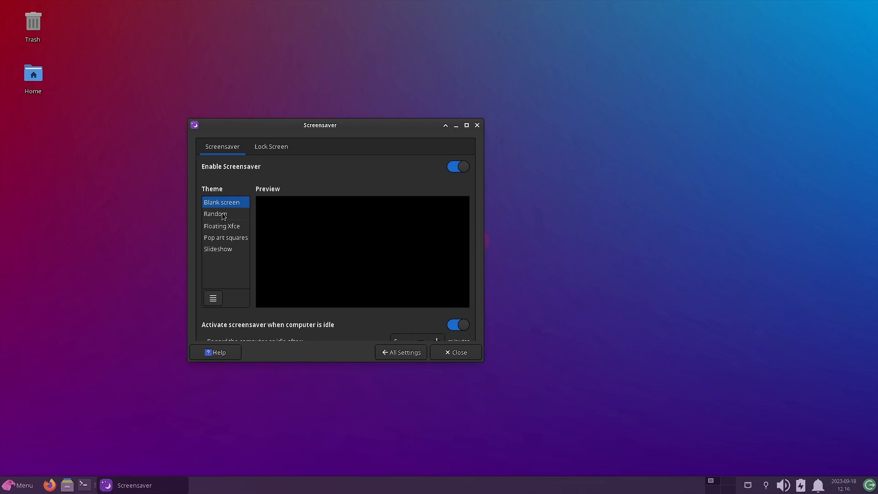
# Preview Floating Xfce and Pop art squares, select the Random theme and set theme change to 9 minutes
pyautogui.click(216, 213)
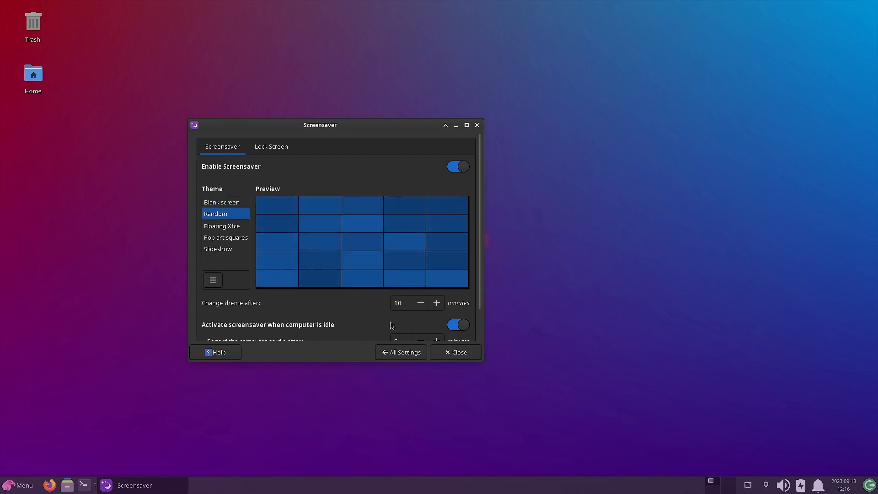
pyautogui.click(221, 226)
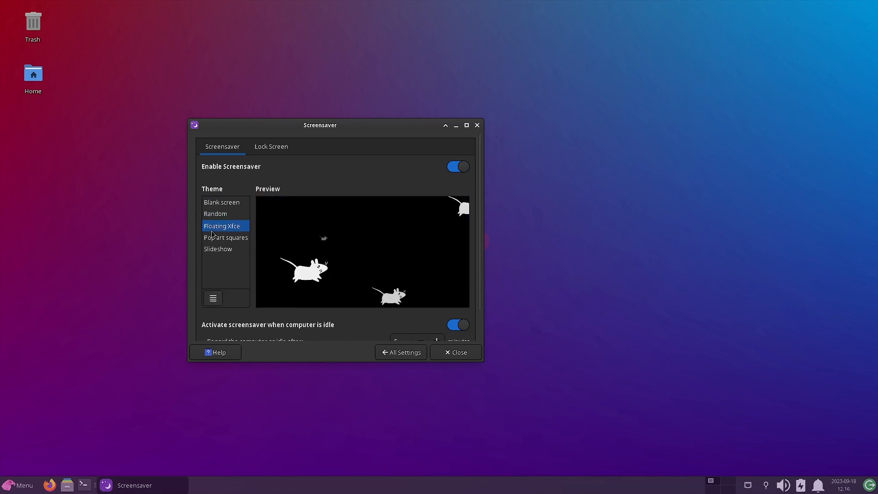
pyautogui.click(226, 237)
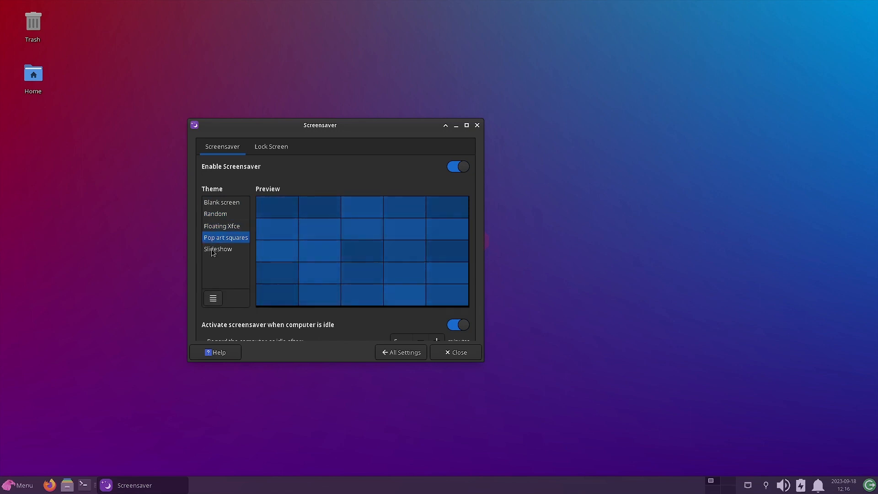
pyautogui.click(215, 213)
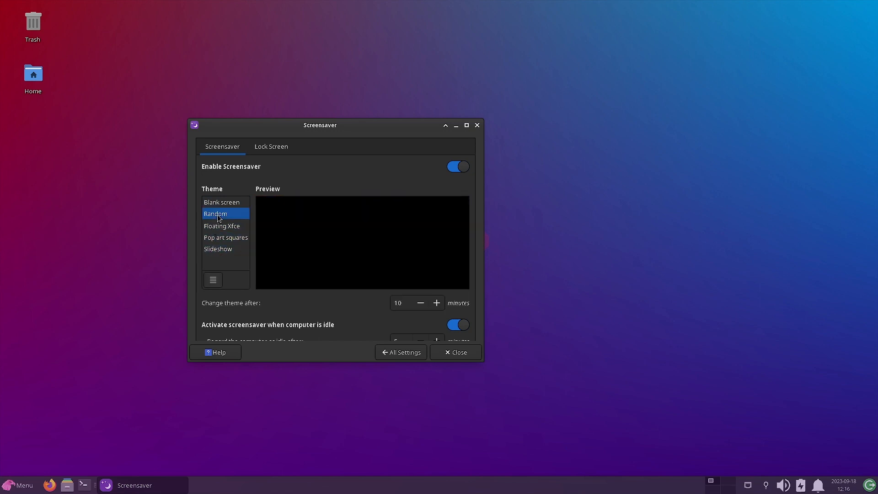
pyautogui.moveTo(359, 280)
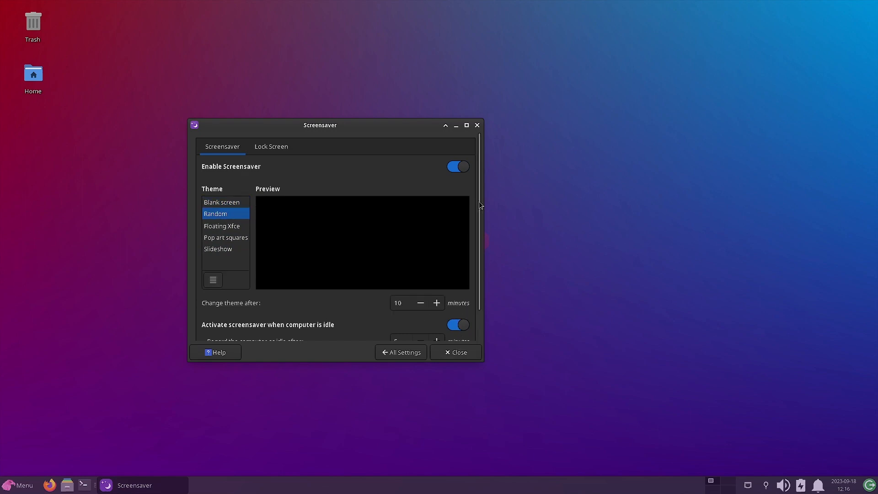
pyautogui.click(221, 226)
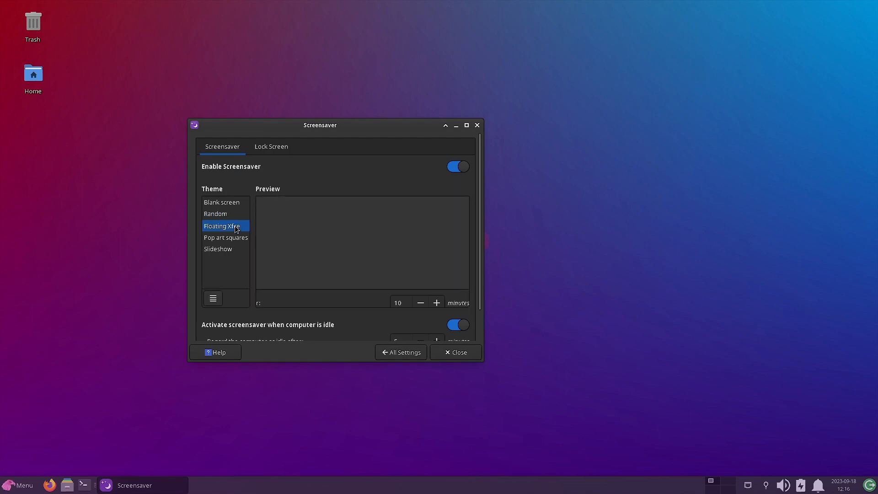
pyautogui.click(215, 213)
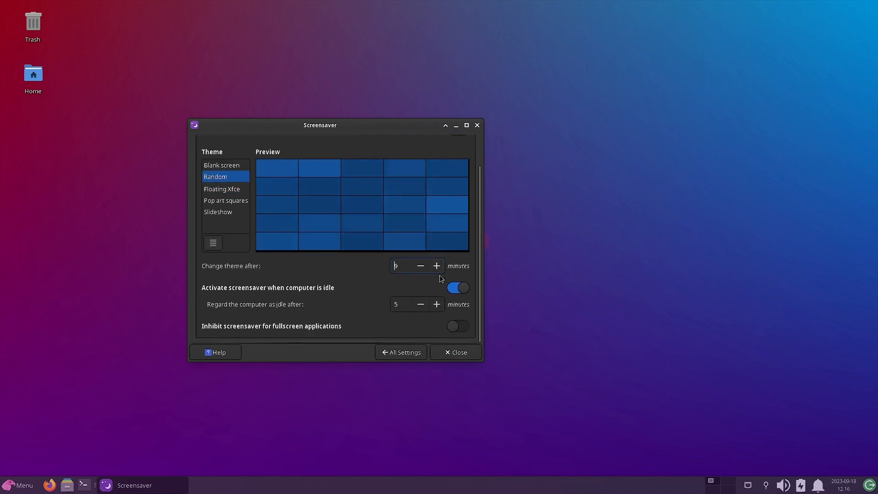
pyautogui.click(437, 265)
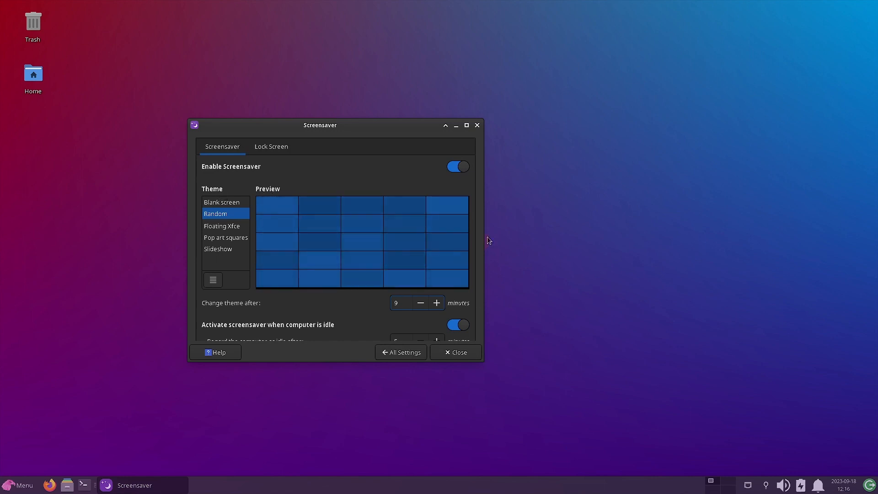
# View the lock screen settings, open Desktop settings and close the Settings Manager overview
pyautogui.click(271, 146)
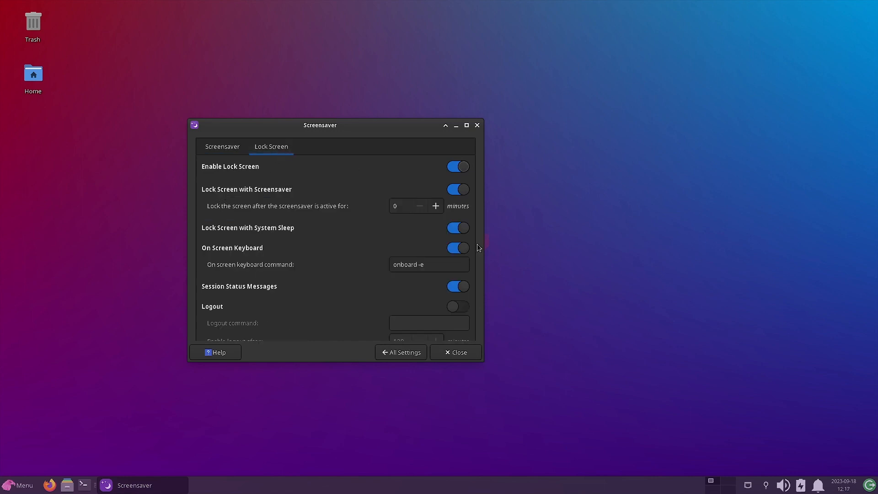
pyautogui.scroll(-3)
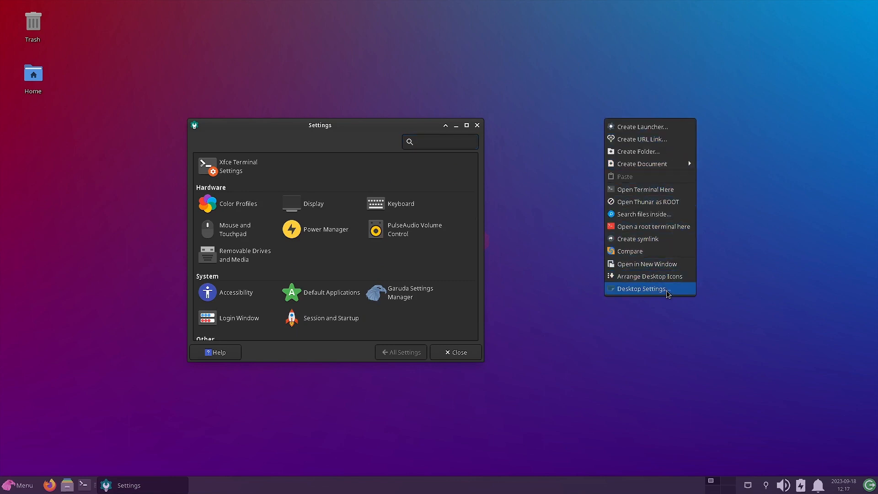
pyautogui.click(642, 288)
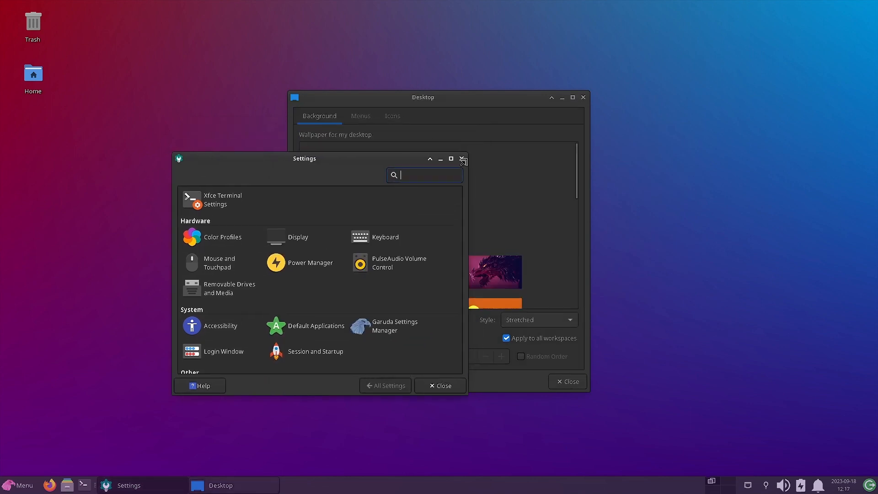
pyautogui.click(462, 159)
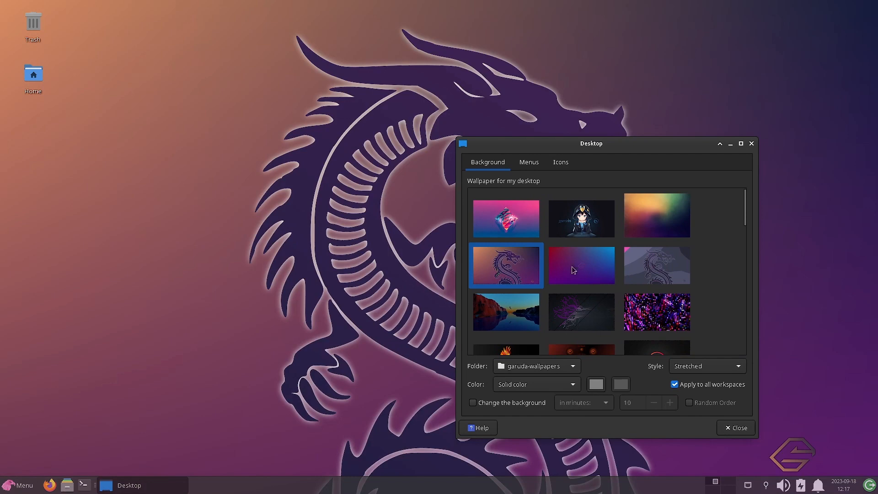
# Try the orange firebird and sunset-eagle wallpapers, hiding the window to check the desktop
pyautogui.click(736, 428)
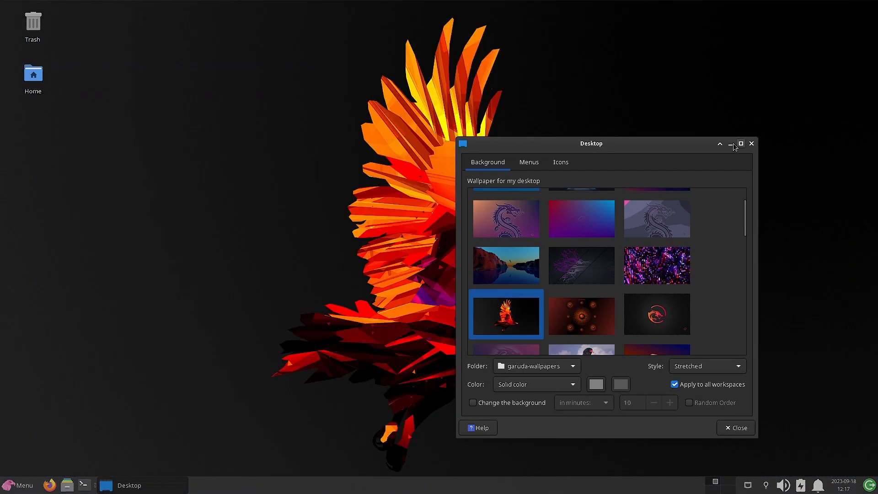
pyautogui.moveTo(649, 343)
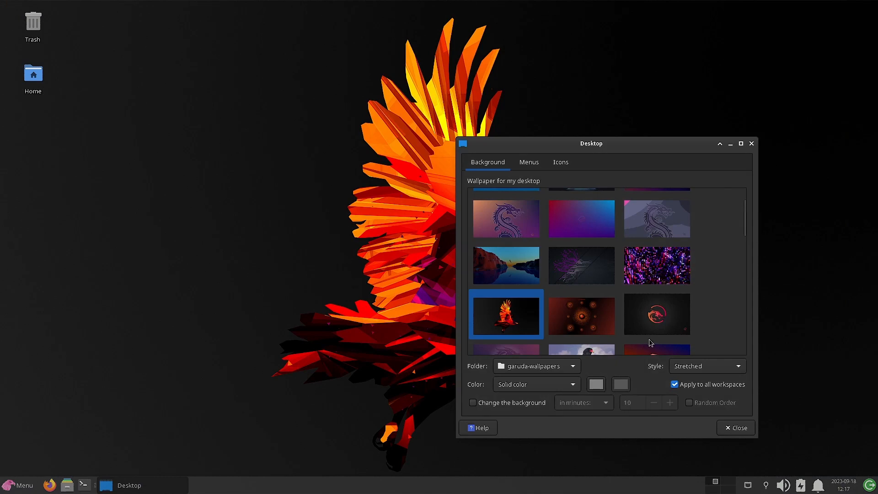
pyautogui.scroll(-3)
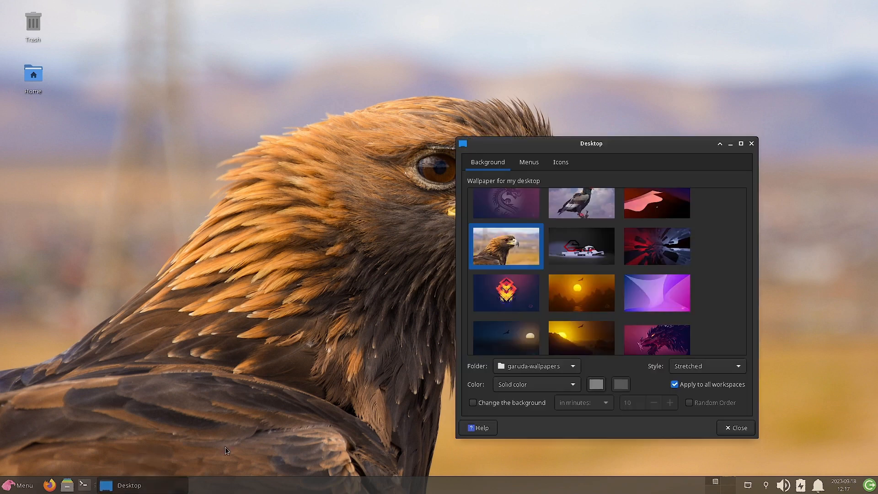
pyautogui.click(581, 269)
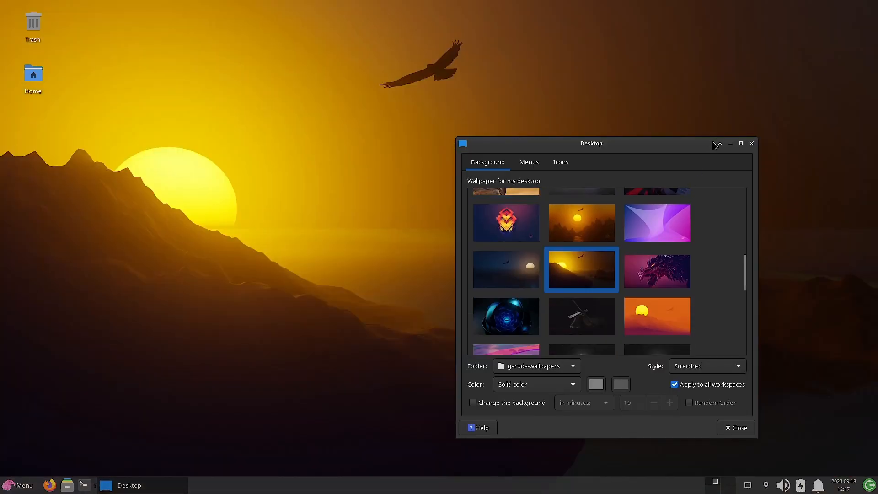
pyautogui.click(730, 144)
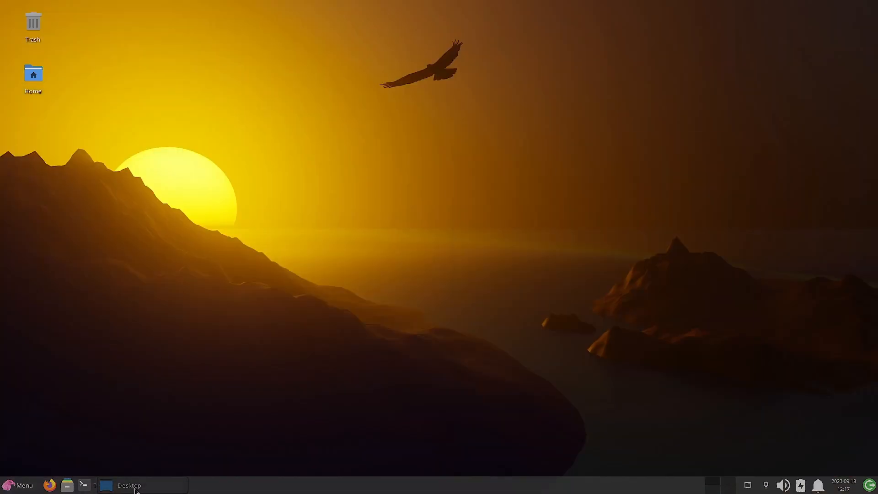
pyautogui.click(129, 485)
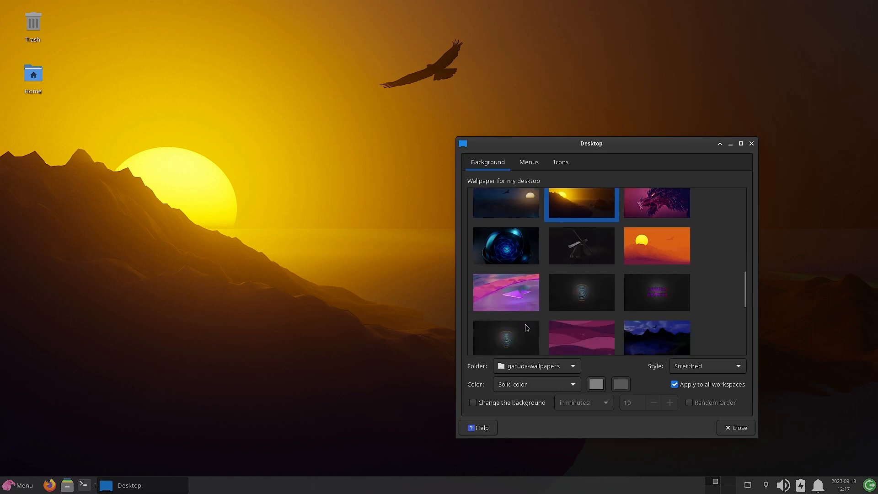
# Try the mountain-lake and penguins-on-ice wallpapers, then settle on the ringed planet image
pyautogui.click(657, 316)
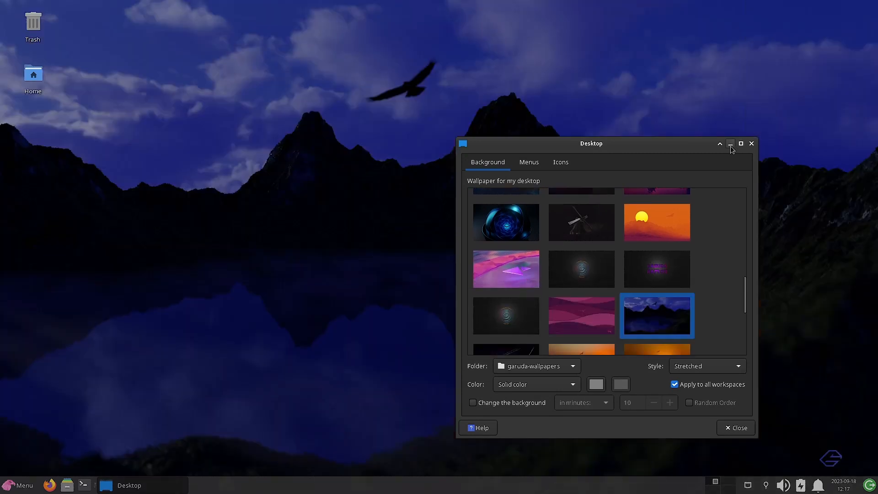
pyautogui.click(730, 144)
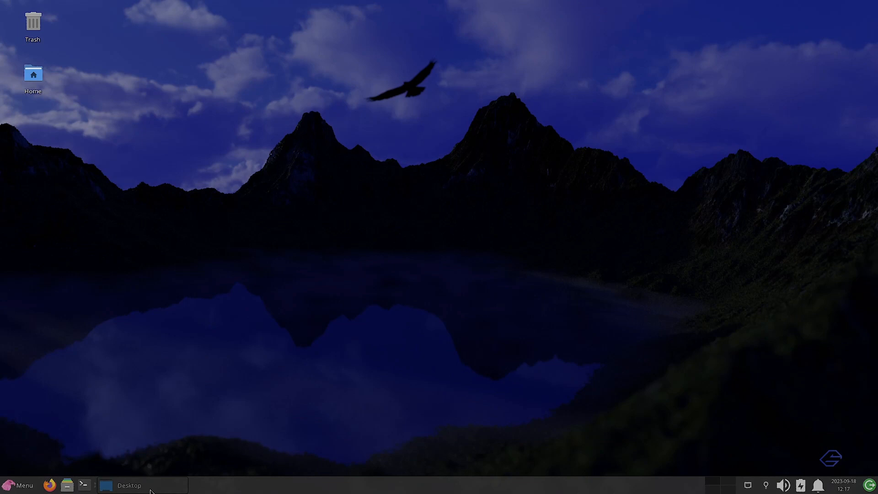
pyautogui.click(129, 485)
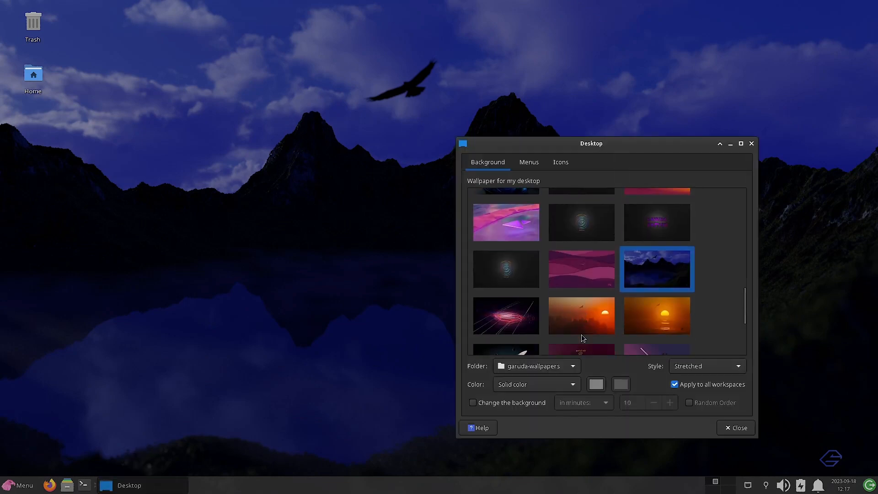
pyautogui.scroll(-3)
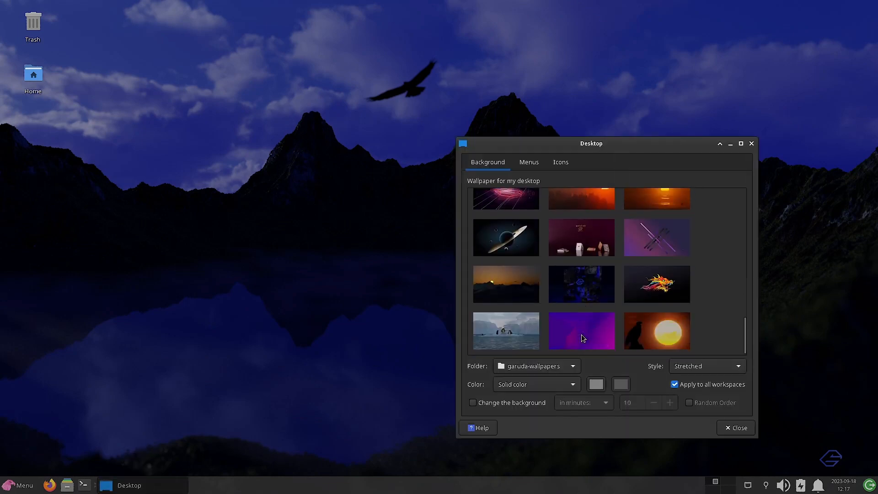
pyautogui.click(505, 283)
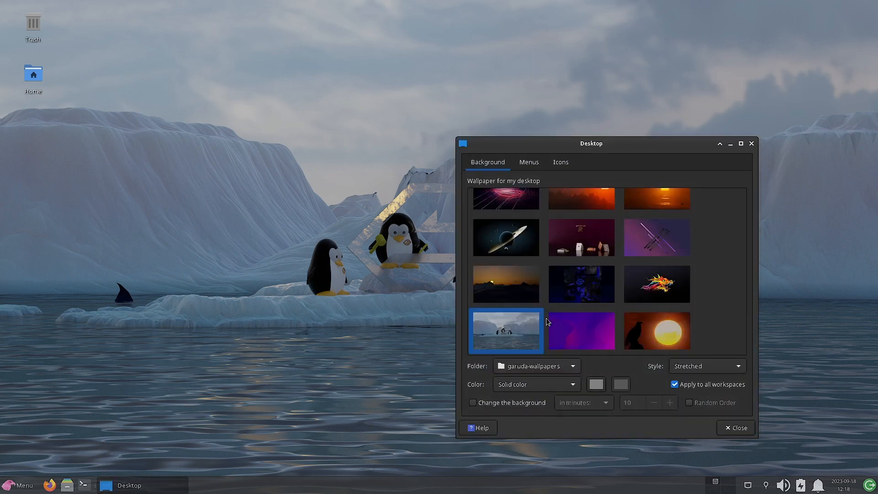
pyautogui.click(505, 237)
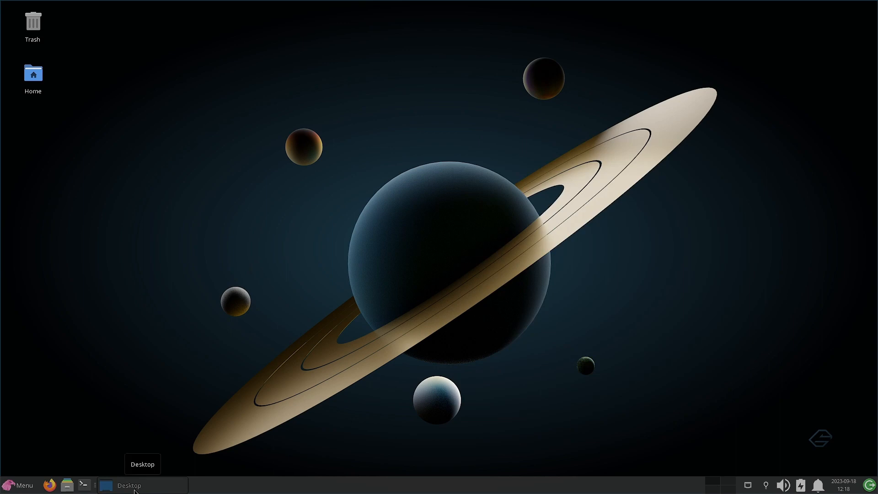
# Restore the Desktop window and apply the Spotted Eagle playing-cards wallpaper
pyautogui.click(129, 485)
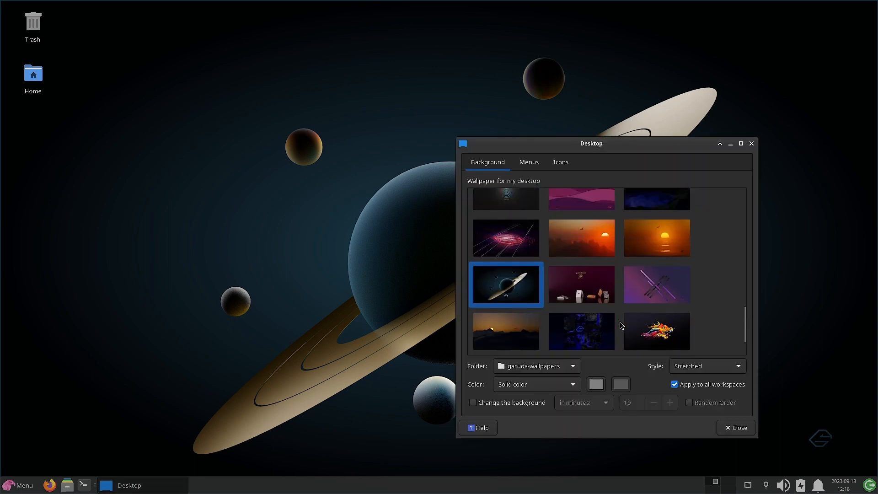
pyautogui.click(581, 284)
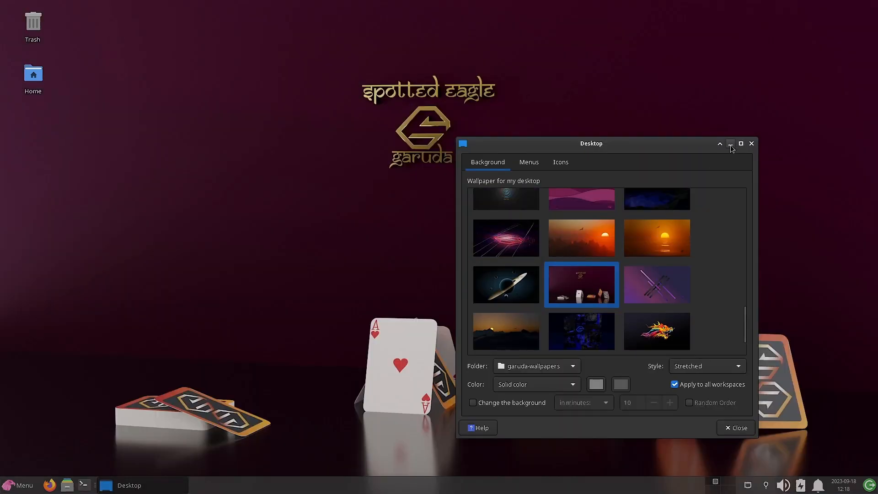
pyautogui.click(736, 428)
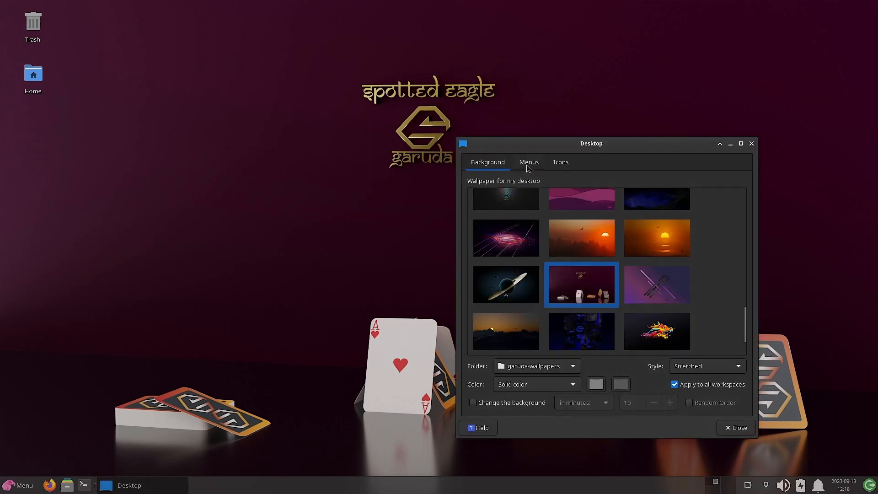
# Enable the File System desktop icon under Default Icons, then return to the Background choices
pyautogui.click(528, 162)
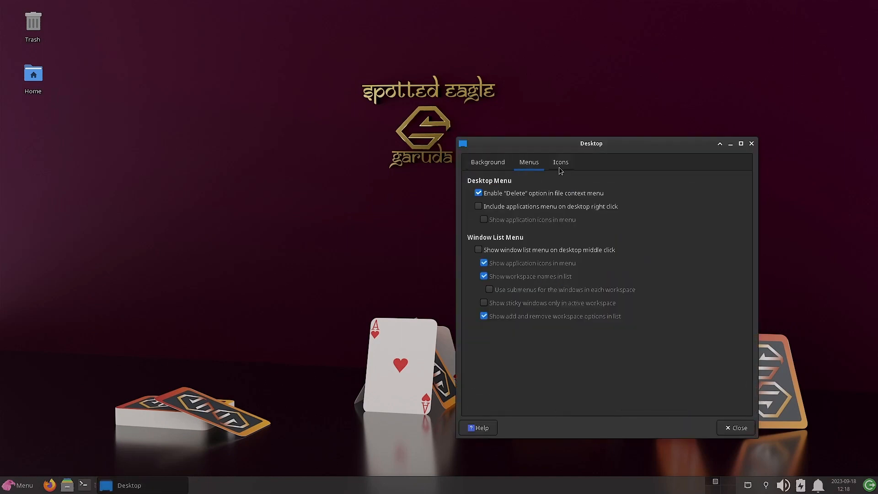
pyautogui.click(560, 162)
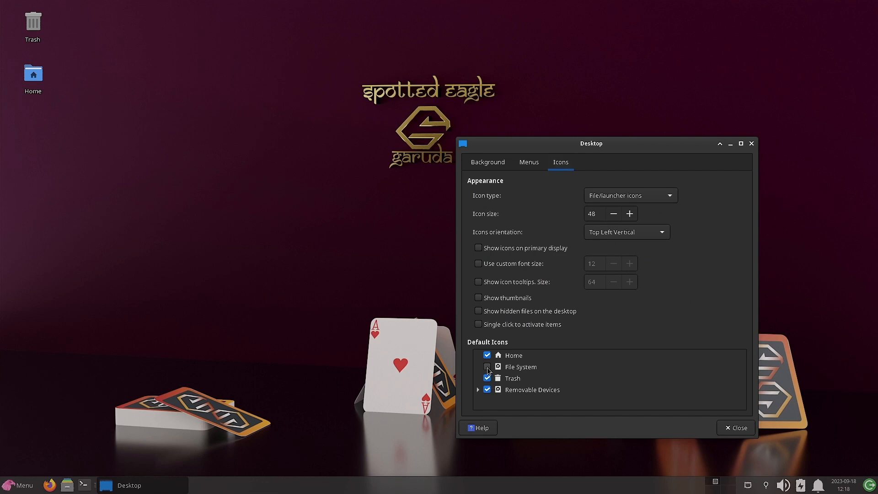
pyautogui.click(488, 367)
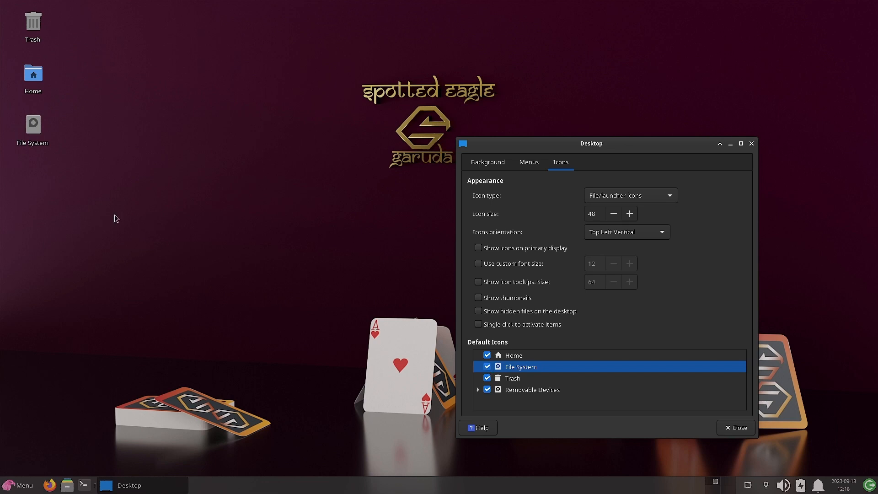
pyautogui.moveTo(528, 164)
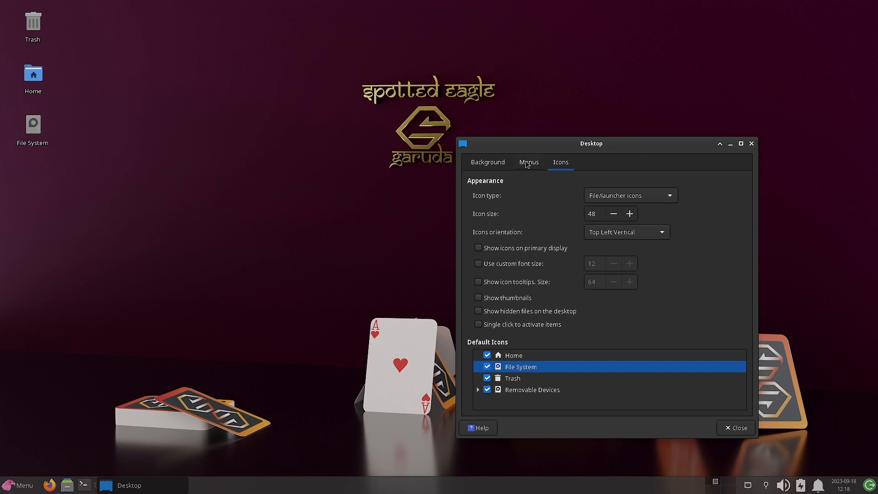
pyautogui.click(486, 162)
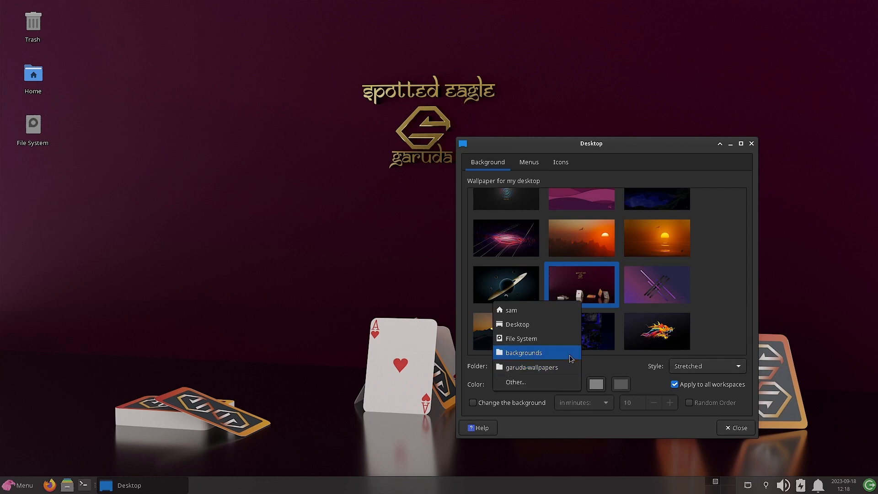
# Switch the wallpaper folder to backgrounds and back to garuda-wallpapers, then close Desktop settings
pyautogui.click(523, 352)
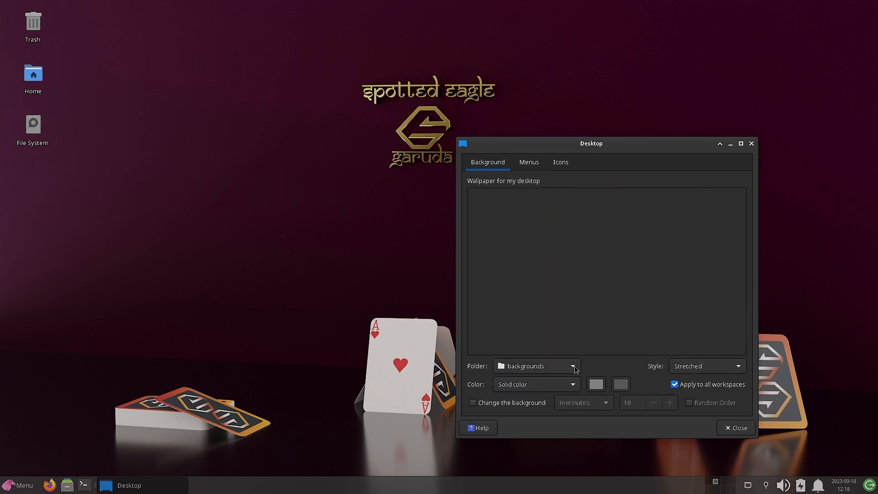
pyautogui.click(575, 366)
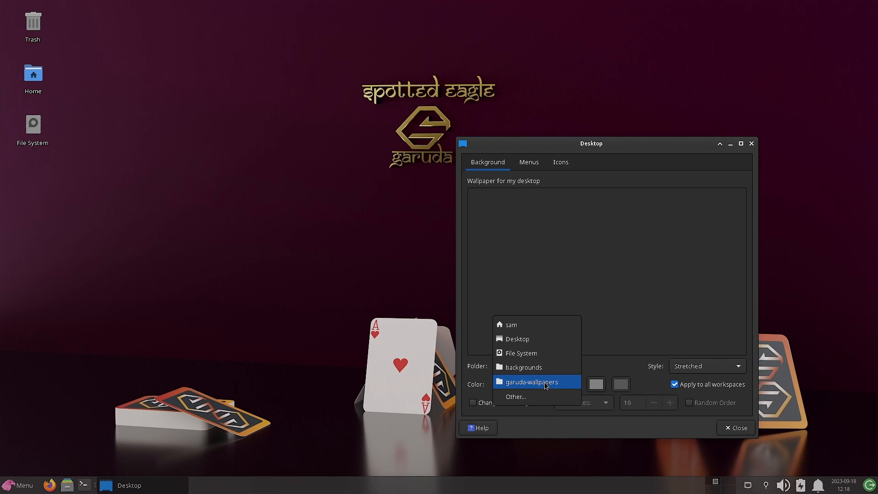
pyautogui.click(531, 382)
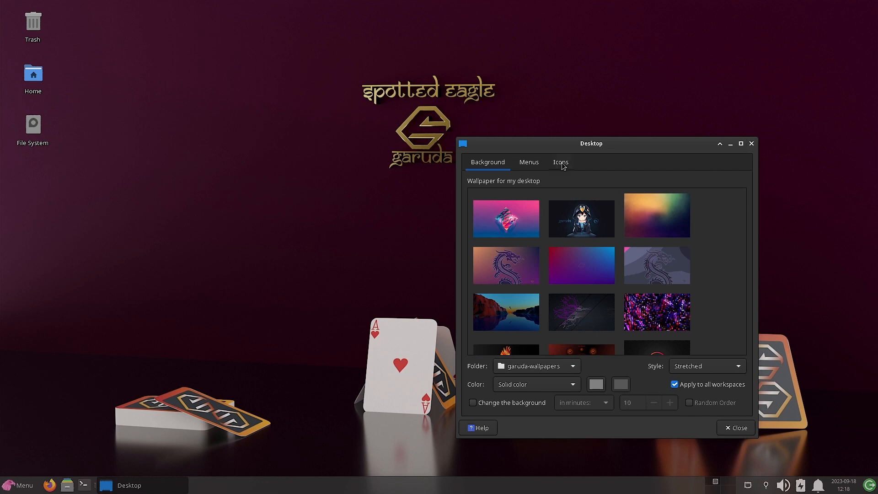
pyautogui.click(528, 163)
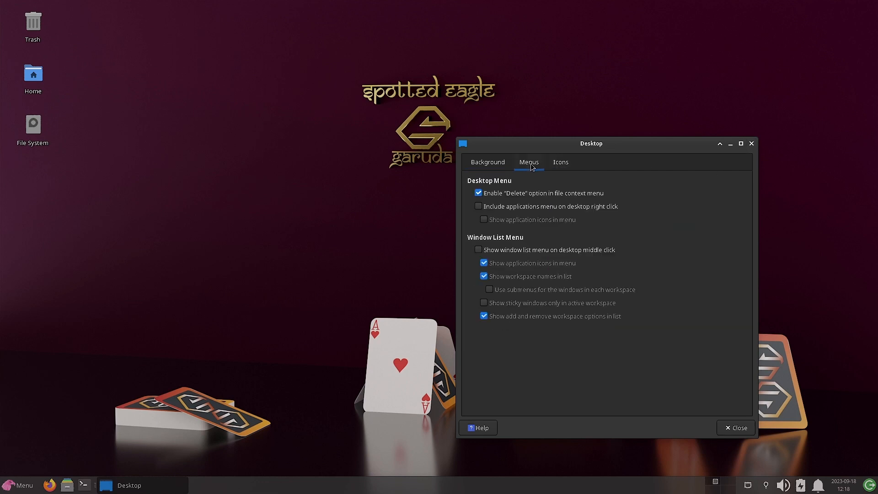
pyautogui.click(487, 162)
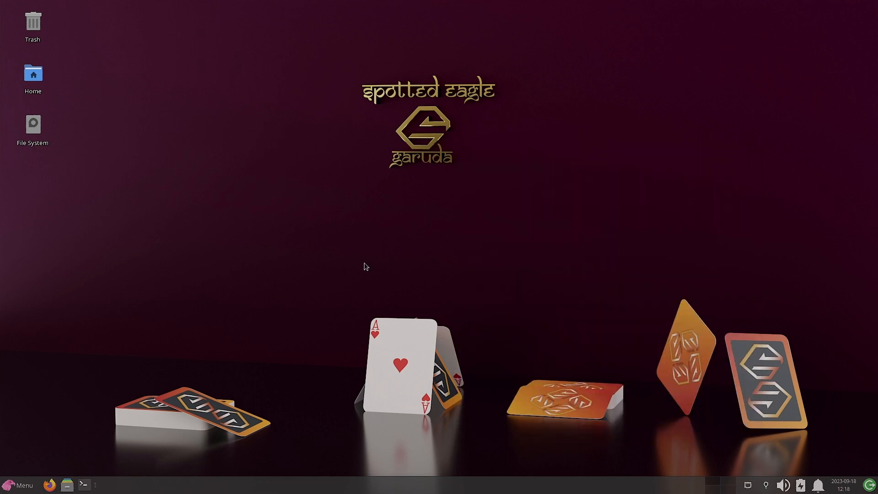
pyautogui.moveTo(582, 235)
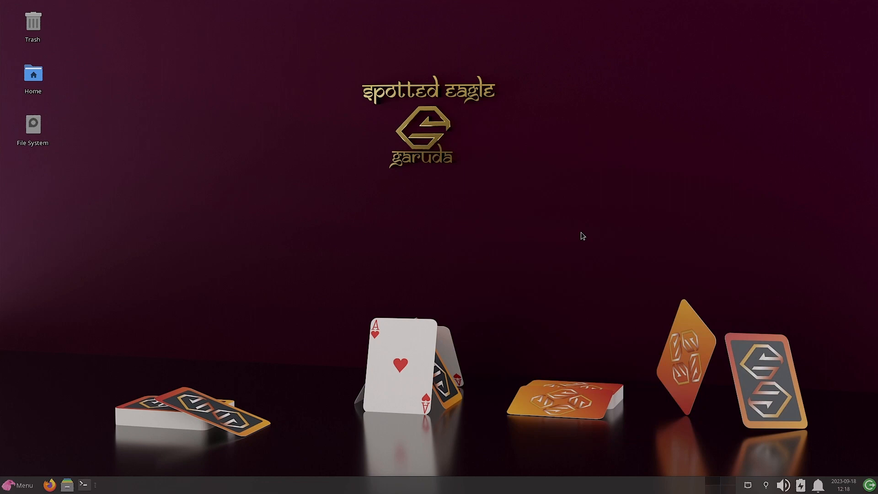
# Launch Firefox from the menu, read version 112.0.2 in About Firefox, then close it
pyautogui.click(18, 485)
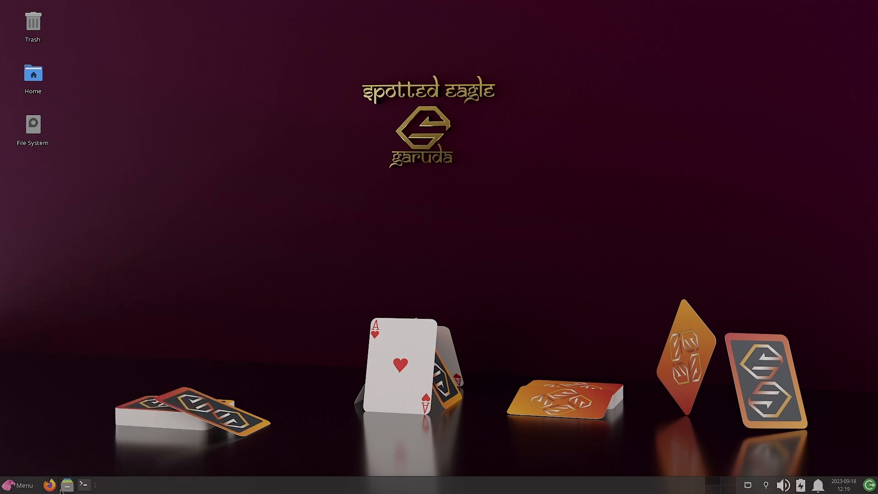
pyautogui.moveTo(292, 268)
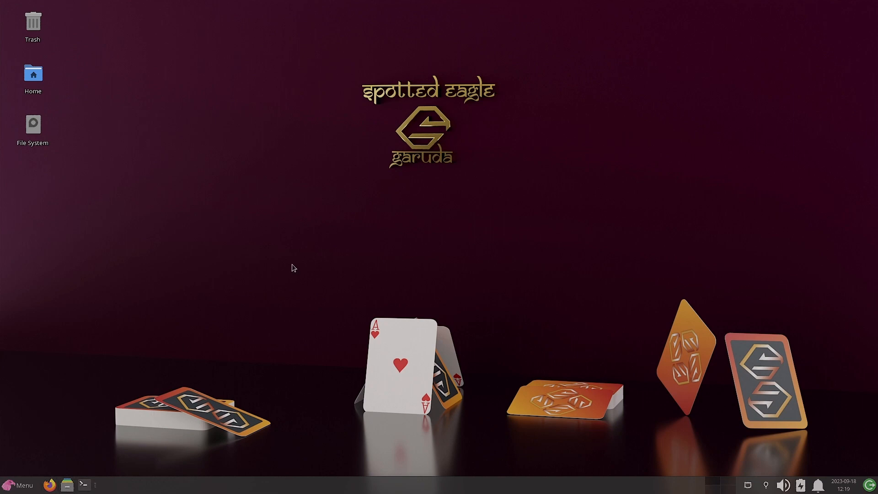
pyautogui.click(49, 485)
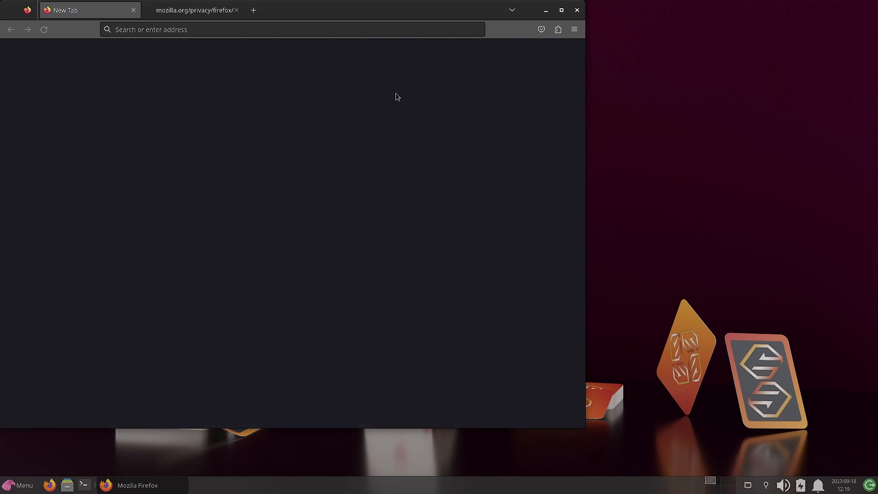
pyautogui.click(574, 29)
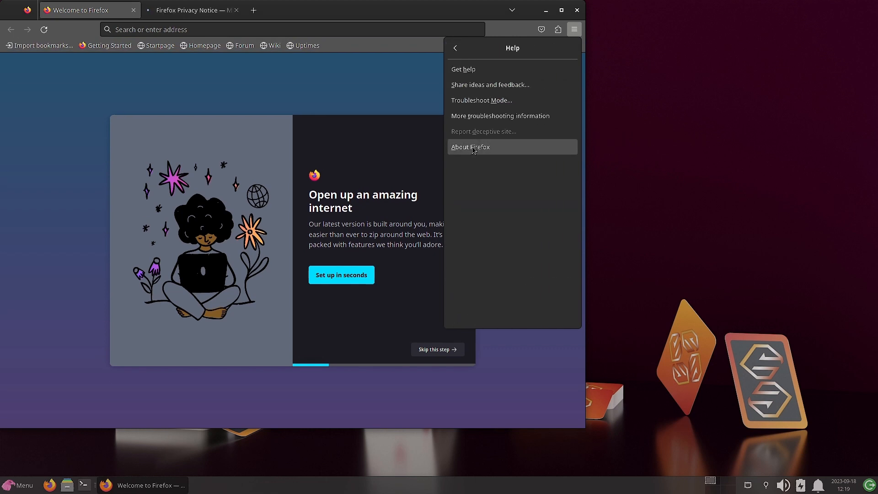
pyautogui.click(471, 147)
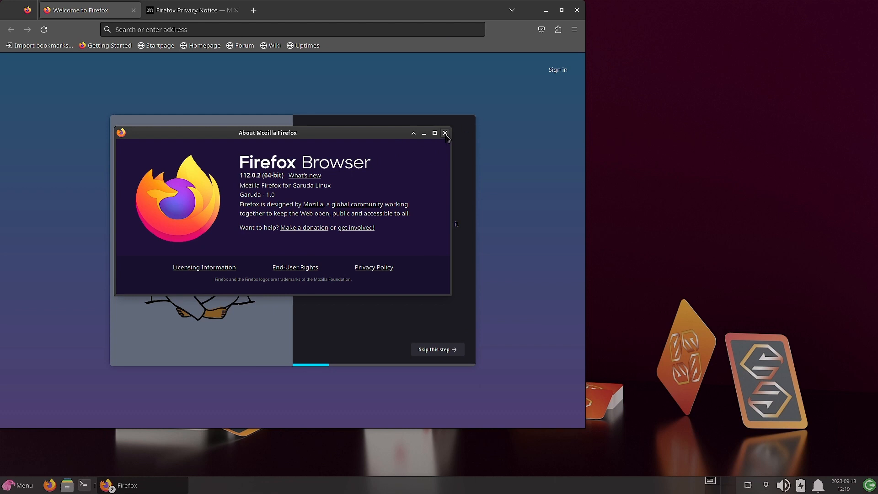
pyautogui.click(445, 132)
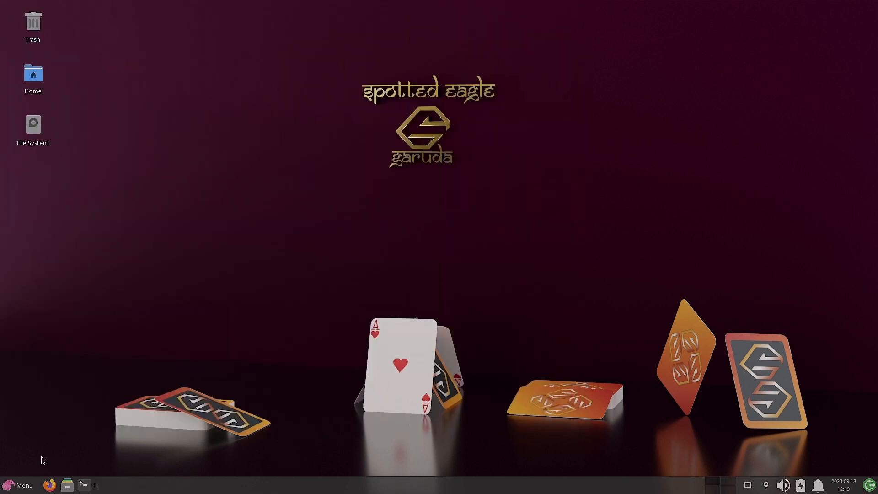
# Launch Peek from Multimedia, record a short desktop GIF and save it to Videos
pyautogui.click(20, 485)
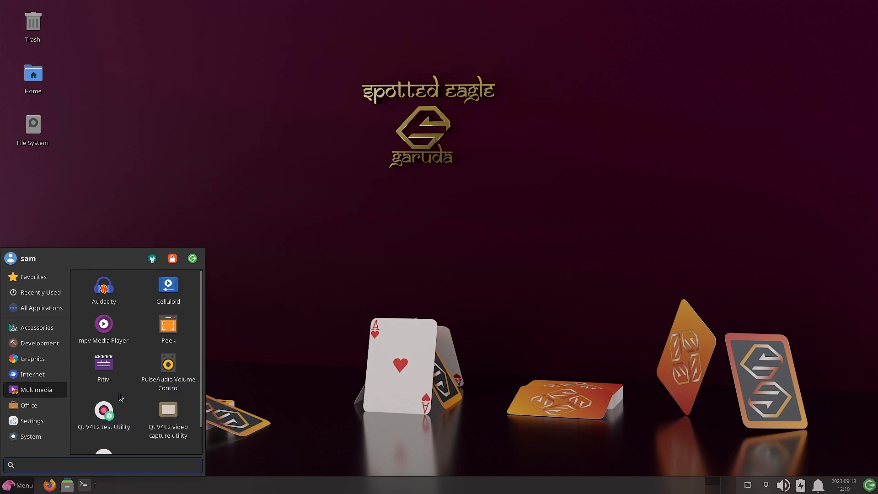
pyautogui.moveTo(103, 323)
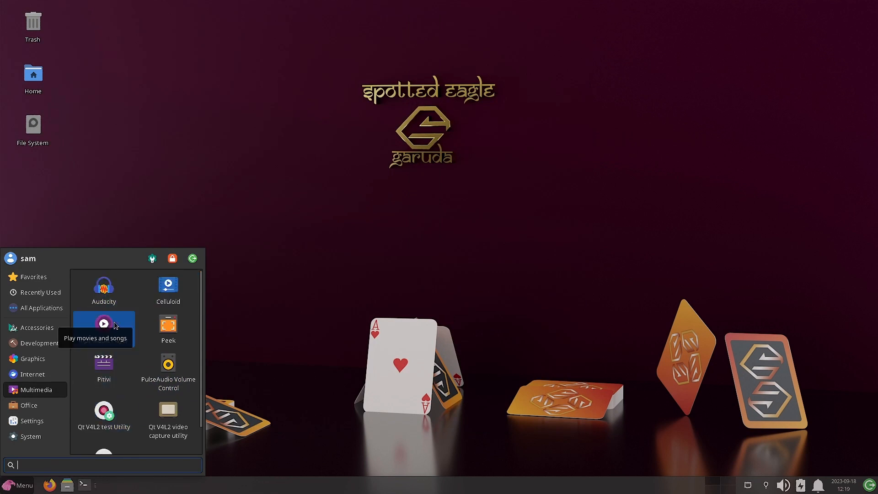
pyautogui.moveTo(167, 325)
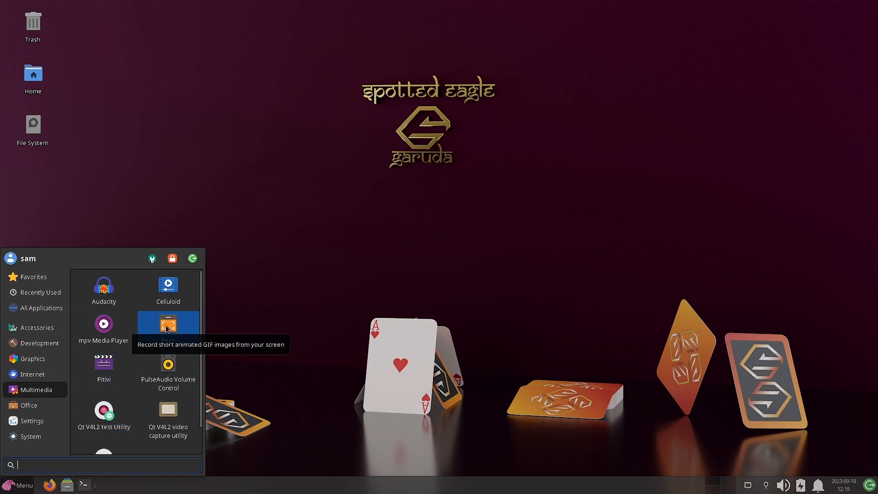
pyautogui.click(167, 327)
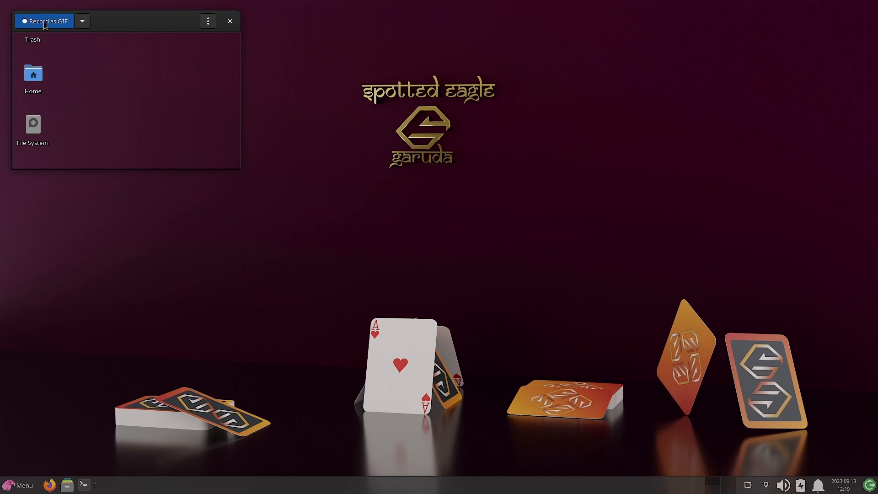
pyautogui.click(43, 21)
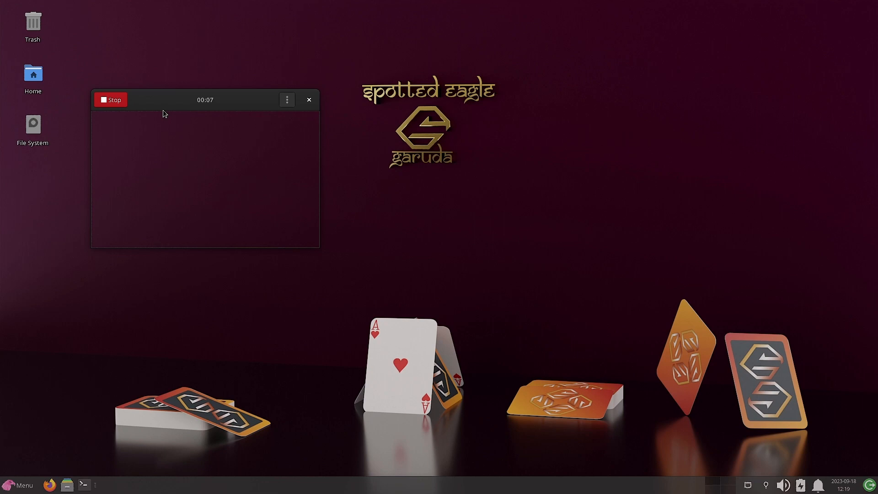
pyautogui.click(110, 100)
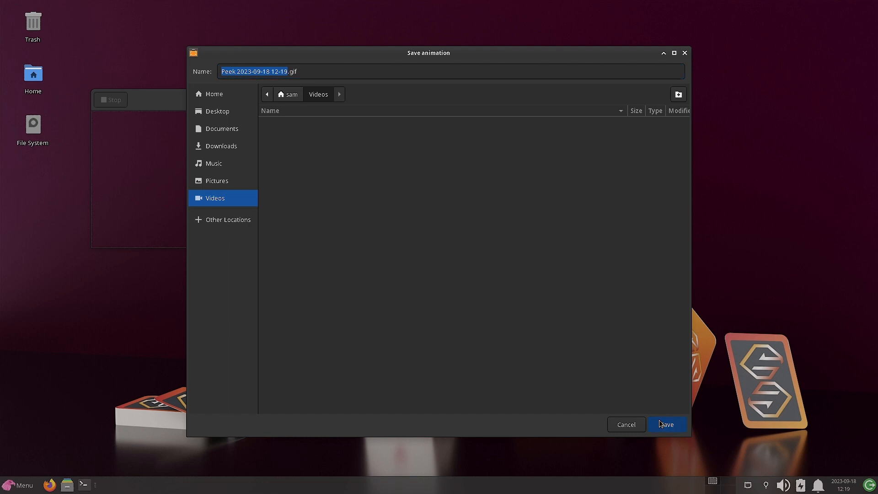
pyautogui.click(666, 424)
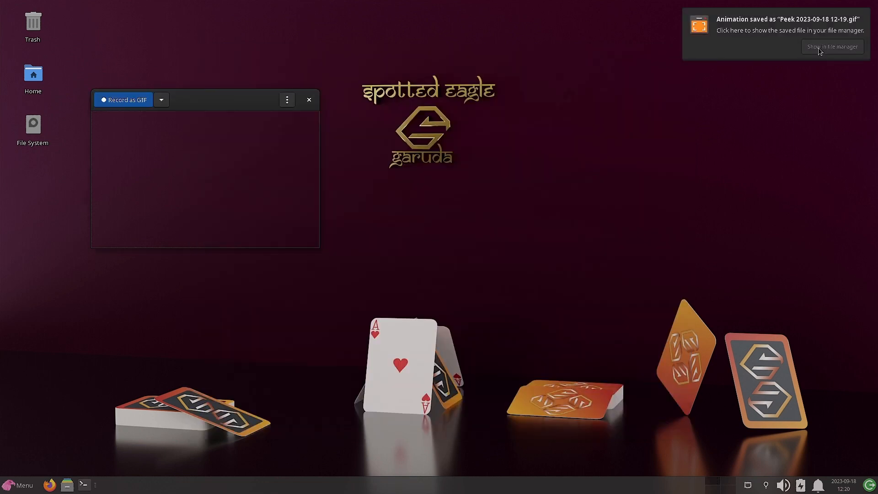
# Show the saved GIF in Thunar and view it in Ristretto Image Viewer
pyautogui.click(831, 47)
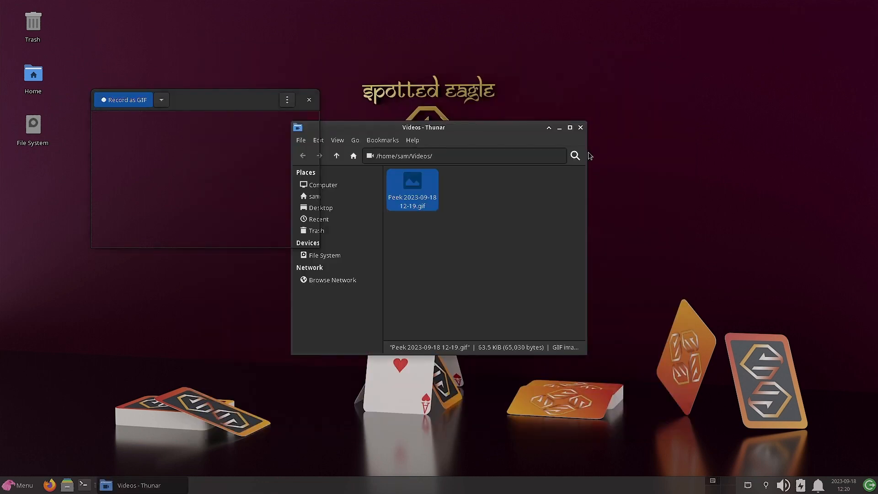
pyautogui.rightClick(413, 189)
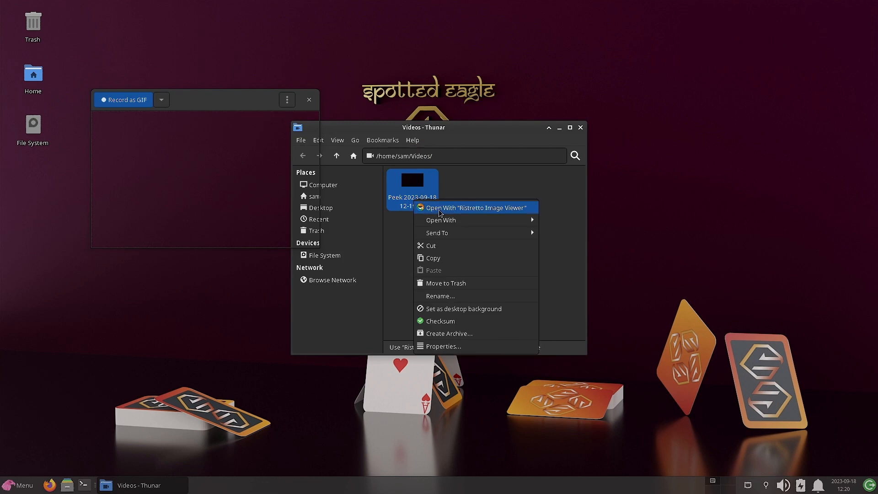
pyautogui.click(475, 208)
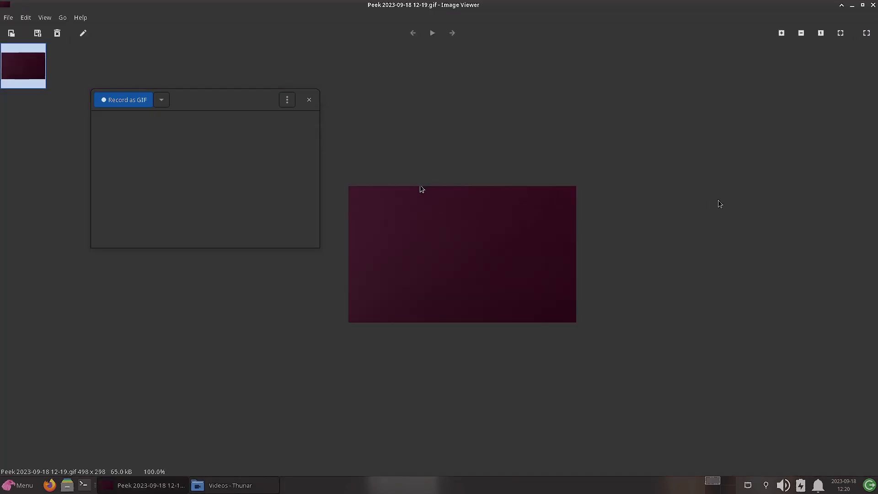
pyautogui.moveTo(768, 183)
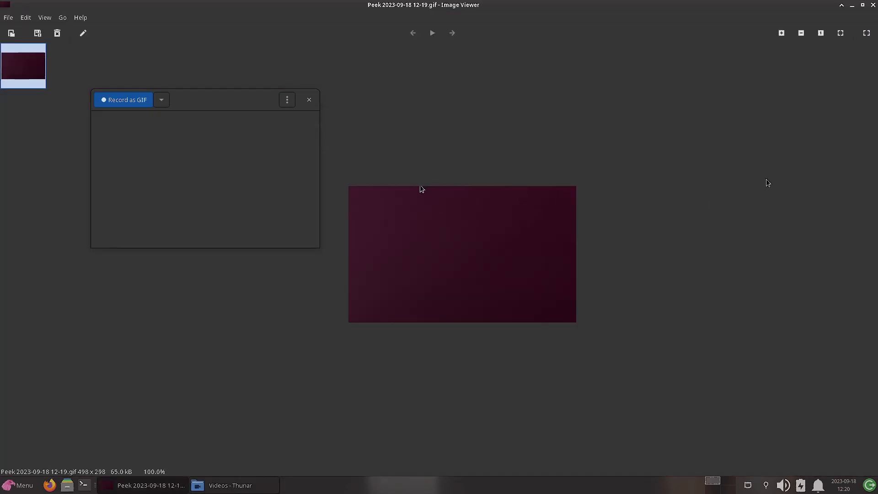
pyautogui.moveTo(593, 322)
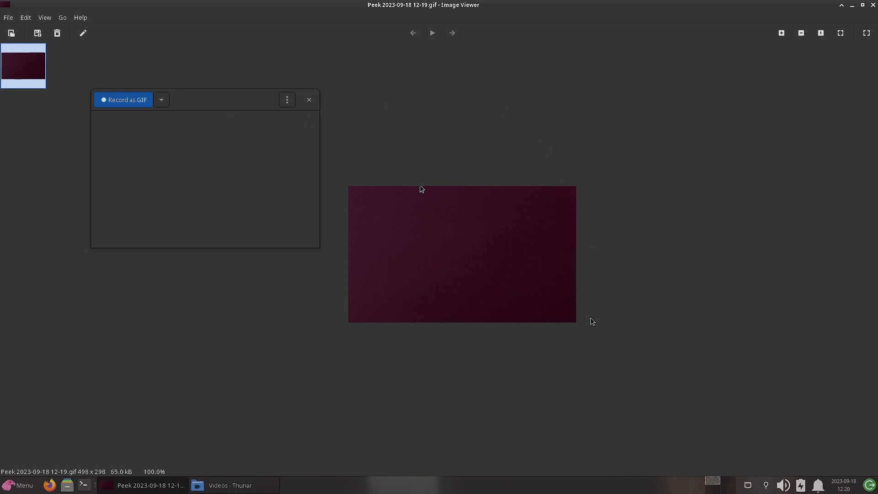
pyautogui.moveTo(617, 96)
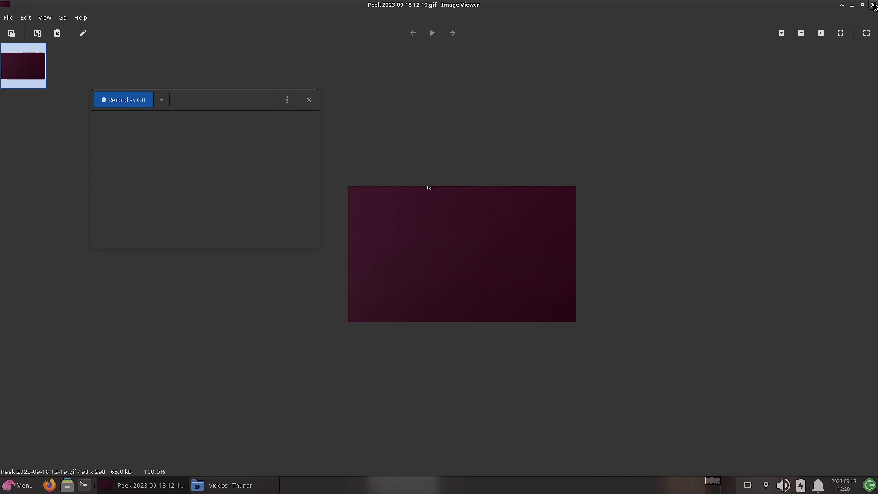
# Close Ristretto, the Videos folder window and Peek, leaving the bare desktop
pyautogui.click(874, 5)
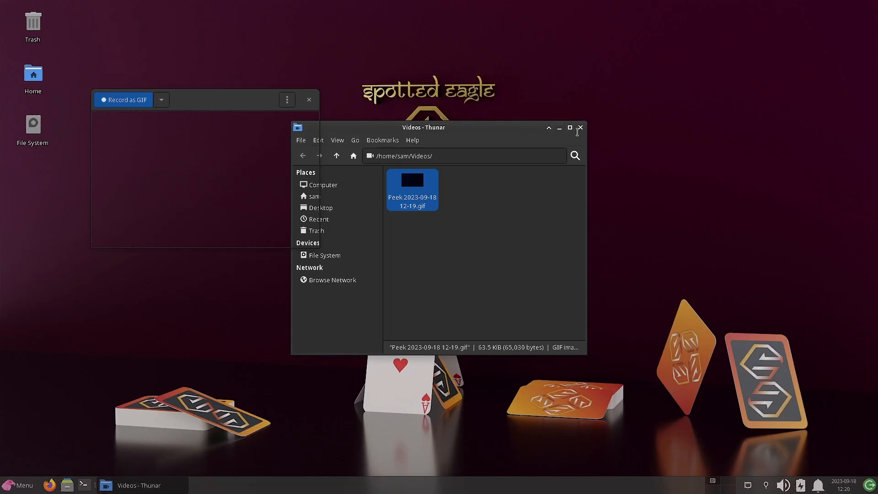
pyautogui.click(580, 128)
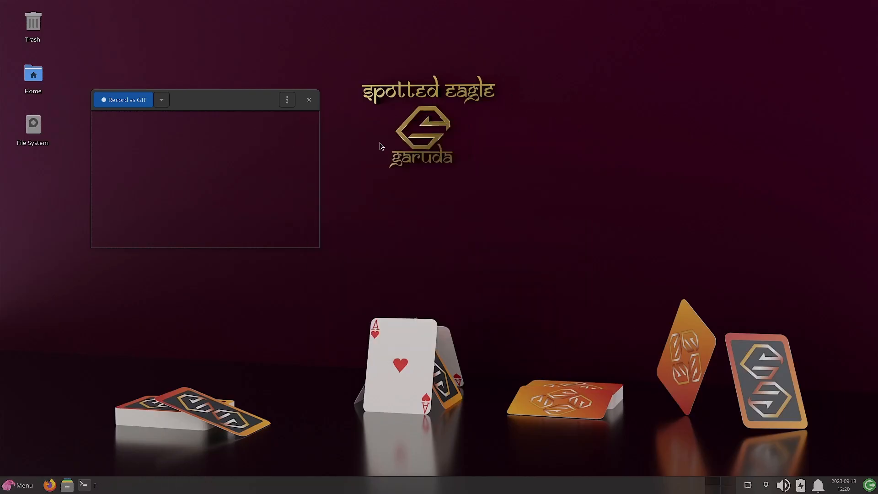
pyautogui.click(308, 99)
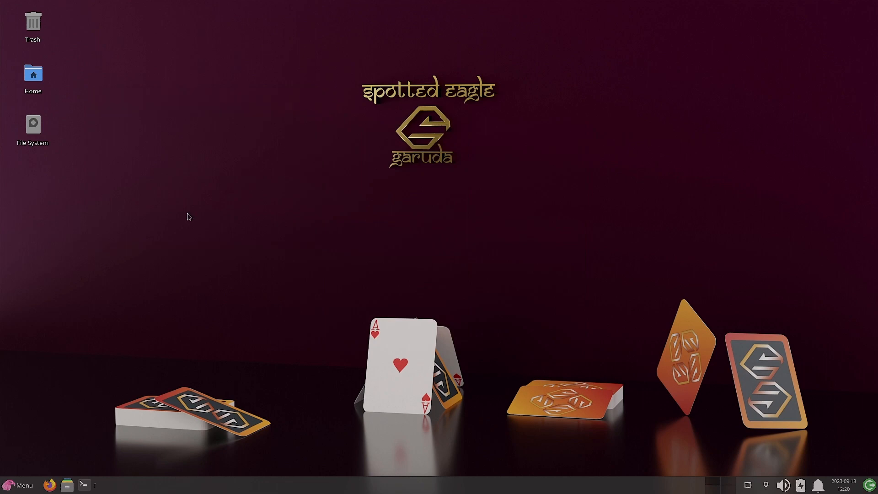
# Launch GNOME Firmware, see the No Devices message, and close it
pyautogui.click(18, 484)
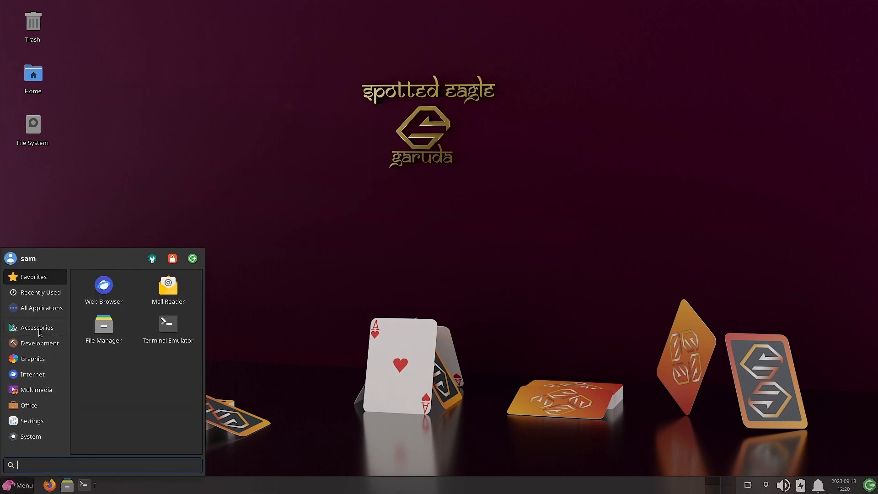
pyautogui.click(36, 327)
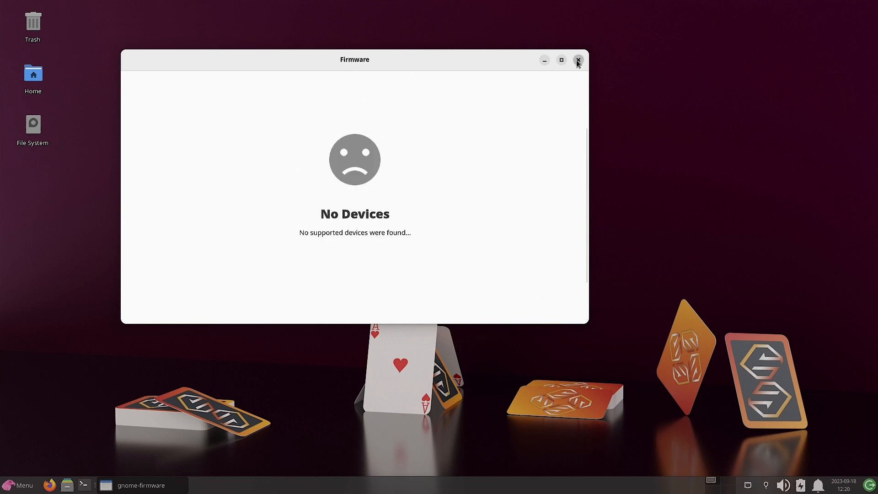
pyautogui.click(578, 61)
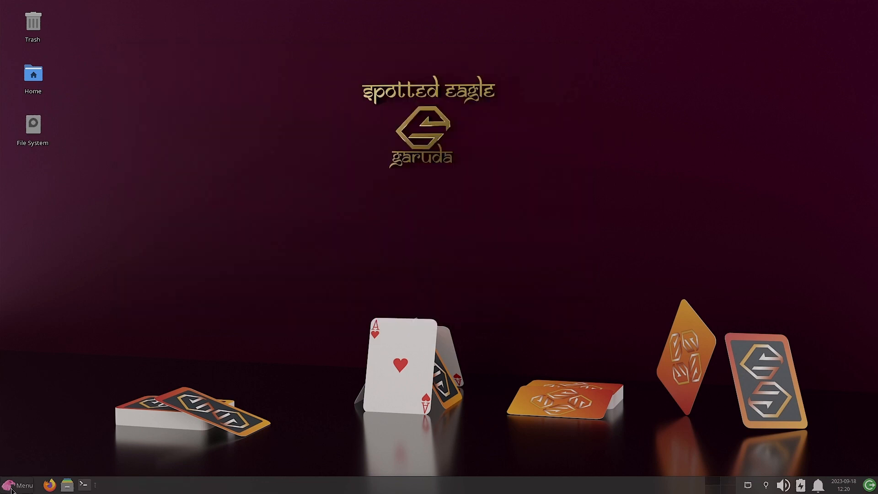
# Browse the Whisker menu's Graphics, Internet and Multimedia application categories
pyautogui.click(18, 485)
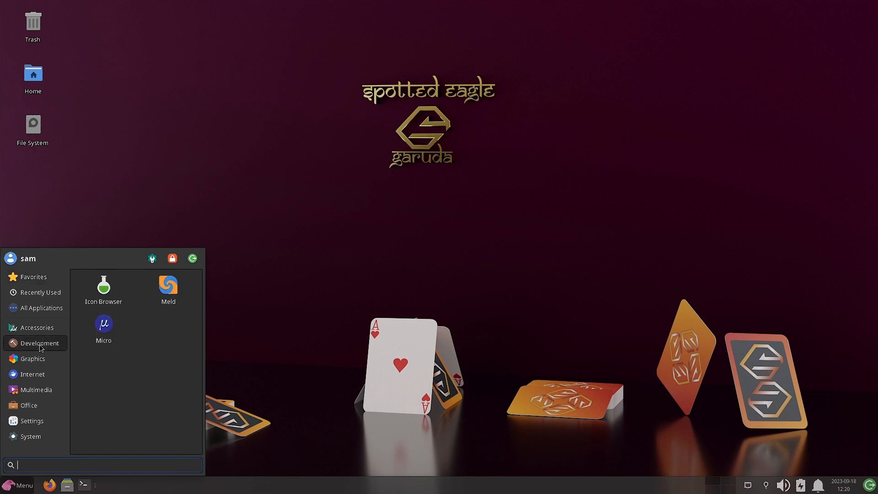
pyautogui.click(33, 358)
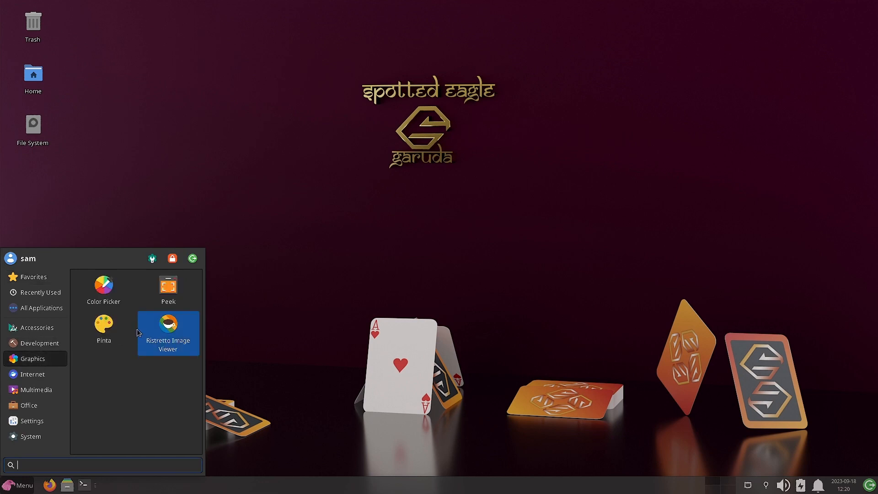
pyautogui.moveTo(104, 328)
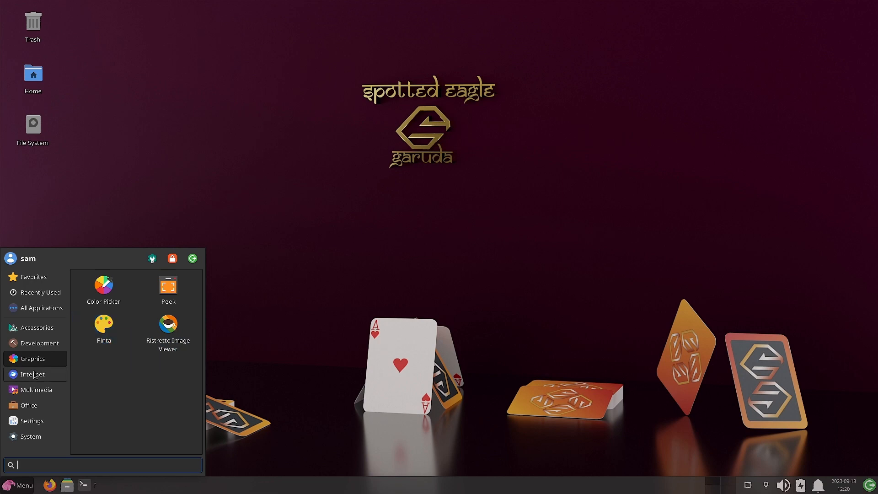
pyautogui.click(33, 375)
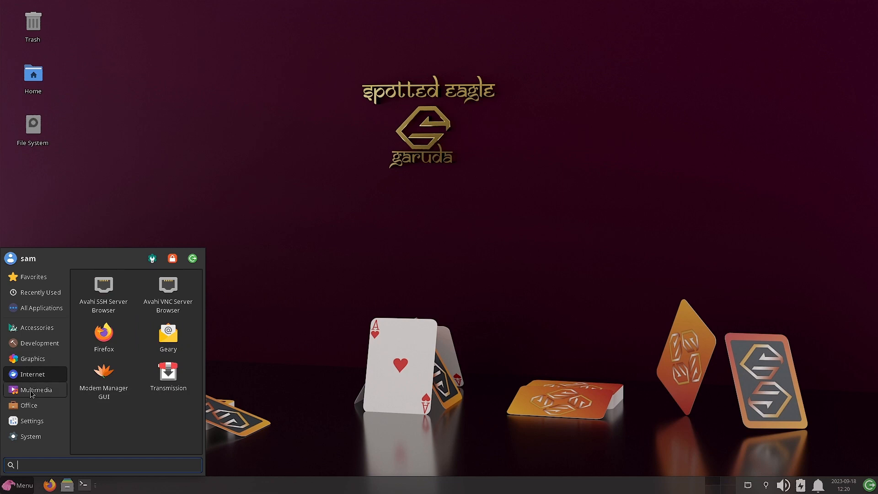
pyautogui.click(36, 390)
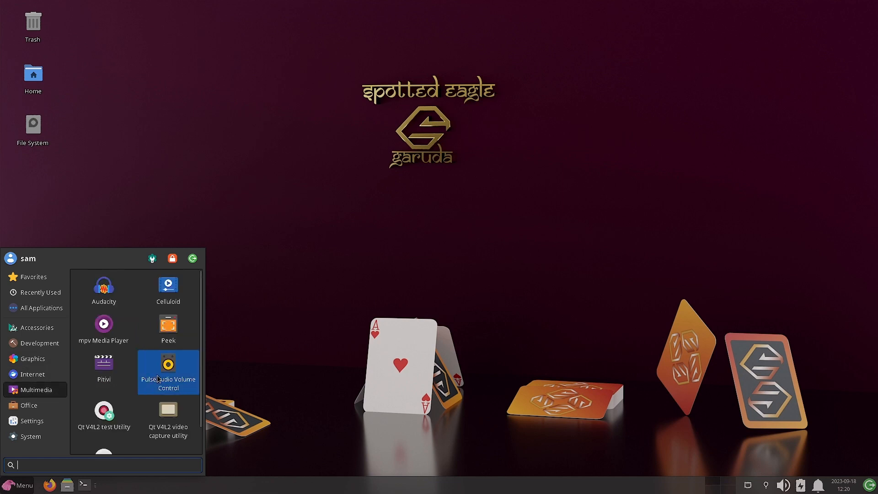
pyautogui.moveTo(108, 350)
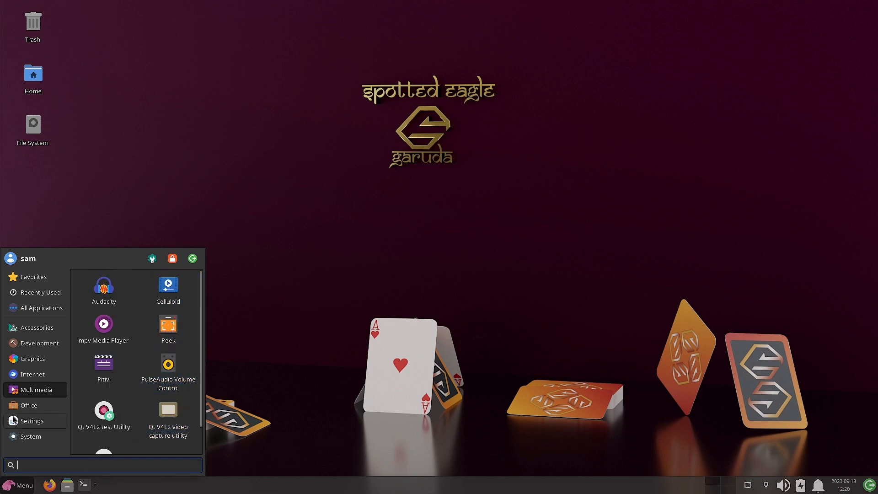
pyautogui.moveTo(28, 406)
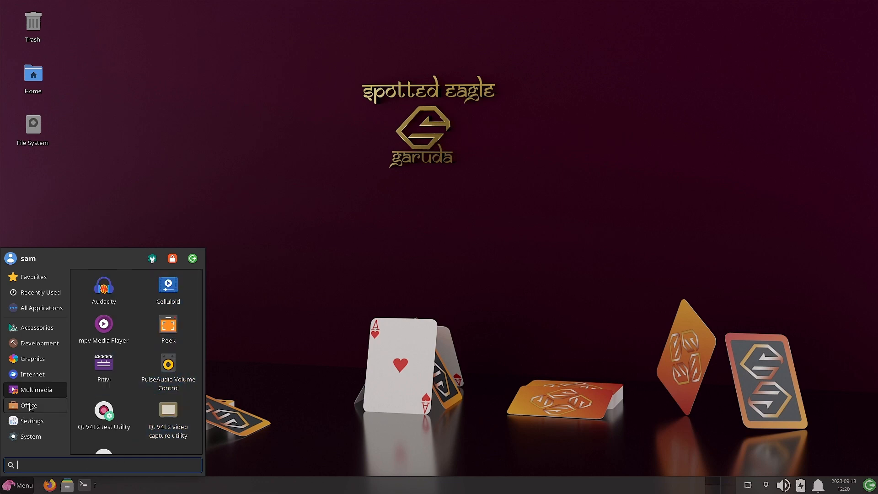